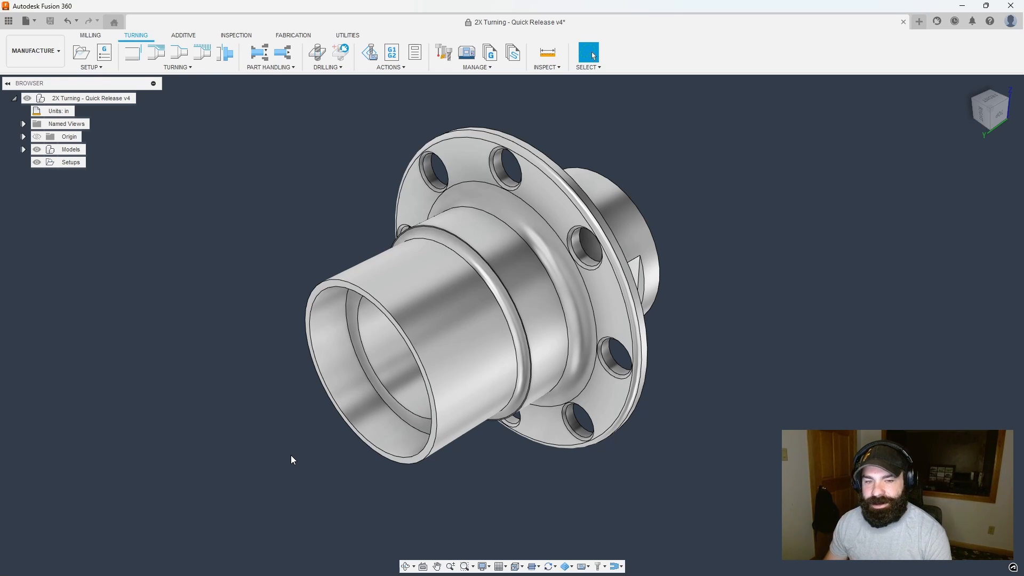
pyautogui.moveTo(288, 466)
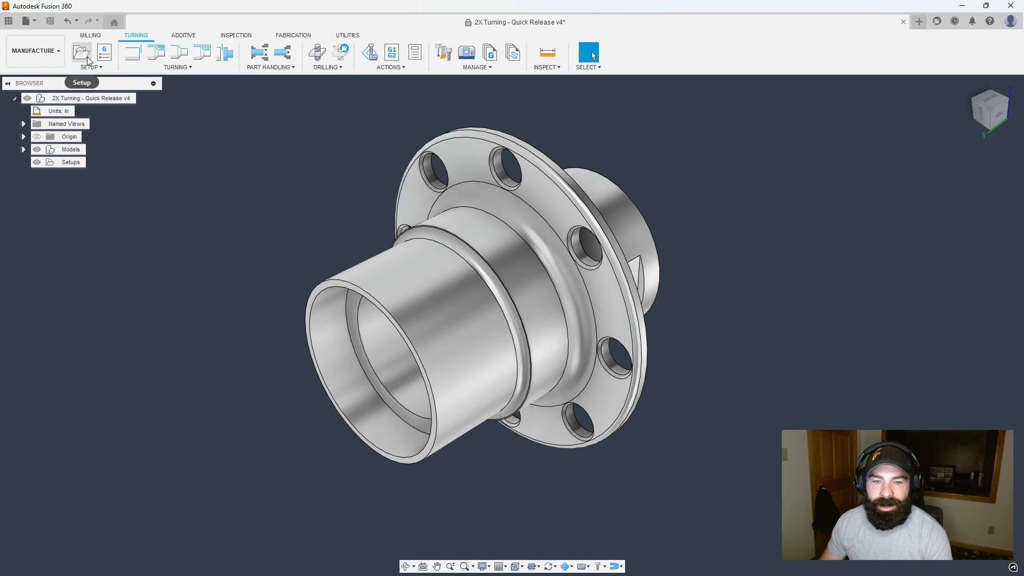
# Create a turning/mill-turn setup with Flip Z Axis enabled and 2.5 in diameter, 2.5 in long stock
pyautogui.click(80, 52)
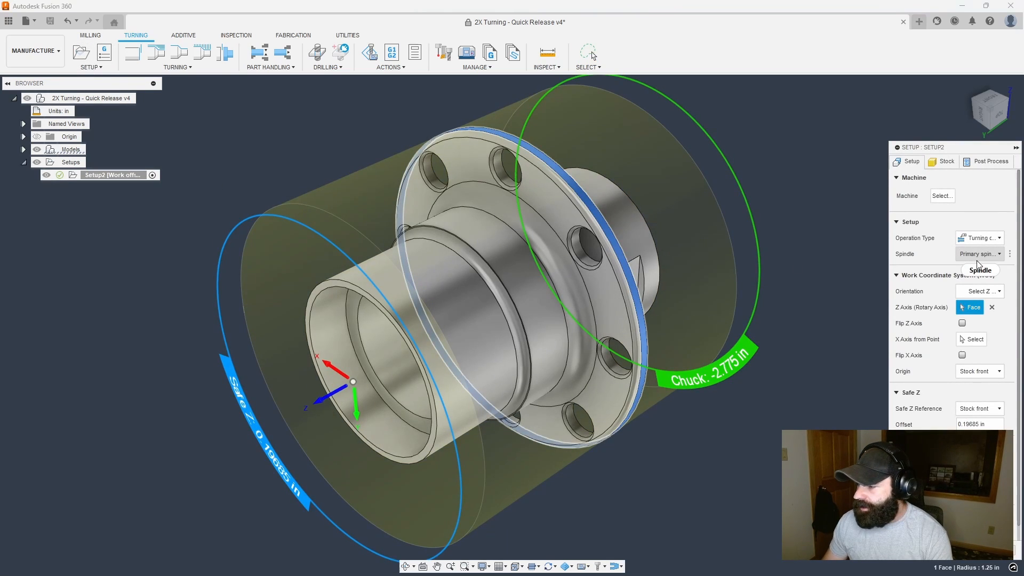
pyautogui.click(979, 236)
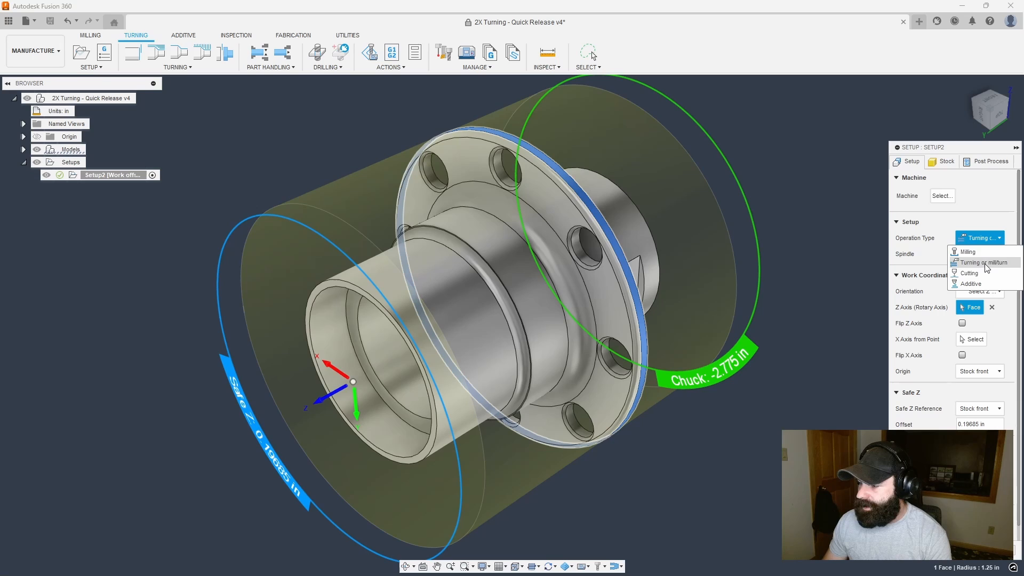
pyautogui.click(983, 262)
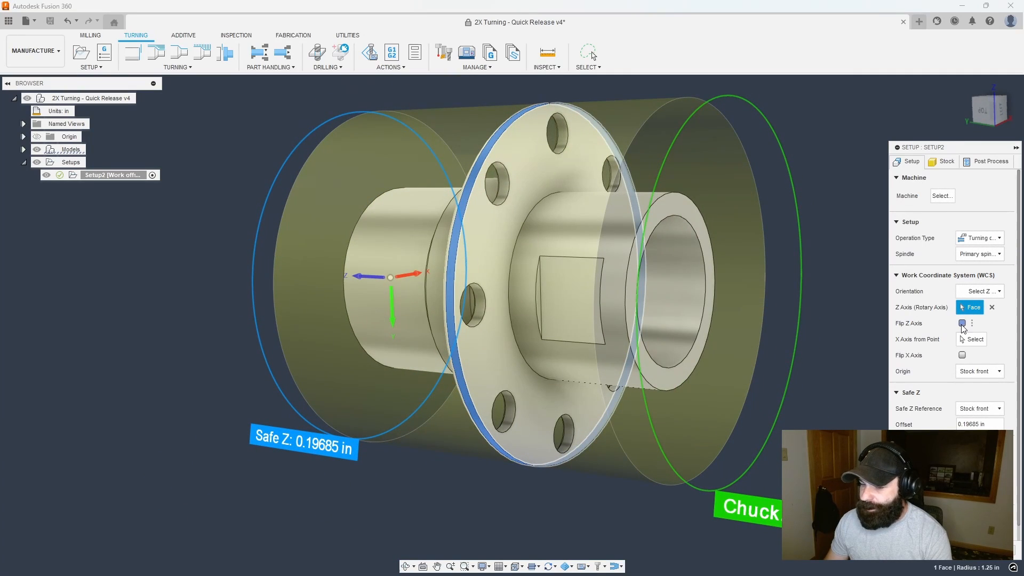
pyautogui.click(961, 322)
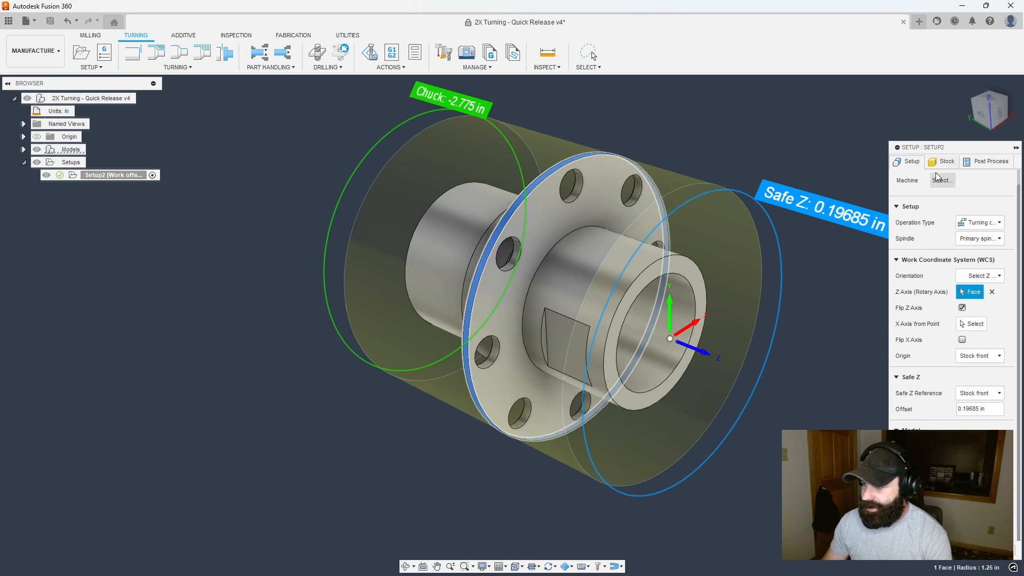
pyautogui.click(945, 161)
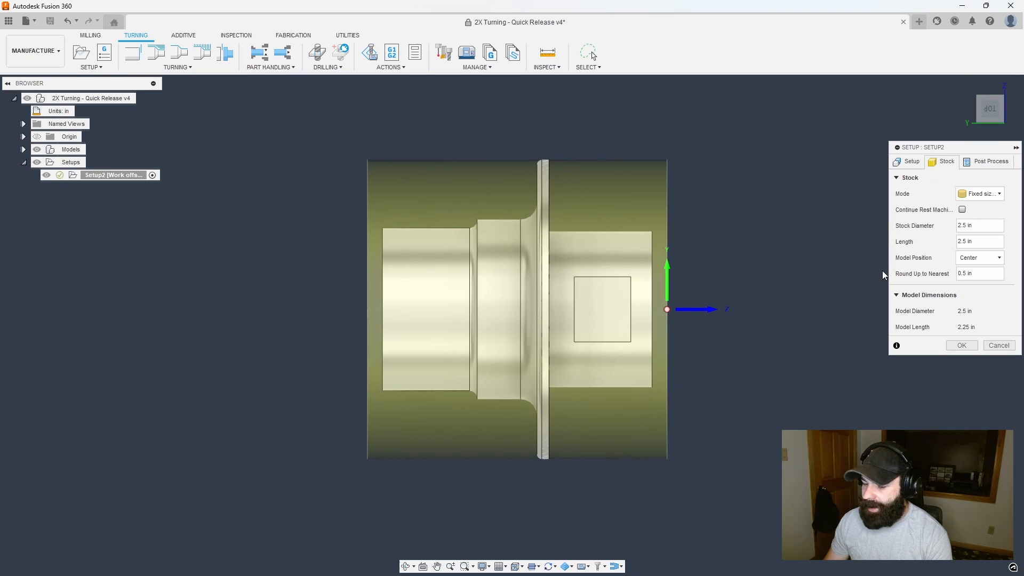
pyautogui.click(961, 344)
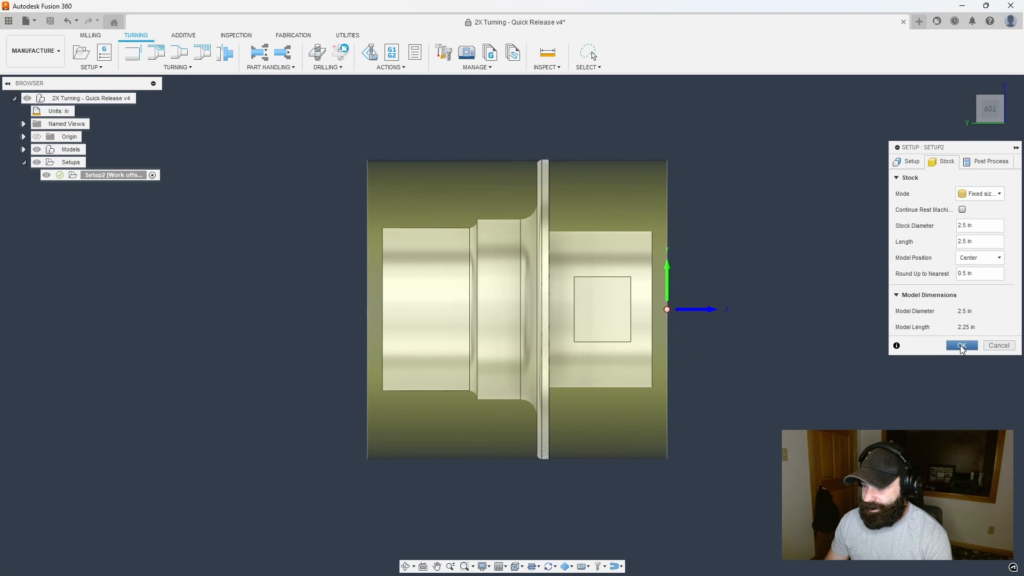
# Add a turning Face operation with tool 1 - CCMT32.52 (80 Degree Rough)
pyautogui.click(961, 345)
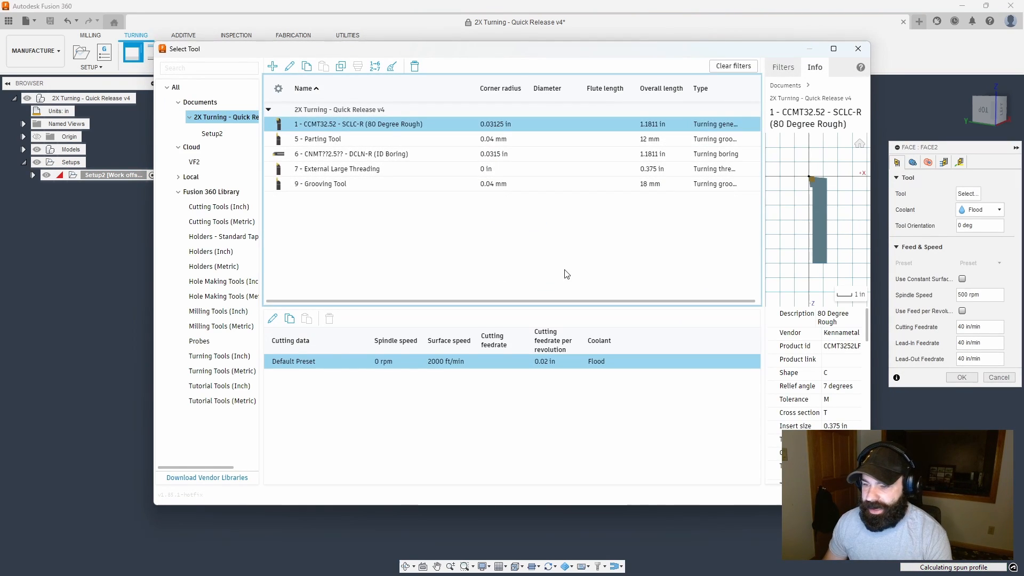
pyautogui.click(961, 377)
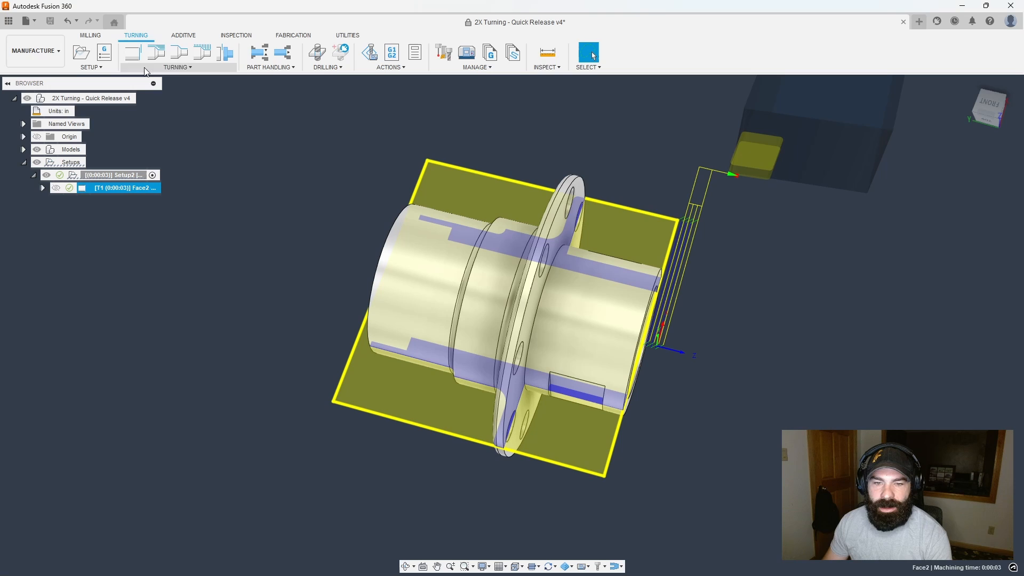
# Add a Profile Roughing operation with T1, back limit up to the flange and grooving disallowed
pyautogui.click(156, 53)
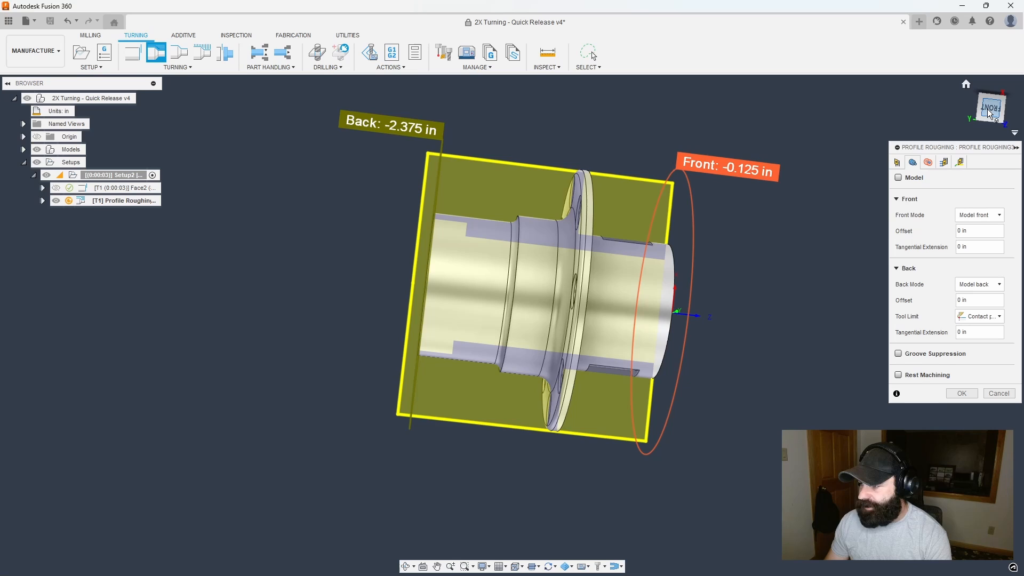
pyautogui.click(979, 284)
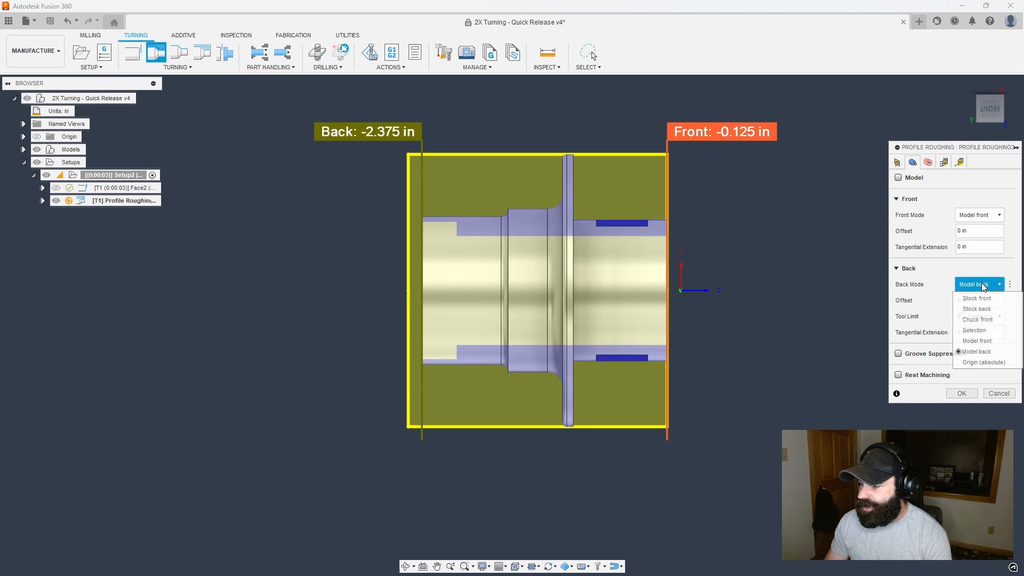
pyautogui.click(973, 330)
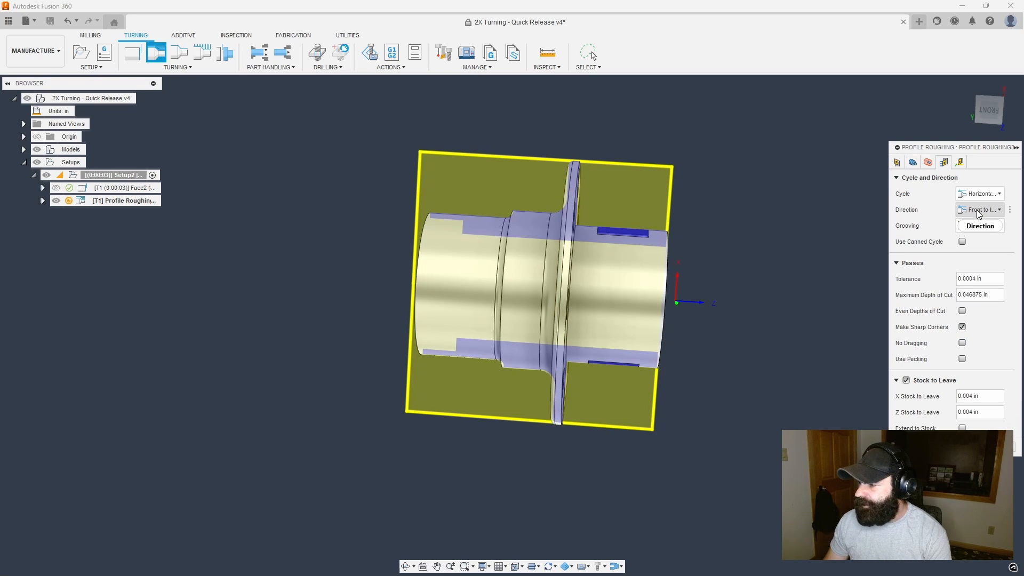
pyautogui.click(979, 225)
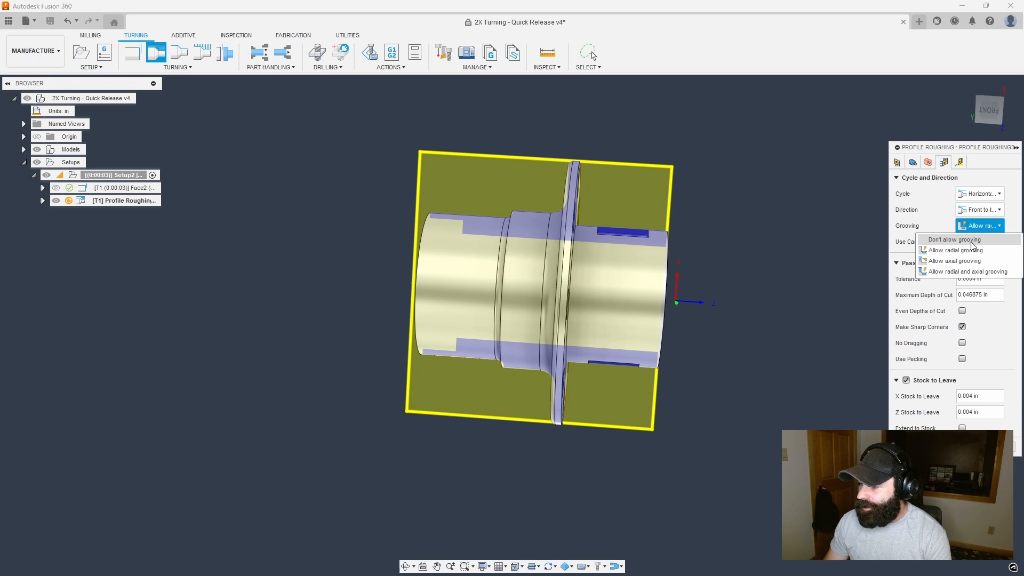
pyautogui.click(954, 239)
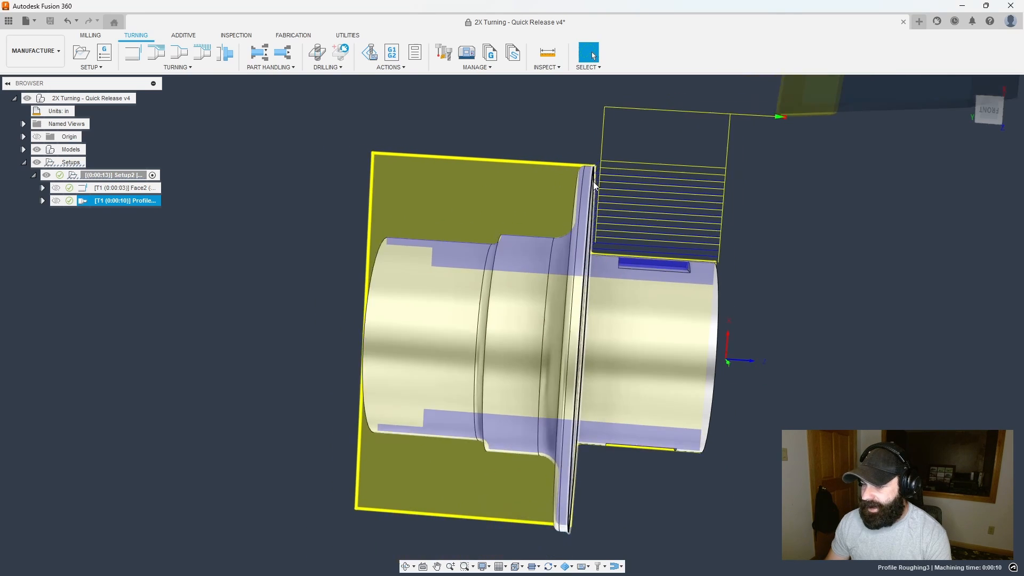
# Edit Setup2 stock diameter to 2.75 in so the turning toolpaths regenerate
pyautogui.moveTo(594, 182); pyautogui.dragTo(587, 176)
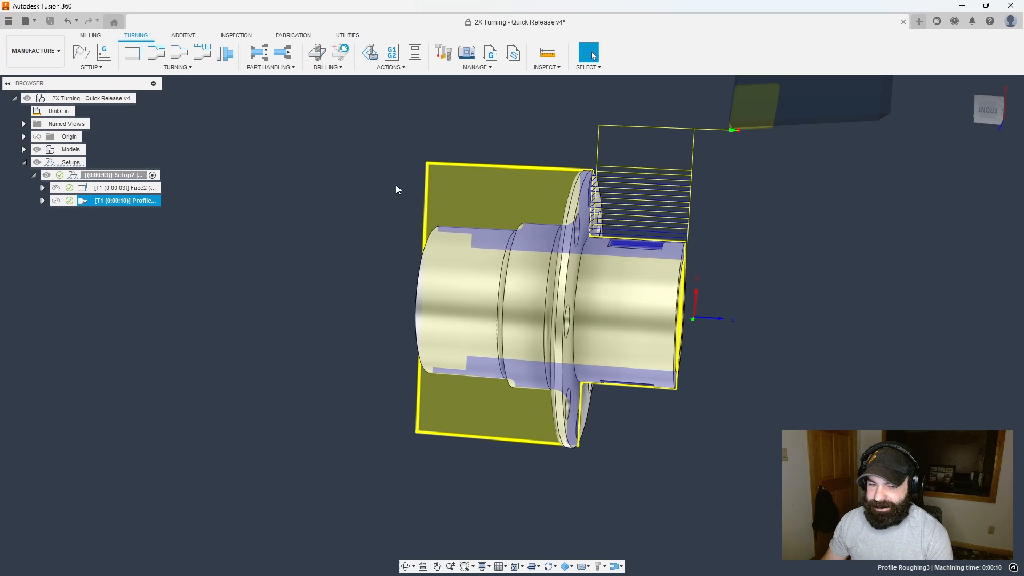
pyautogui.doubleClick(114, 175)
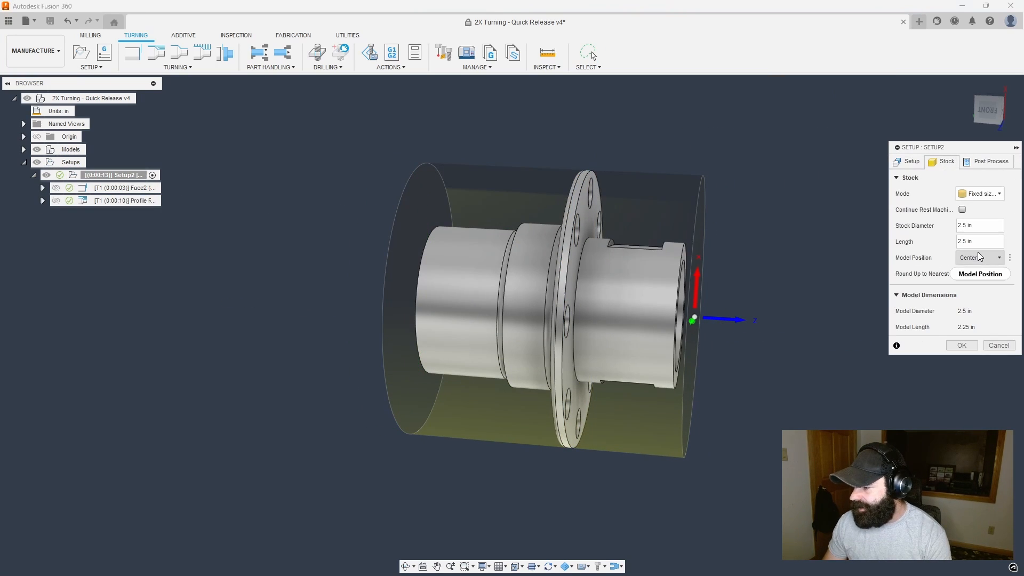
pyautogui.click(978, 225)
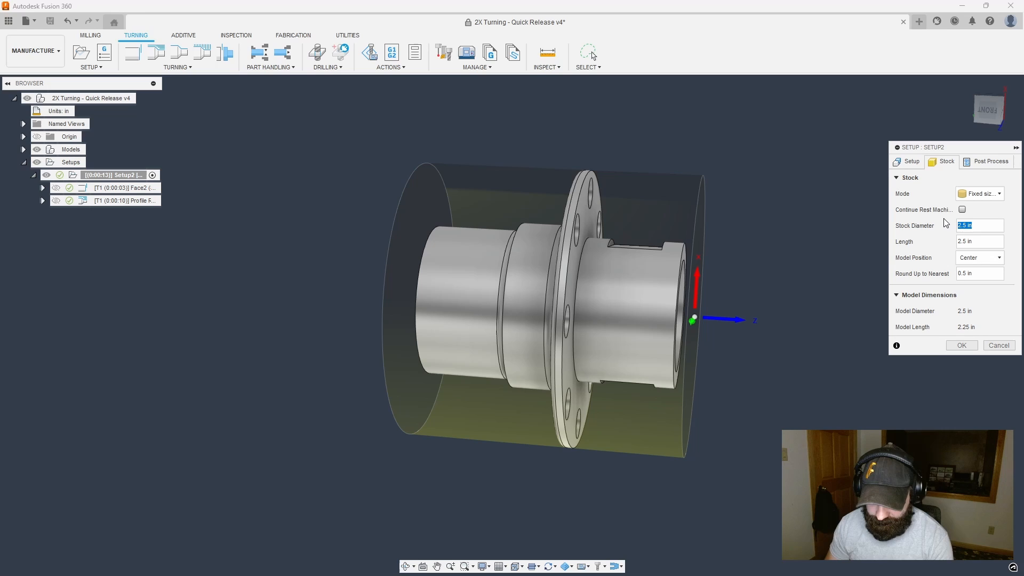
pyautogui.write('2')
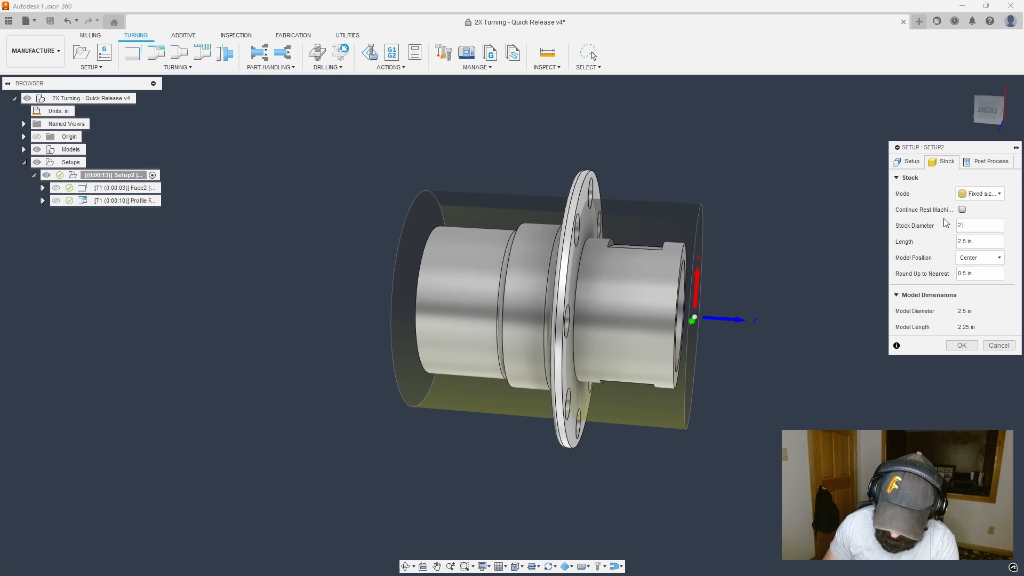
pyautogui.write('.75')
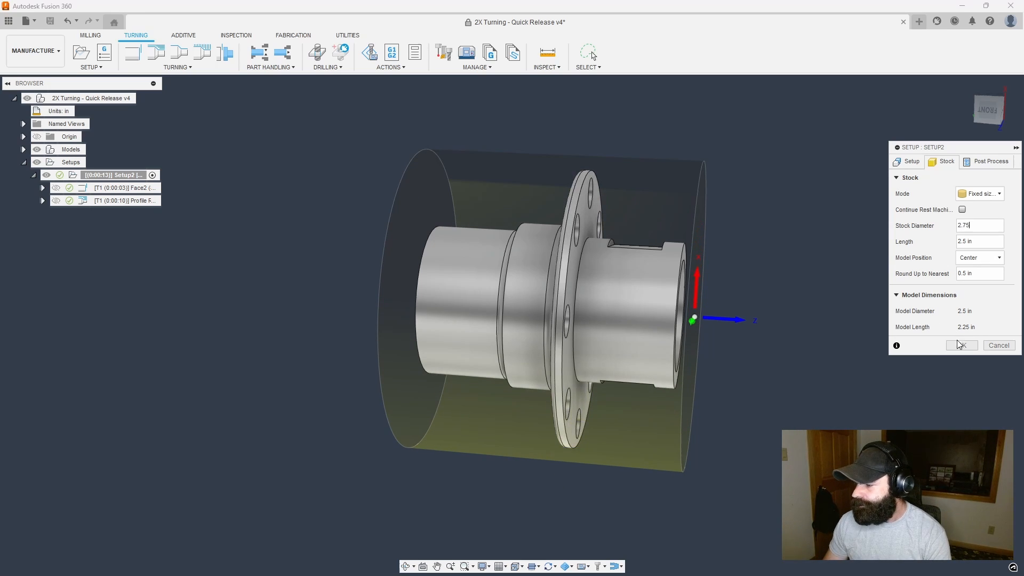
pyautogui.click(960, 345)
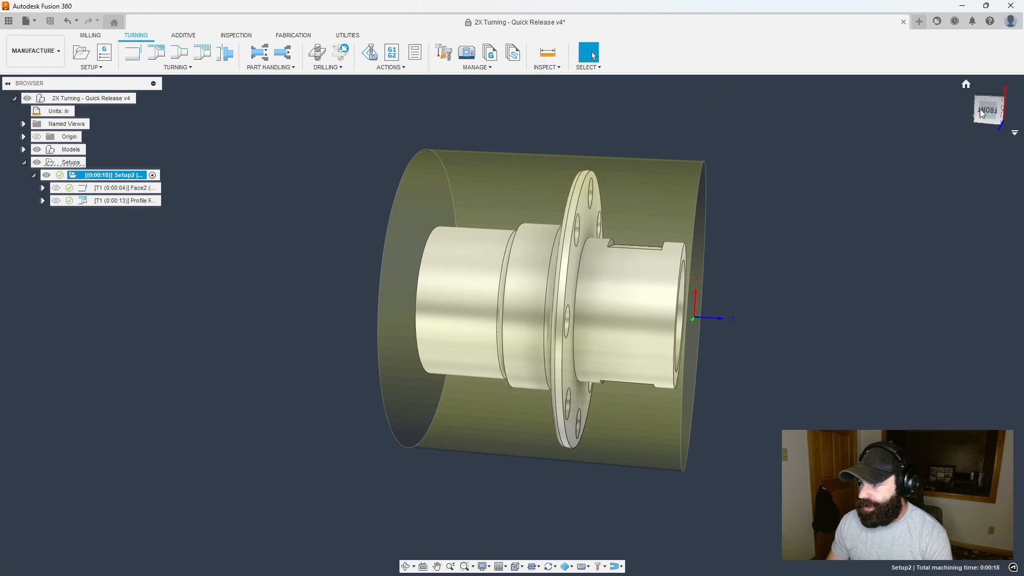
# Add a profile finishing operation from the roughing one with a fixed lead direction in Linking
pyautogui.click(124, 200)
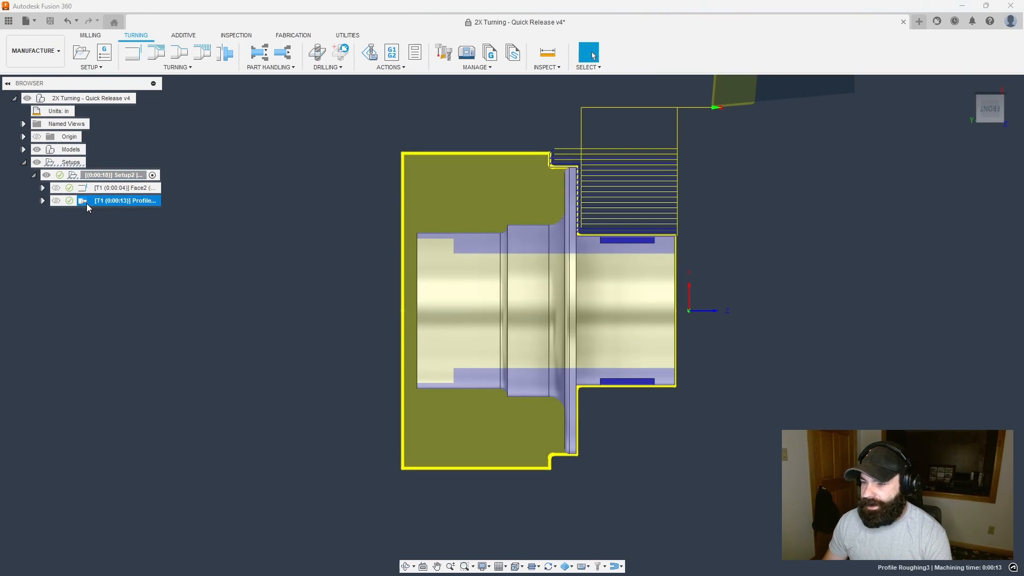
pyautogui.rightClick(124, 200)
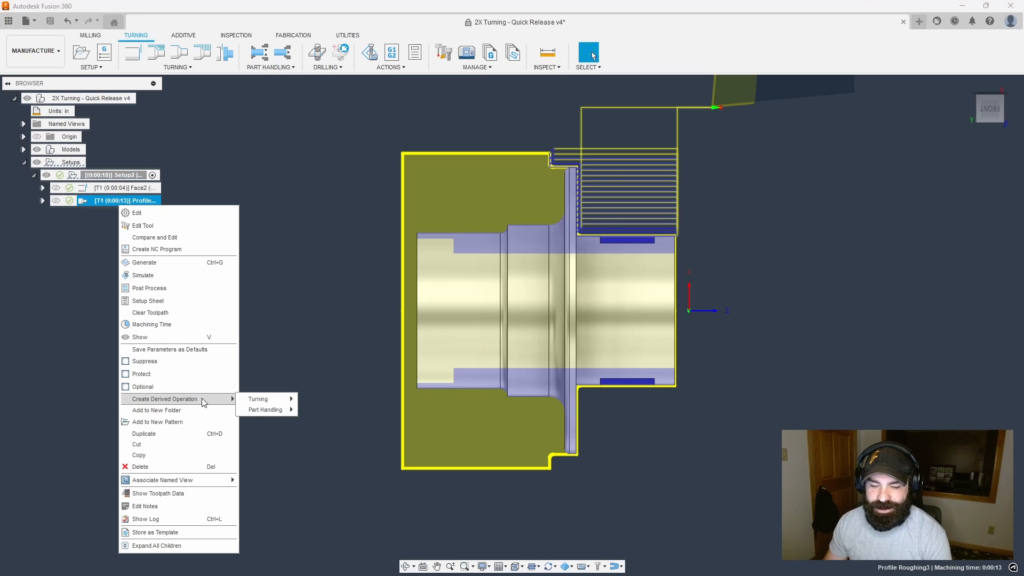
pyautogui.moveTo(257, 398)
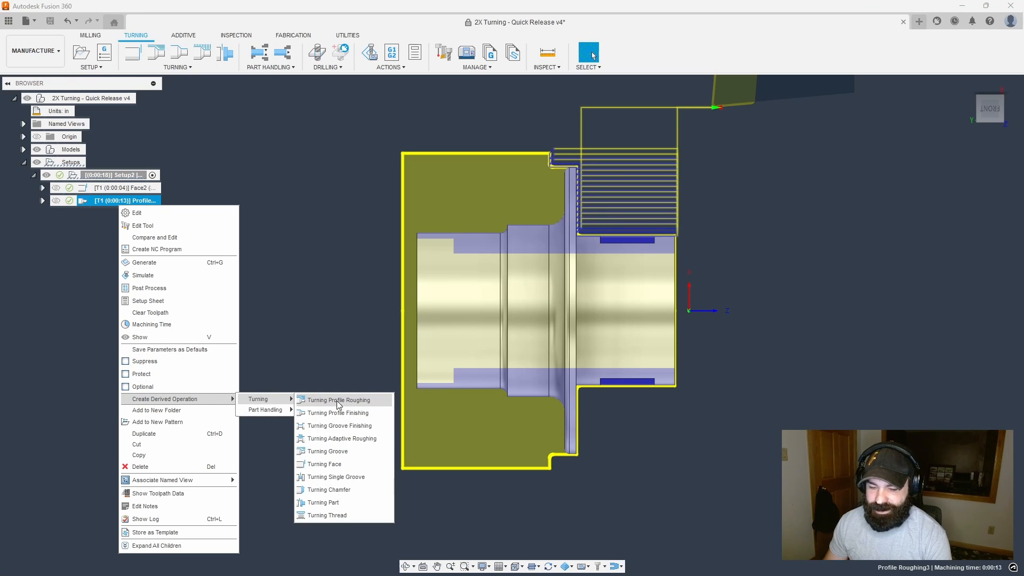
pyautogui.moveTo(335, 412)
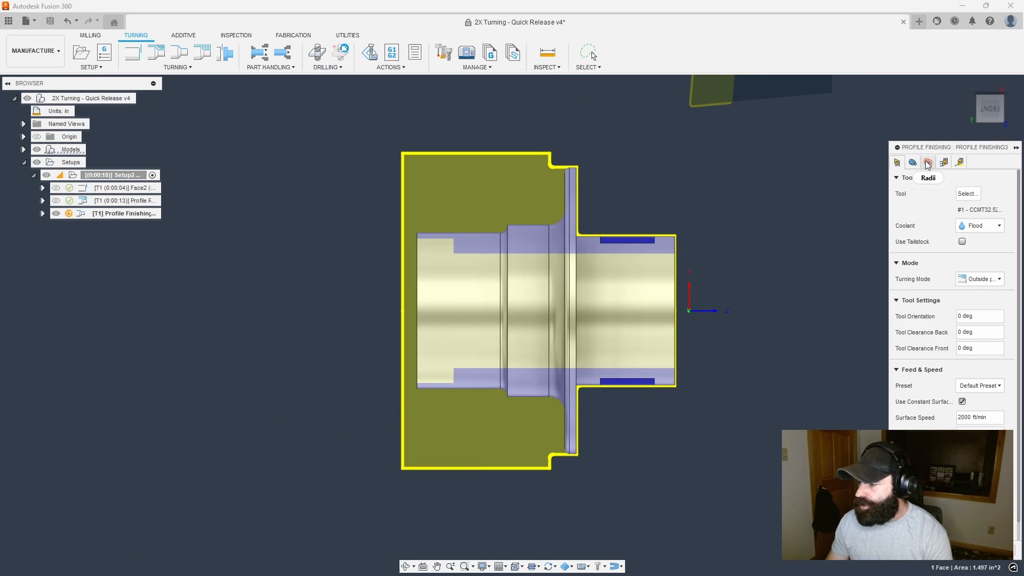
pyautogui.click(960, 162)
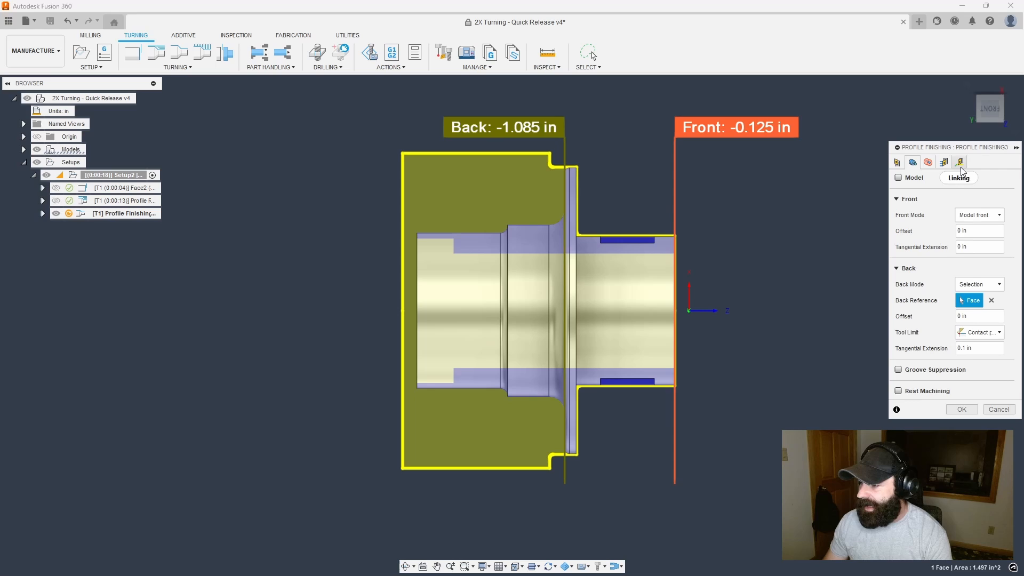
pyautogui.click(958, 162)
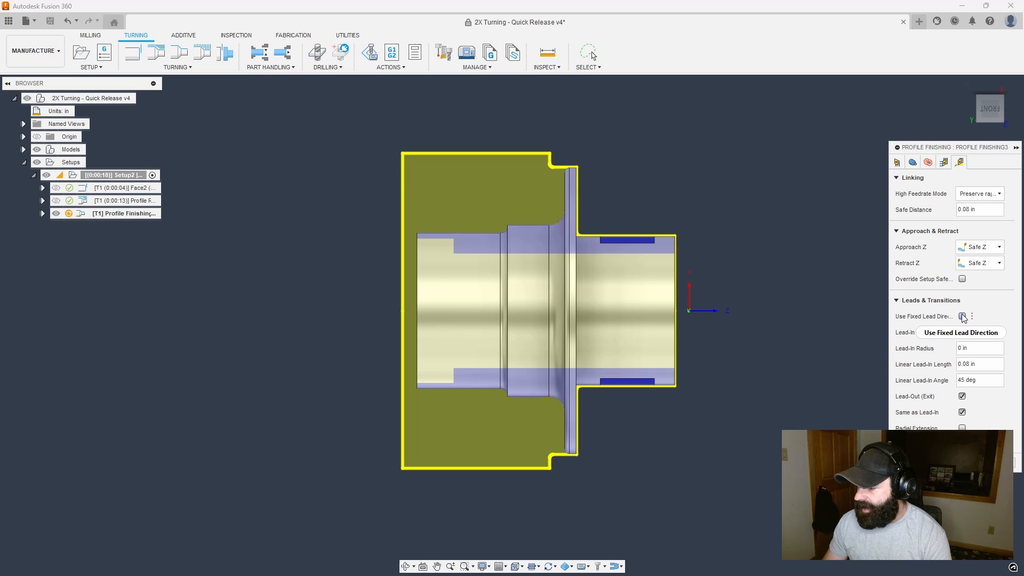
pyautogui.click(961, 316)
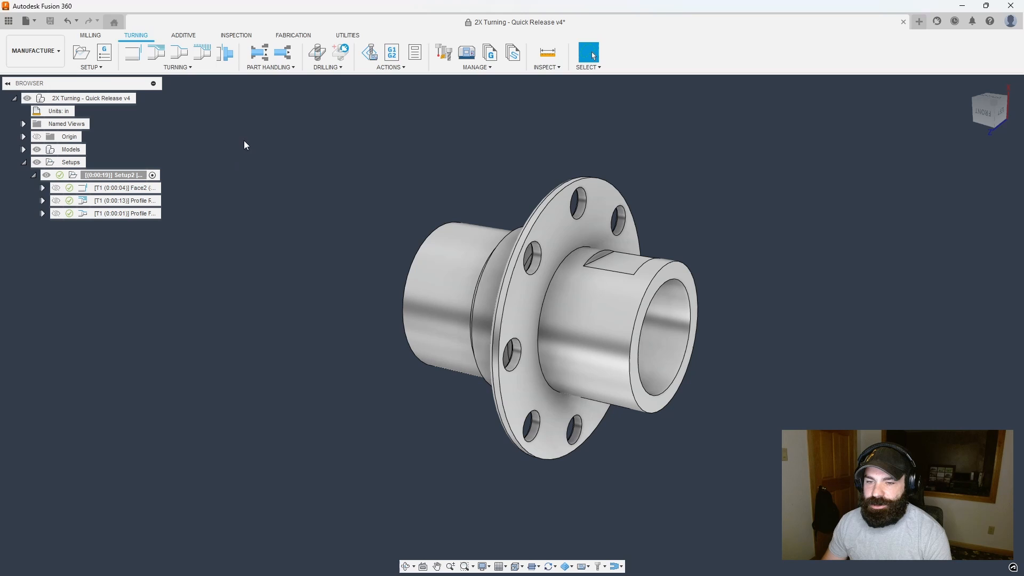
pyautogui.moveTo(261, 118)
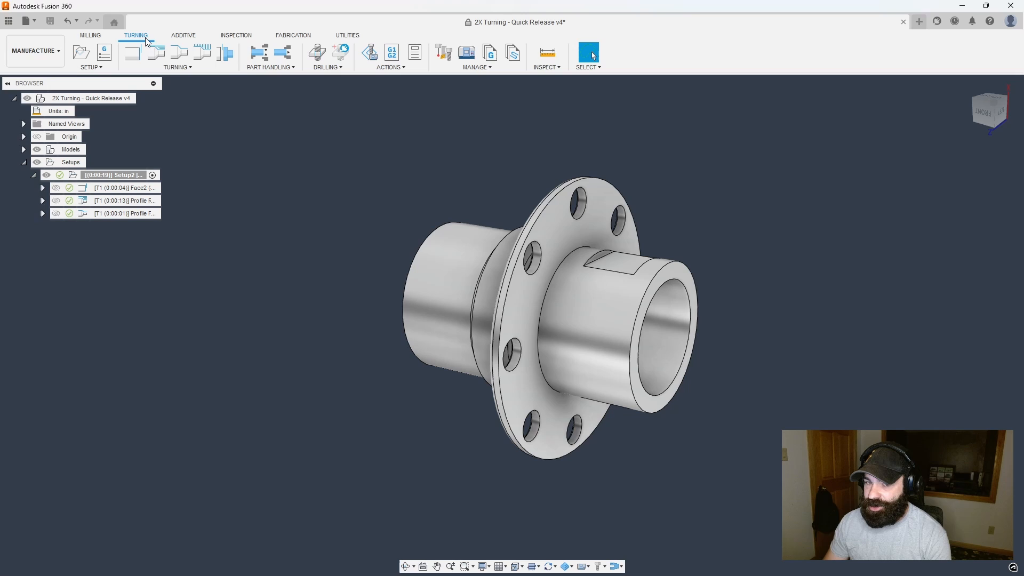
pyautogui.moveTo(317, 52)
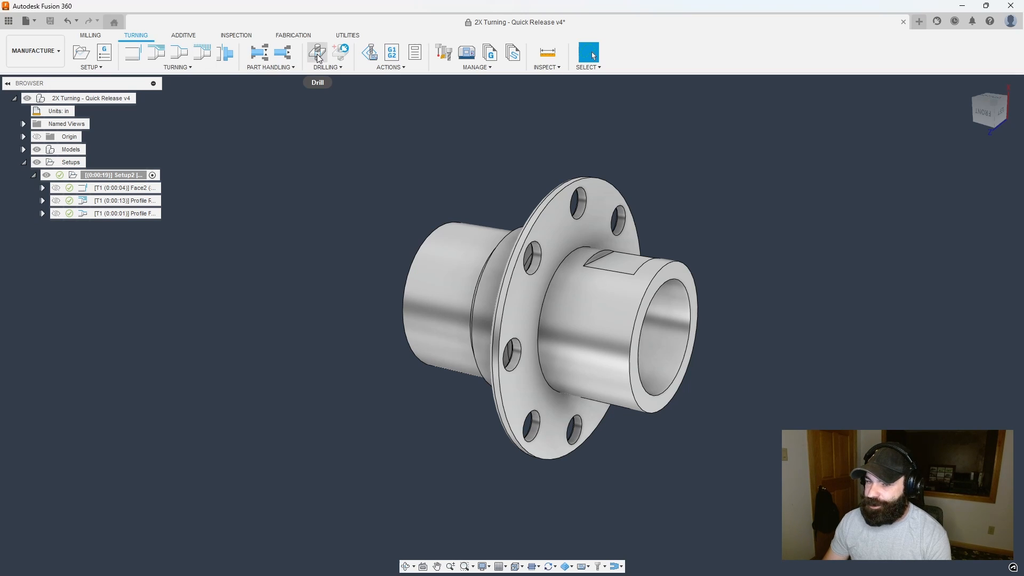
pyautogui.moveTo(317, 52)
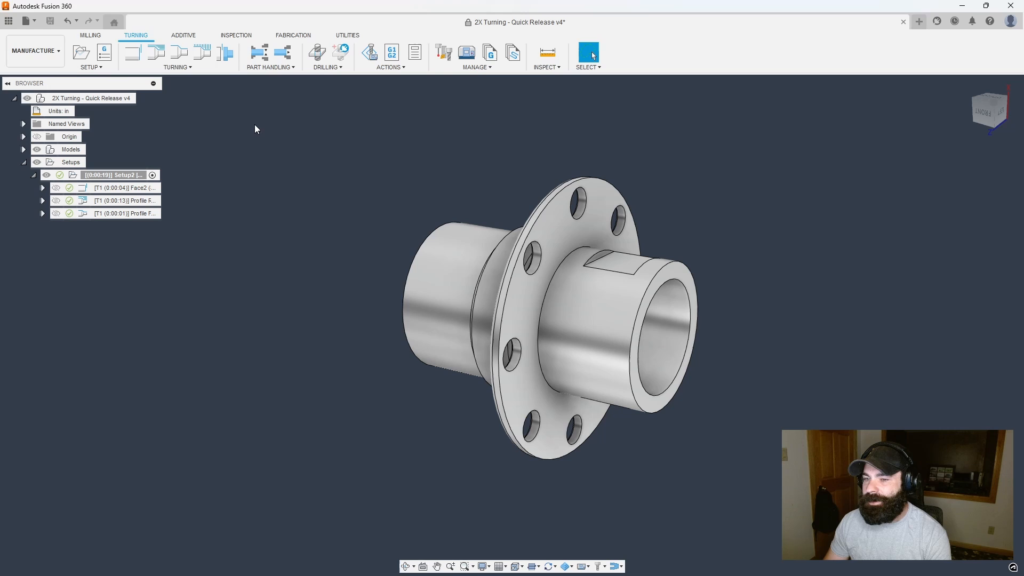
pyautogui.click(90, 34)
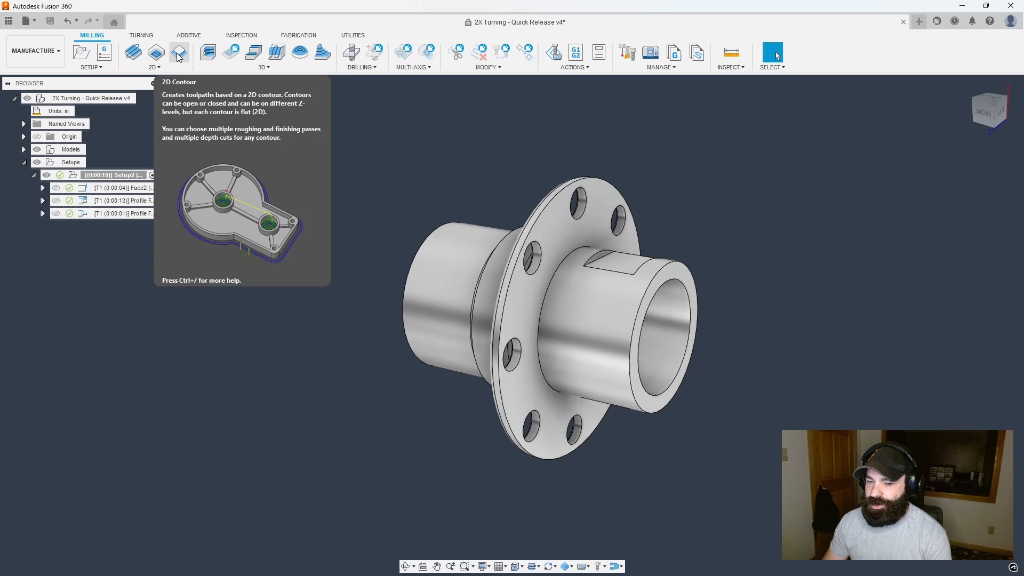
# Start a 2D Contour with the 3/8" flat endmill and the Aluminum cutting data preset
pyautogui.click(178, 52)
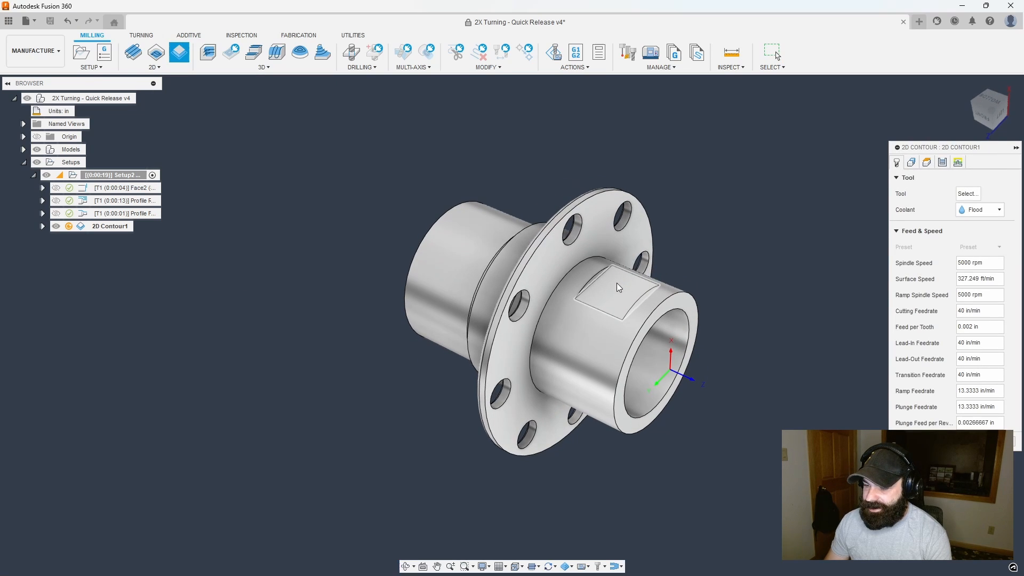
pyautogui.moveTo(640, 283)
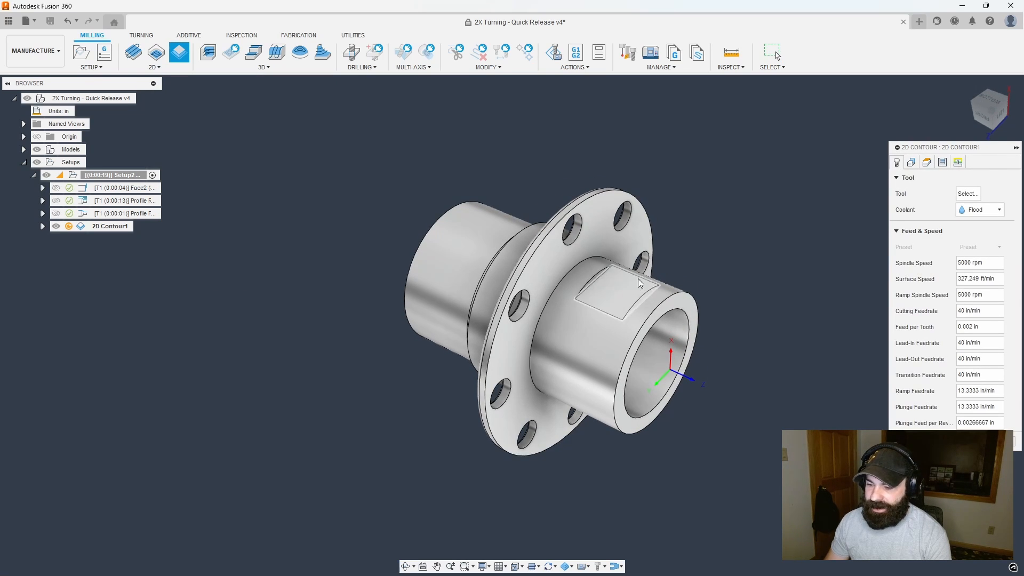
pyautogui.click(967, 193)
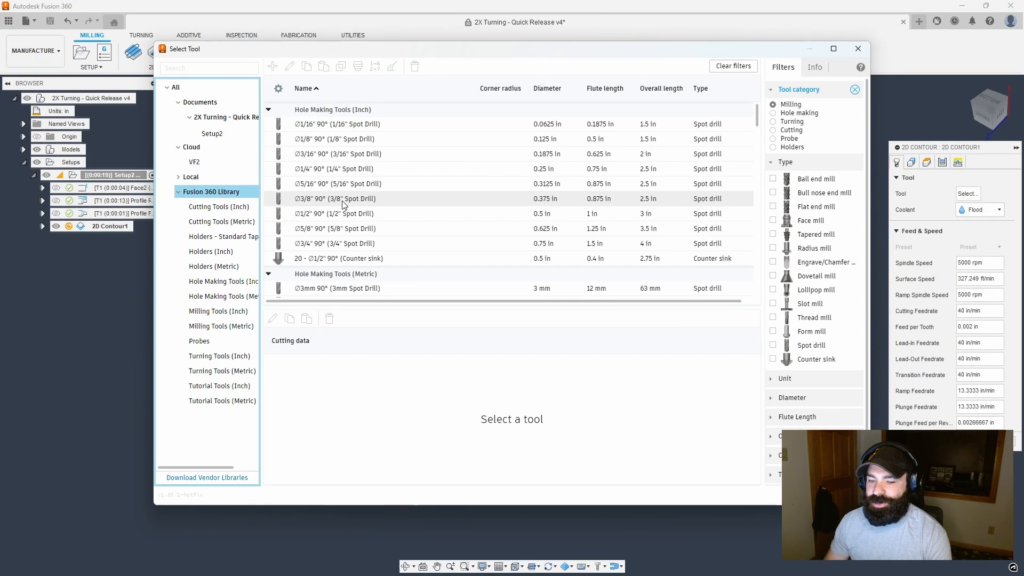
pyautogui.click(774, 206)
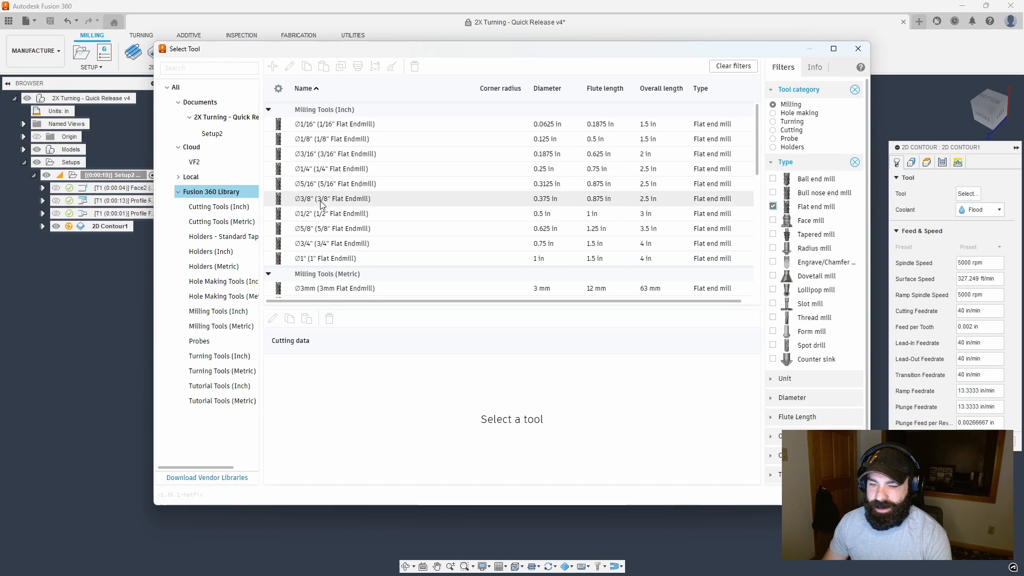
pyautogui.click(333, 198)
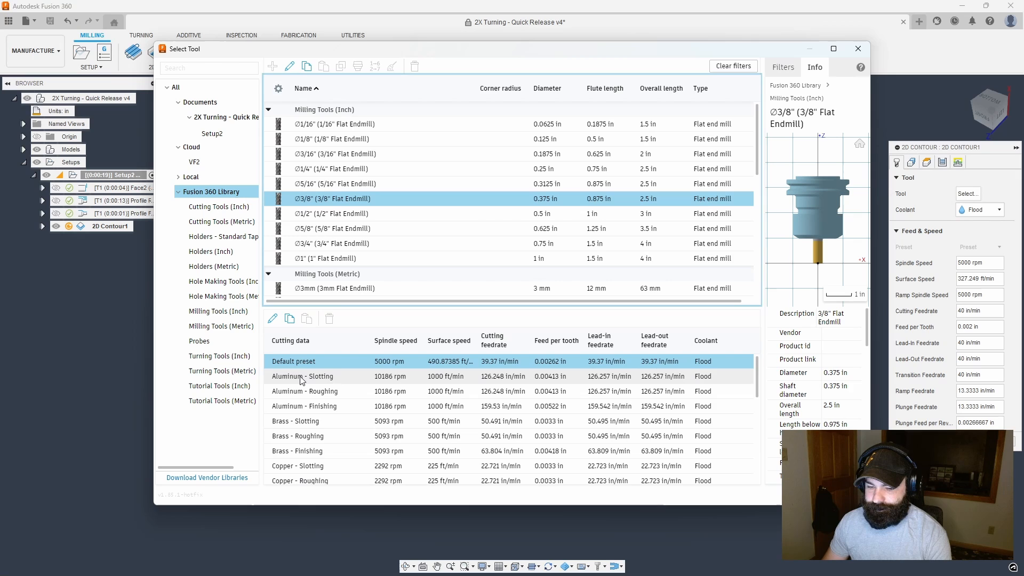
pyautogui.click(304, 392)
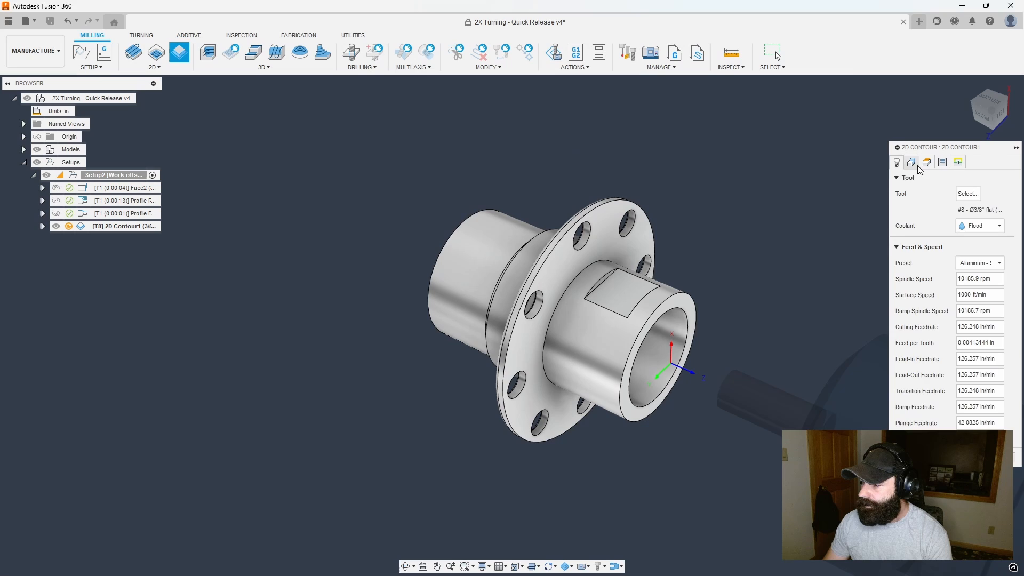
# Set the tool orientation Z from the end face and keep only the flat's edge chain as contour geometry
pyautogui.click(910, 162)
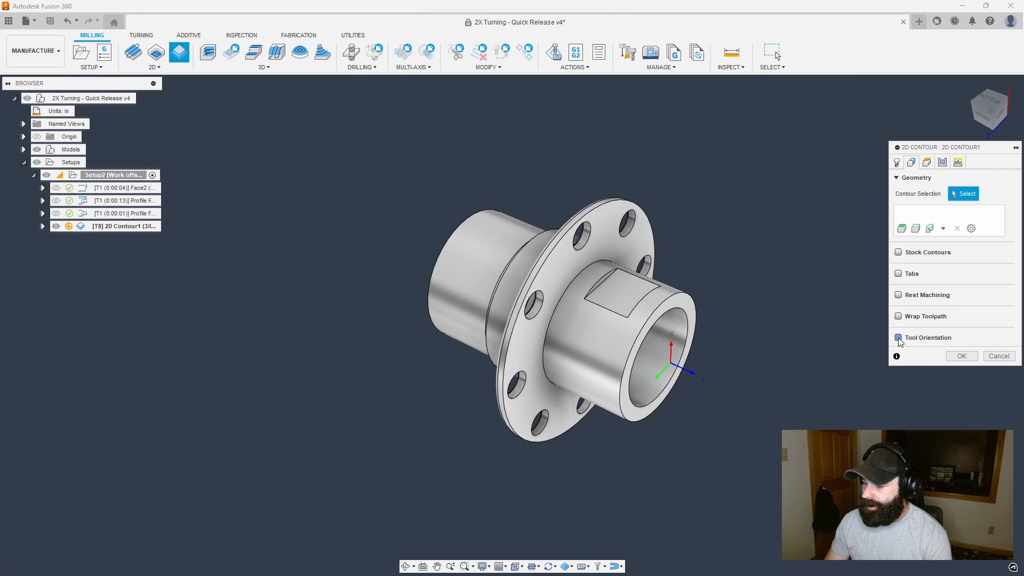
pyautogui.click(898, 339)
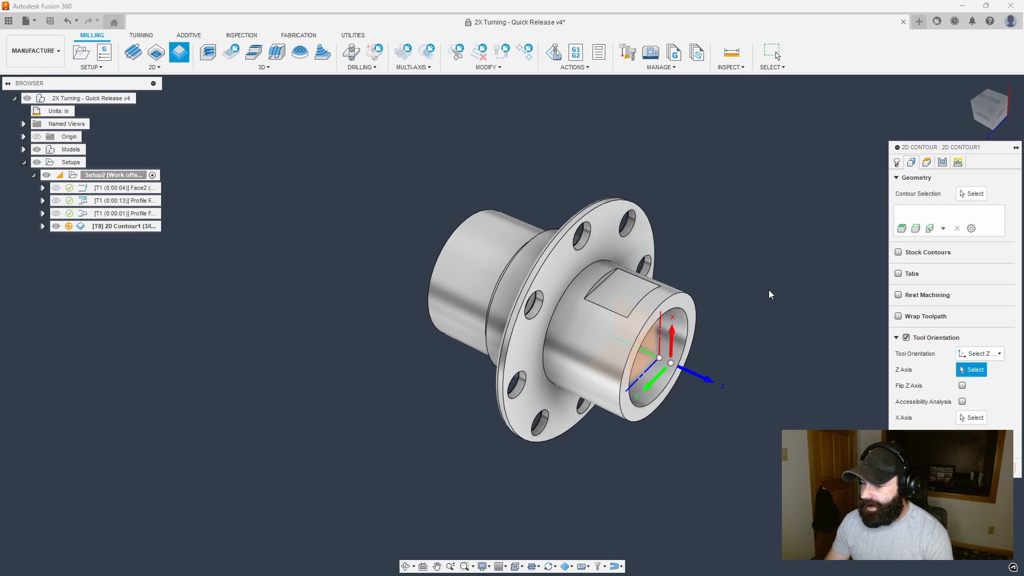
pyautogui.moveTo(839, 350)
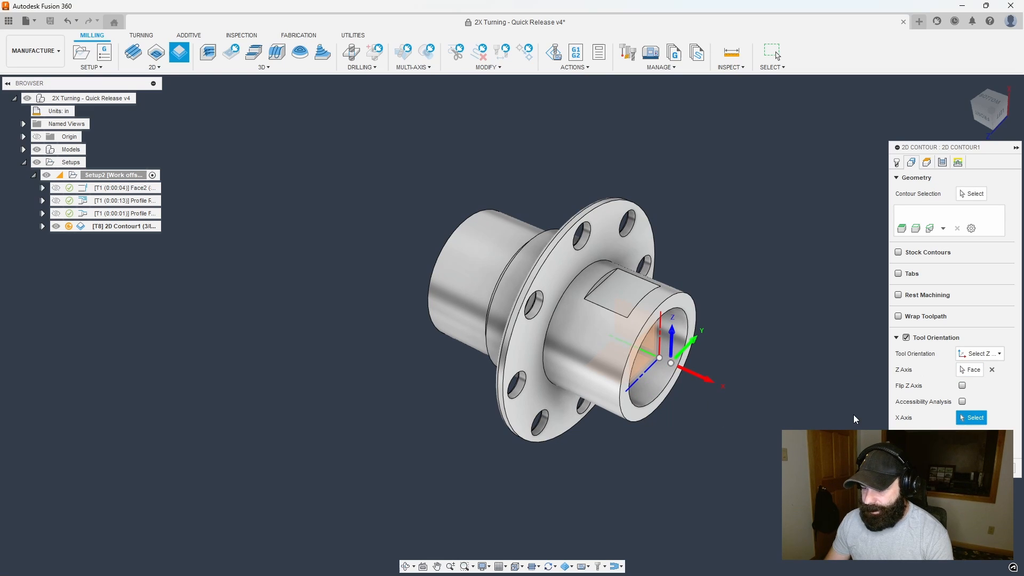
pyautogui.moveTo(816, 418)
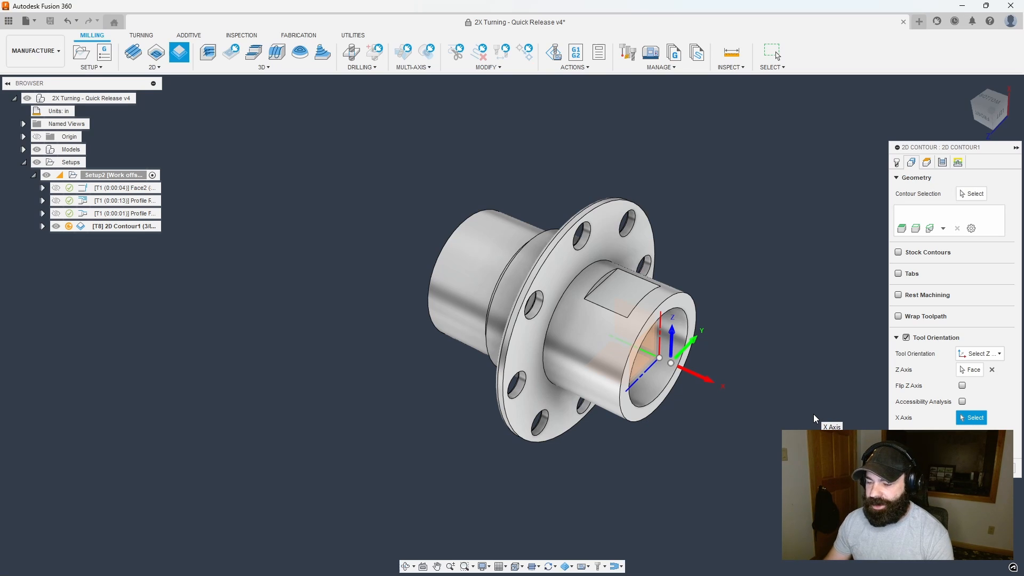
pyautogui.moveTo(707, 391)
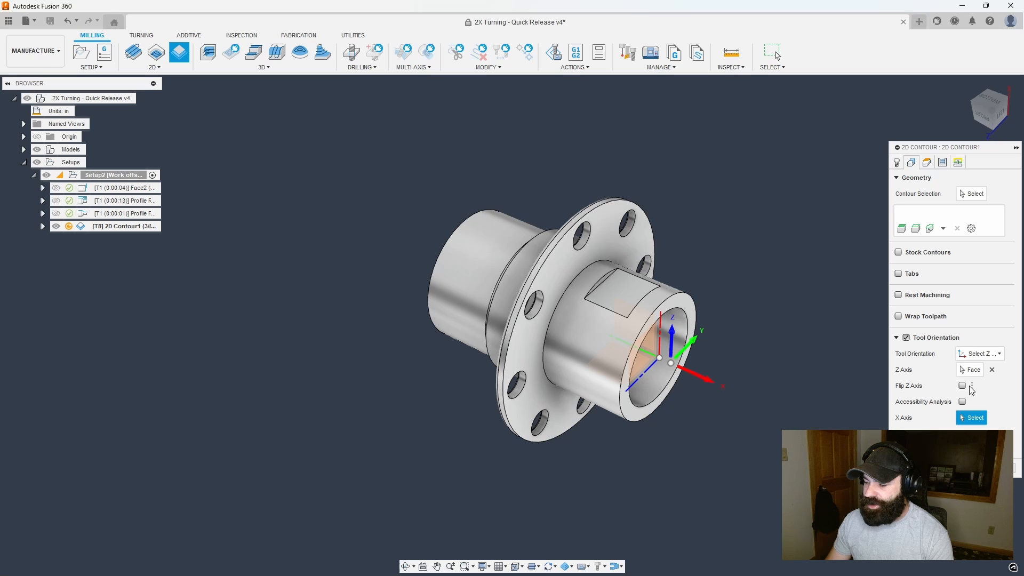
pyautogui.moveTo(970, 193)
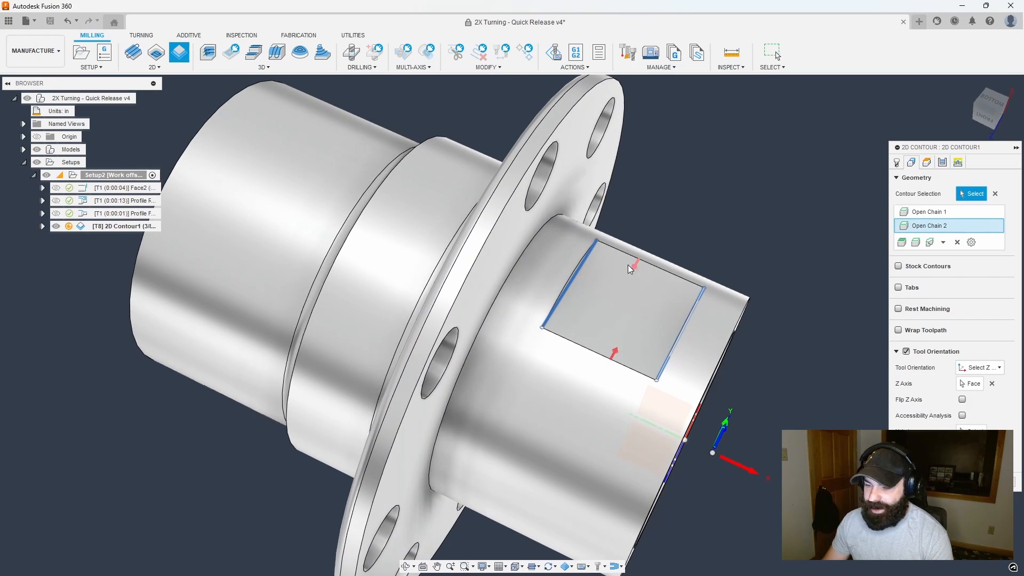
pyautogui.moveTo(635, 272)
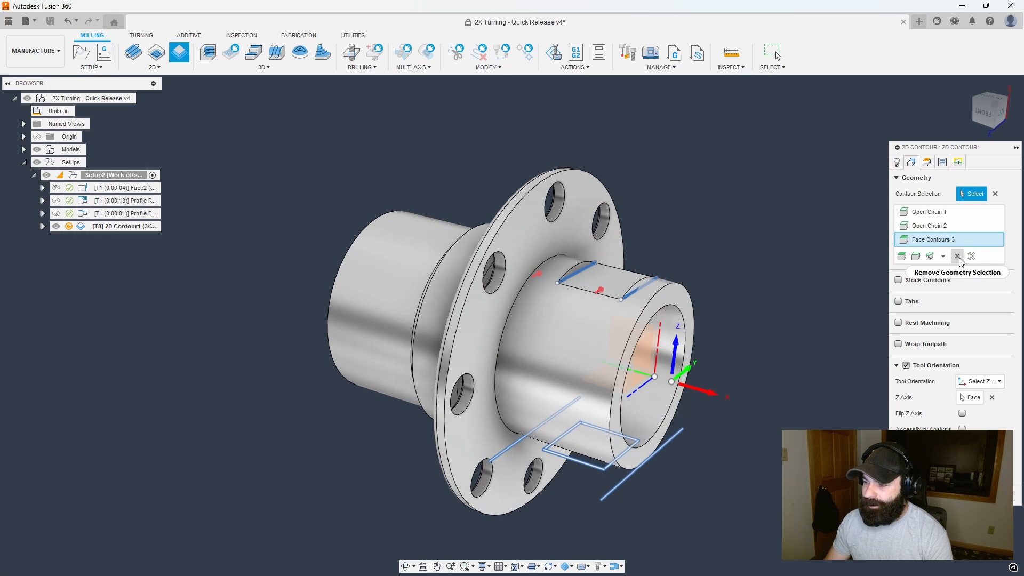
pyautogui.click(955, 255)
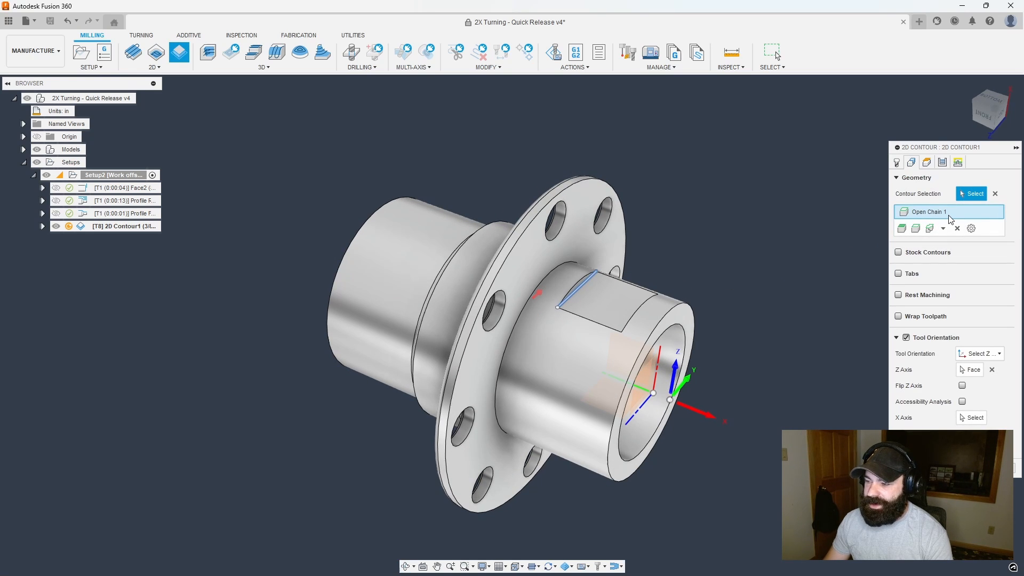
pyautogui.click(927, 211)
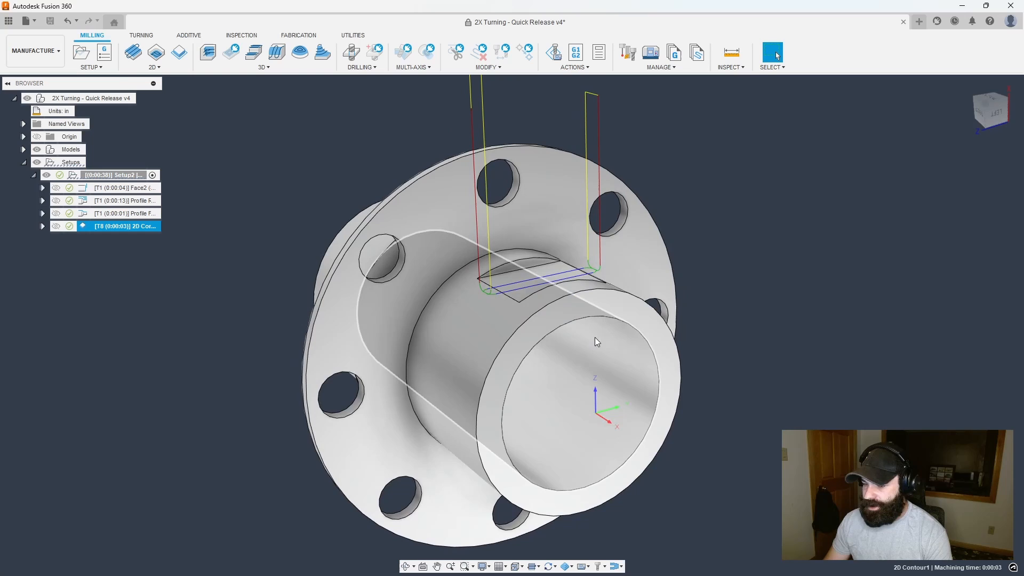
pyautogui.moveTo(595, 341); pyautogui.dragTo(481, 138)
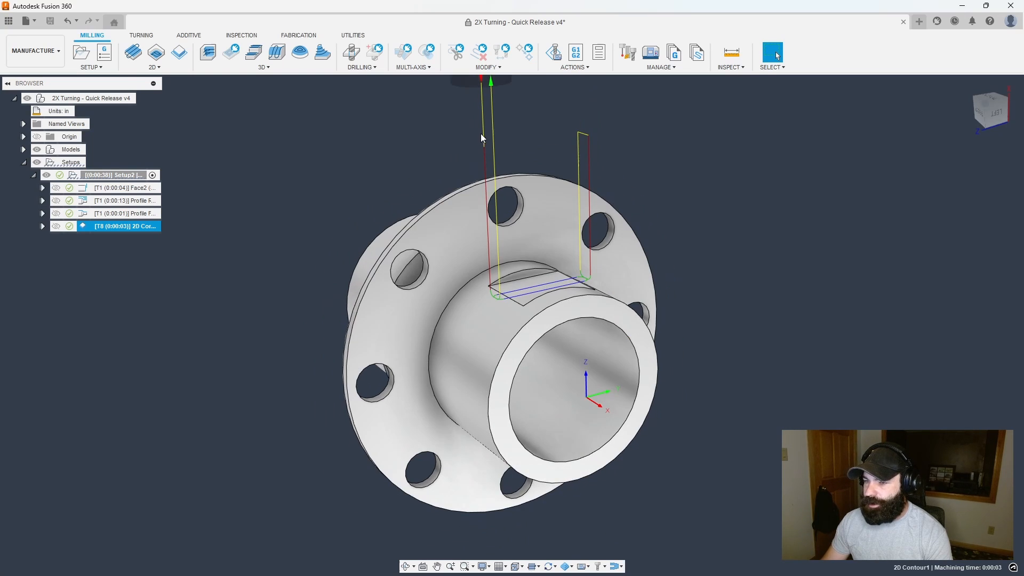
pyautogui.click(554, 52)
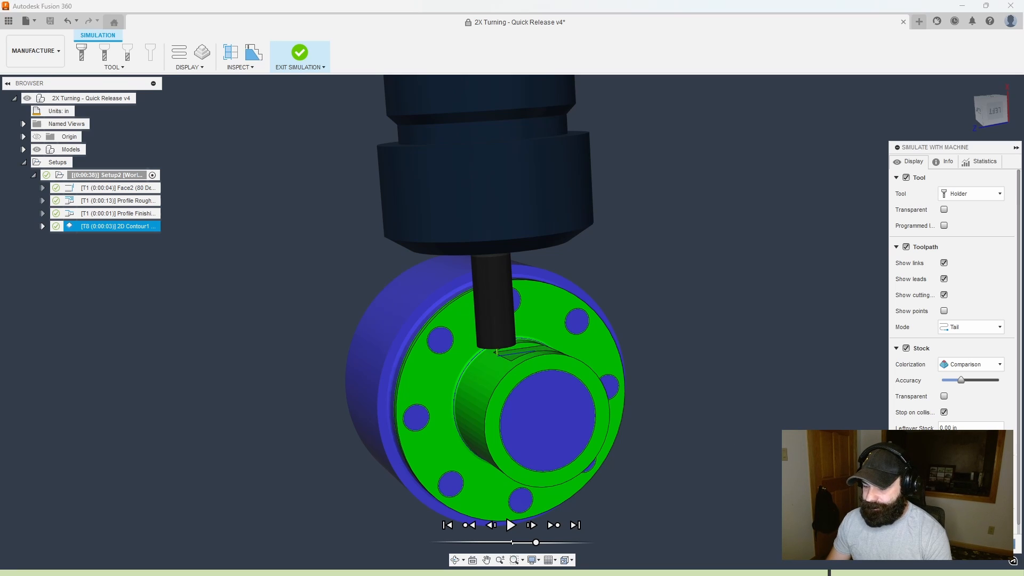
pyautogui.click(299, 55)
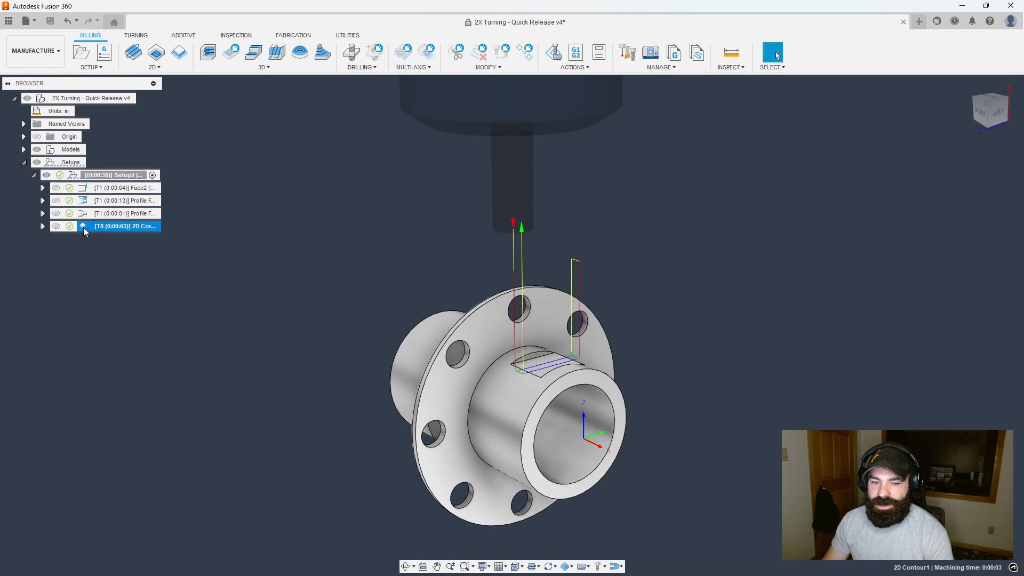
# Set the 2D Contour1 Tangential Fragment Extension Distance to 2 on the Passes tab
pyautogui.doubleClick(124, 226)
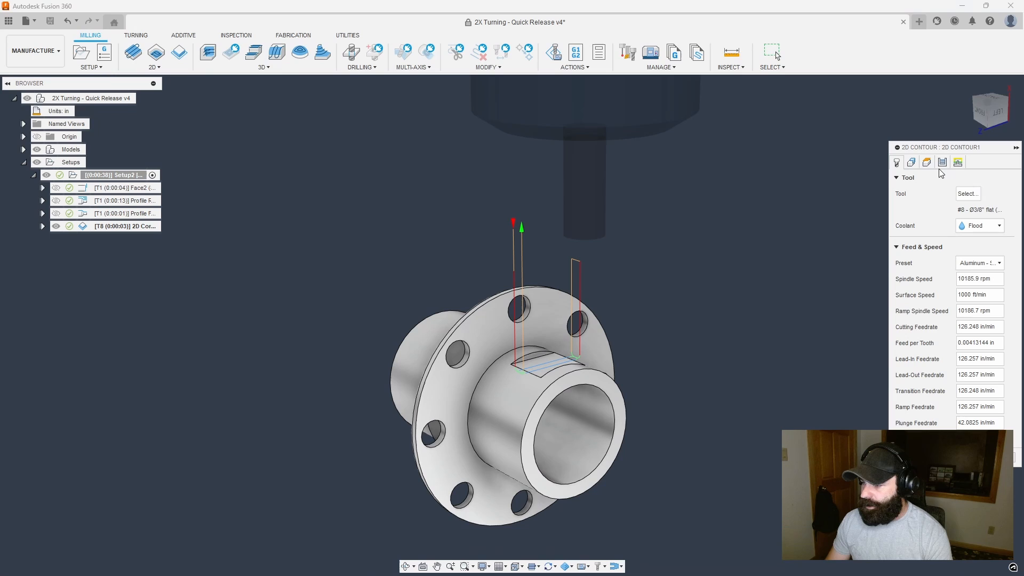
pyautogui.click(926, 162)
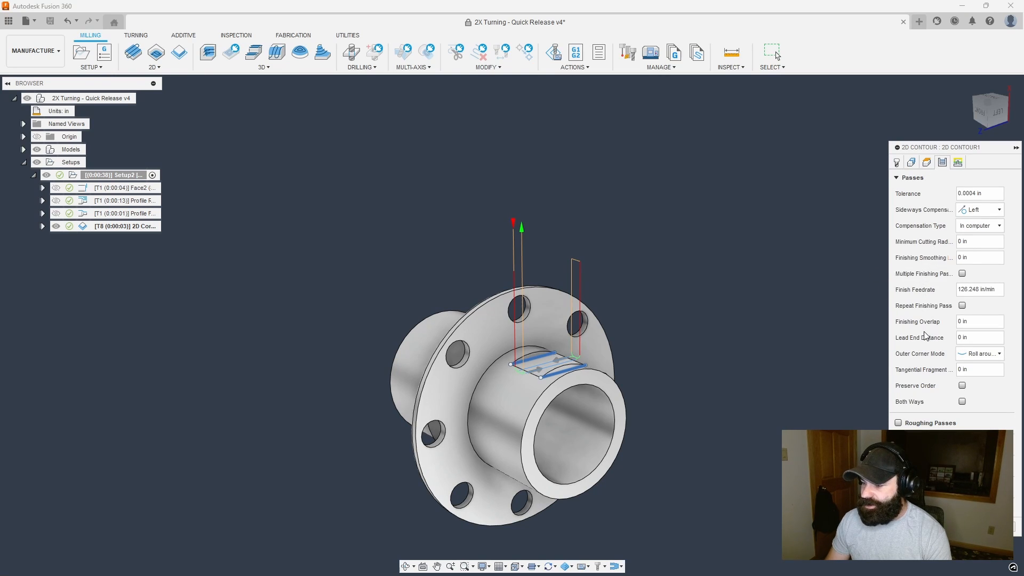
pyautogui.moveTo(936, 373)
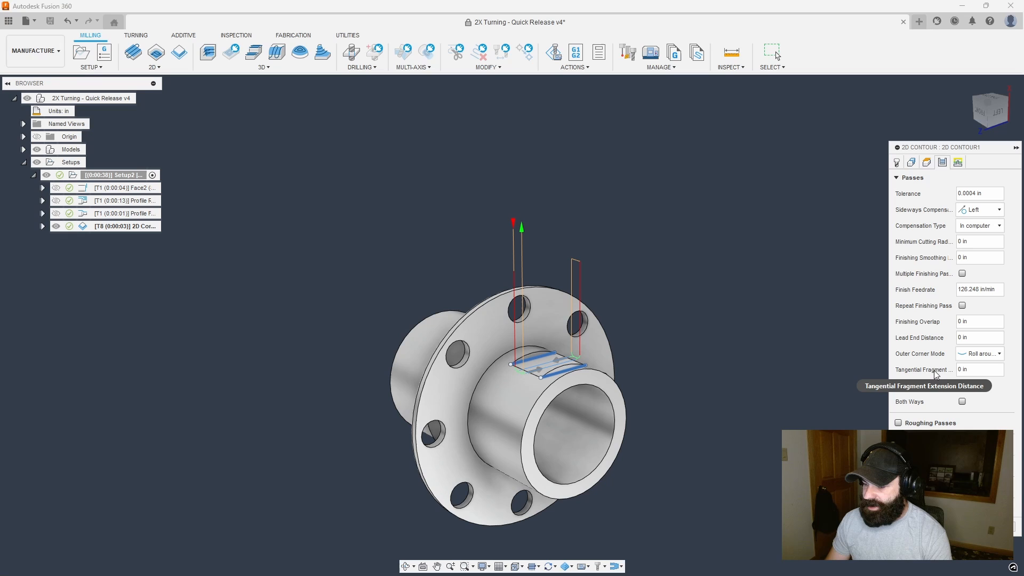
pyautogui.click(979, 369)
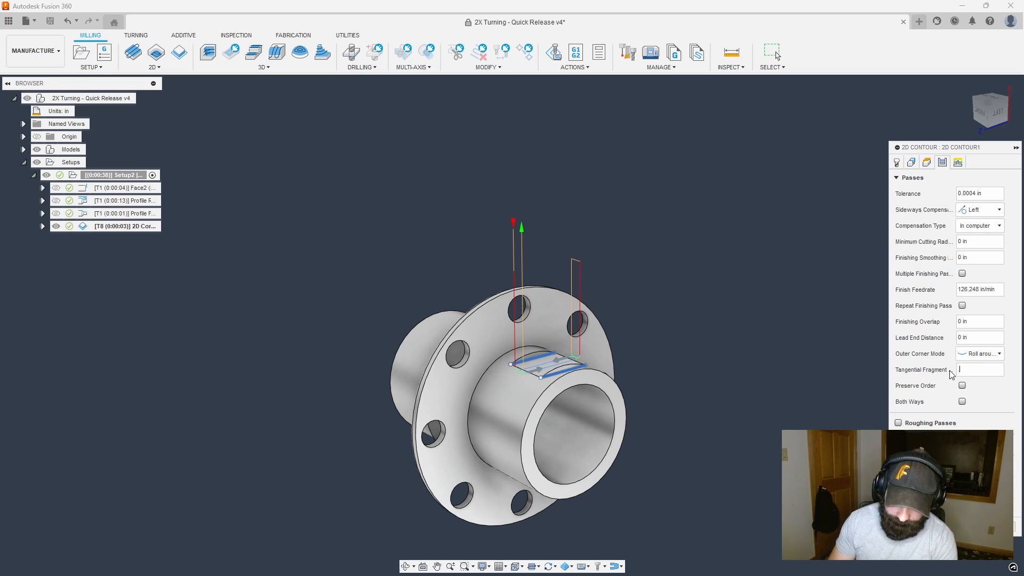
pyautogui.write('2')
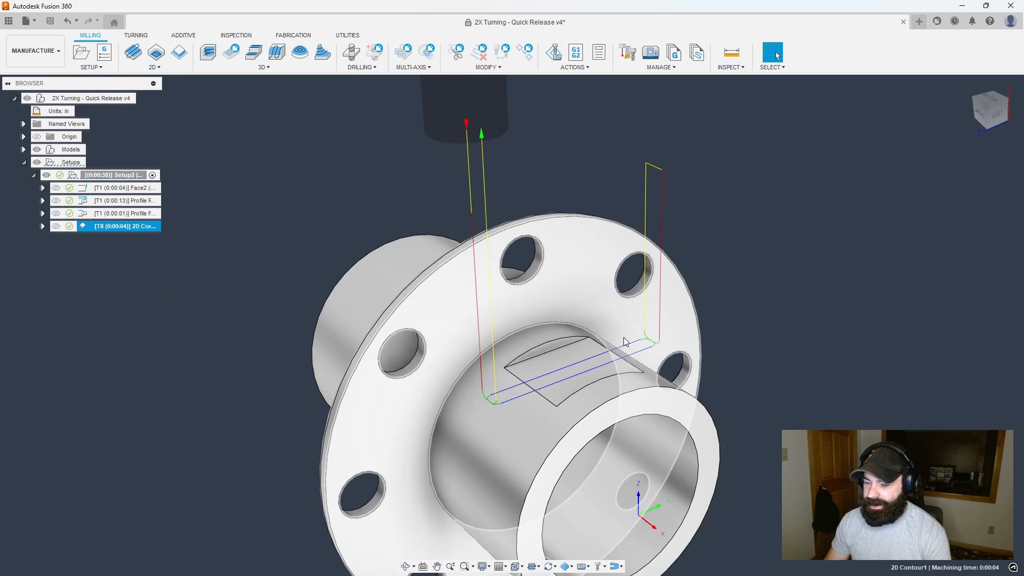
pyautogui.moveTo(655, 338)
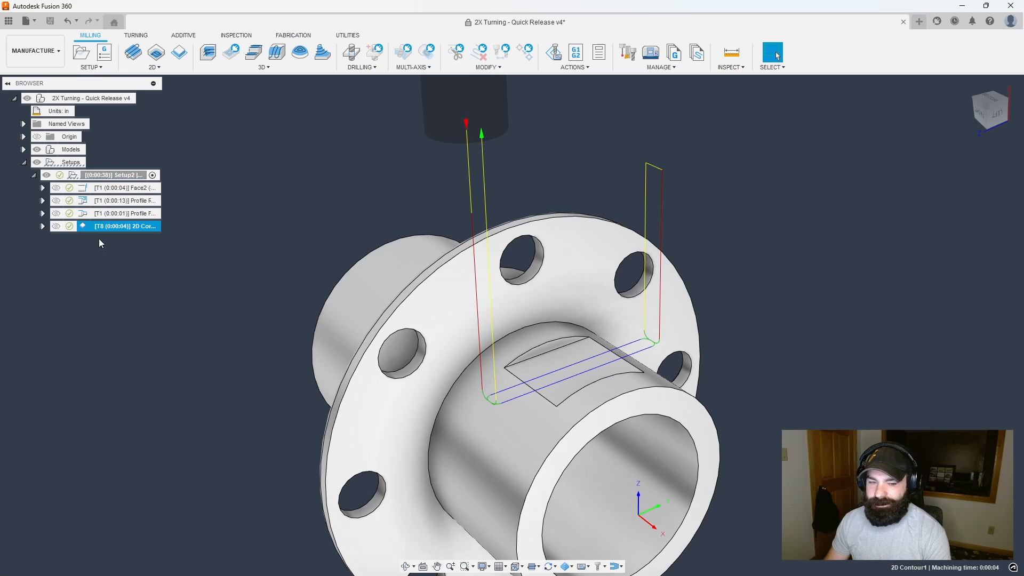
# Set the contour's vertical lead-in radius to 0 in Linking and regenerate the flat toolpath
pyautogui.doubleClick(123, 226)
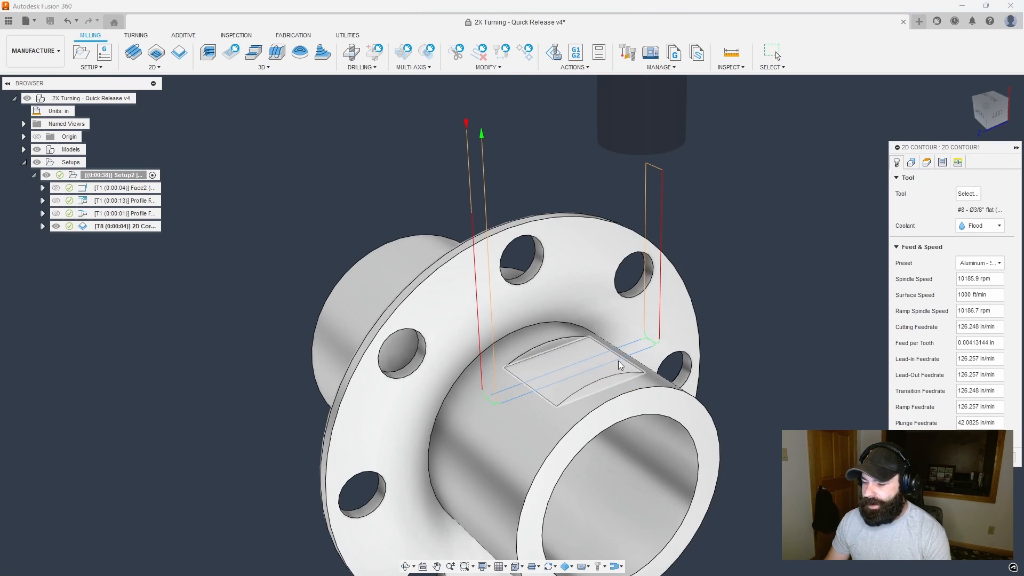
pyautogui.moveTo(619, 365); pyautogui.dragTo(656, 307)
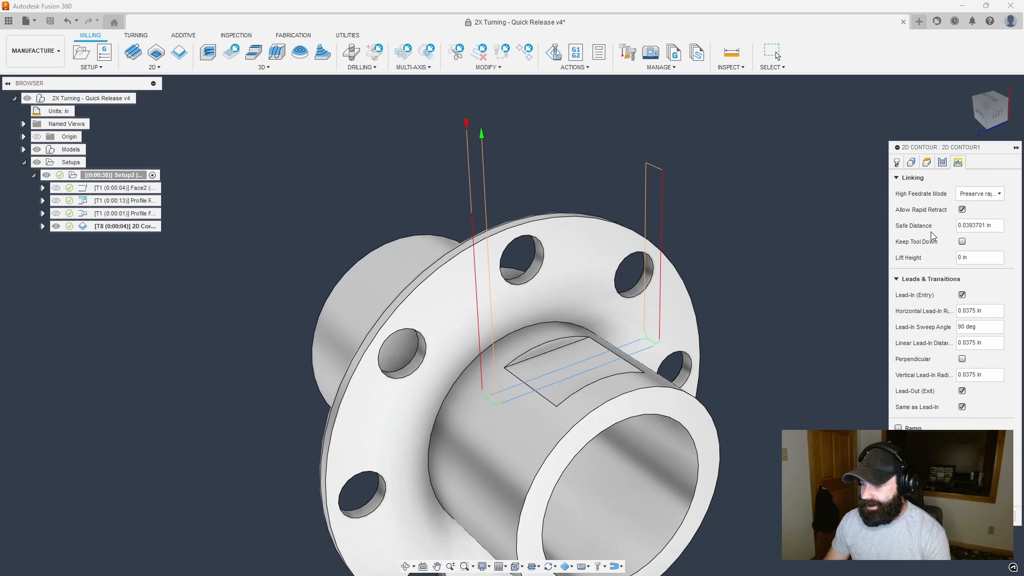
pyautogui.click(979, 375)
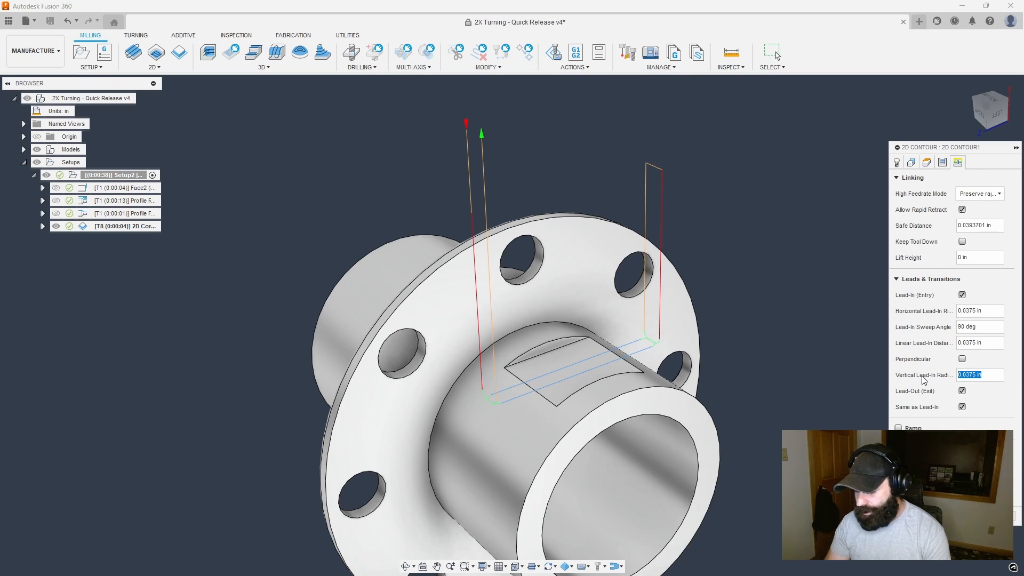
pyautogui.write('0')
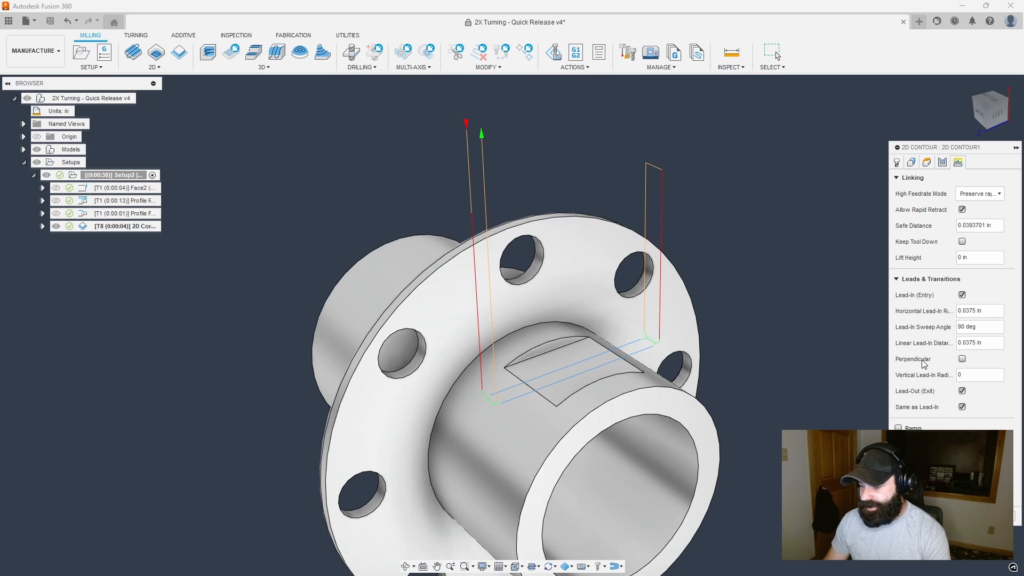
pyautogui.moveTo(961, 242)
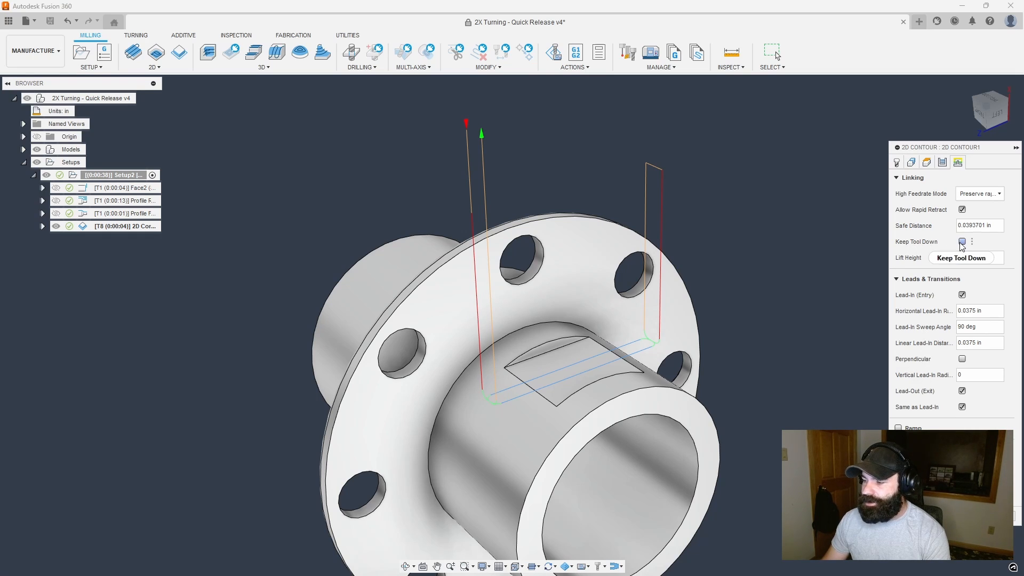
pyautogui.click(961, 241)
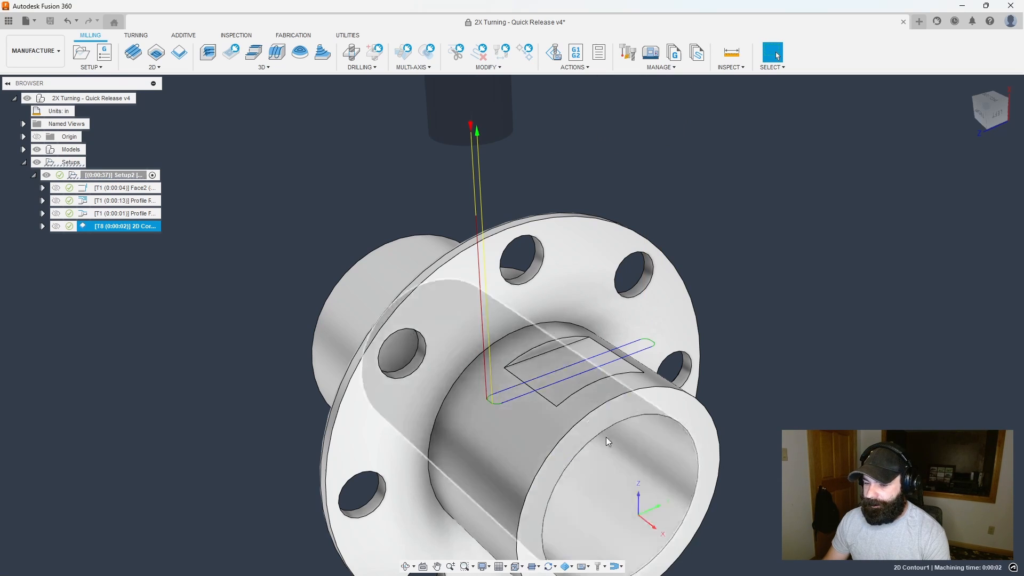
pyautogui.moveTo(607, 440); pyautogui.dragTo(502, 400)
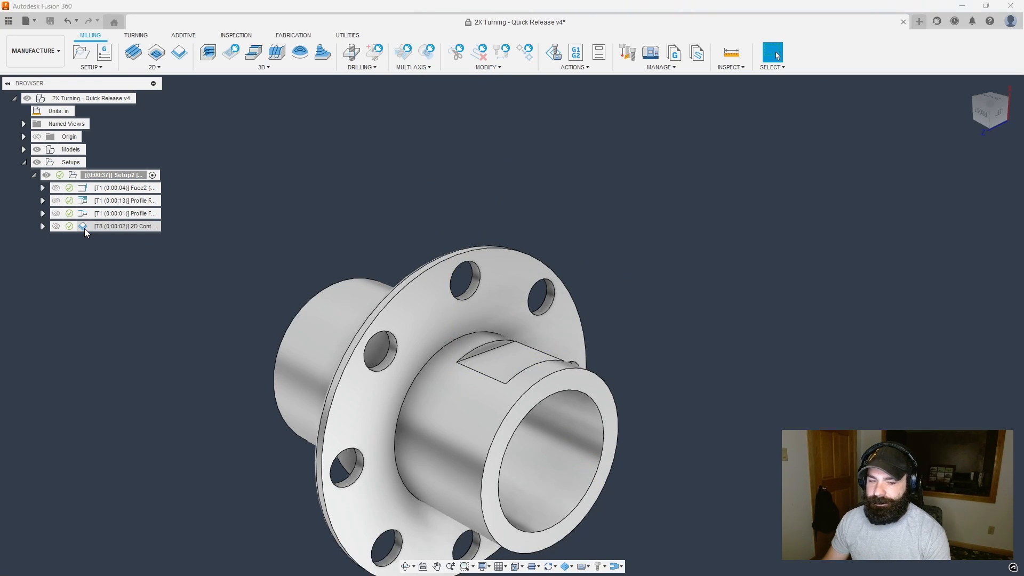
# Review the 2D contour's Compensation Type choices on the Passes tab, leaving it in computer
pyautogui.doubleClick(126, 226)
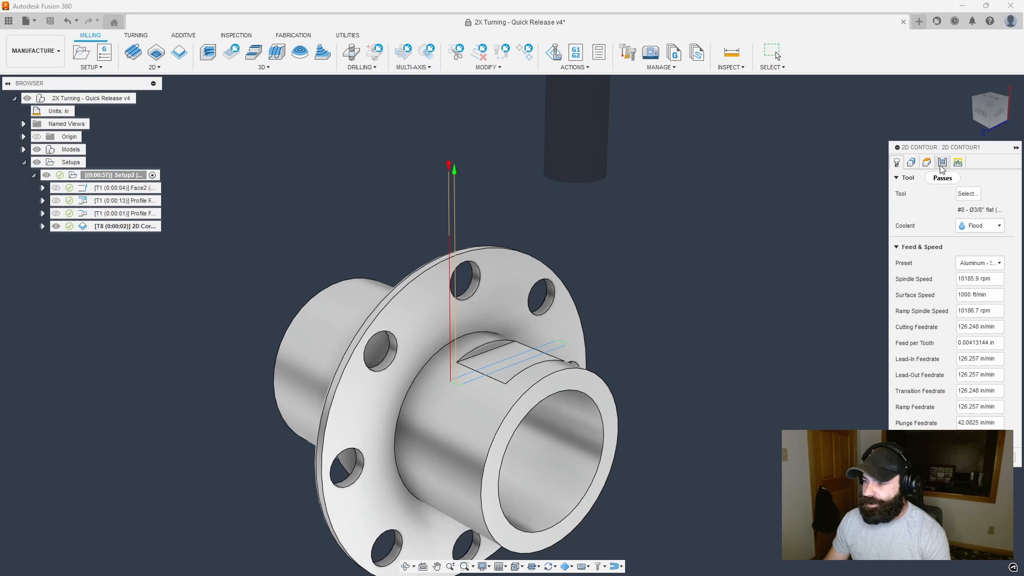
pyautogui.click(941, 162)
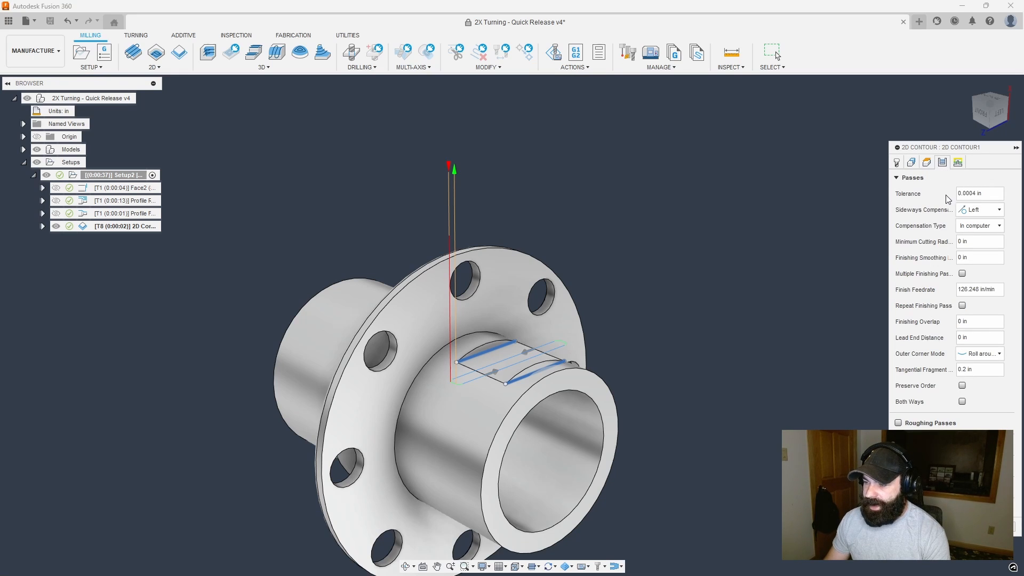
pyautogui.click(979, 225)
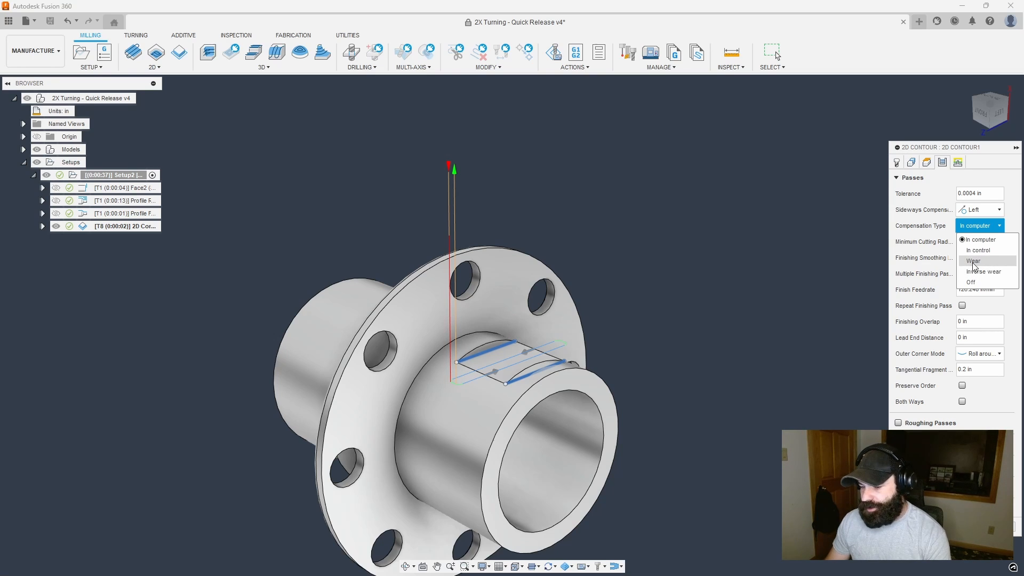
pyautogui.moveTo(973, 268)
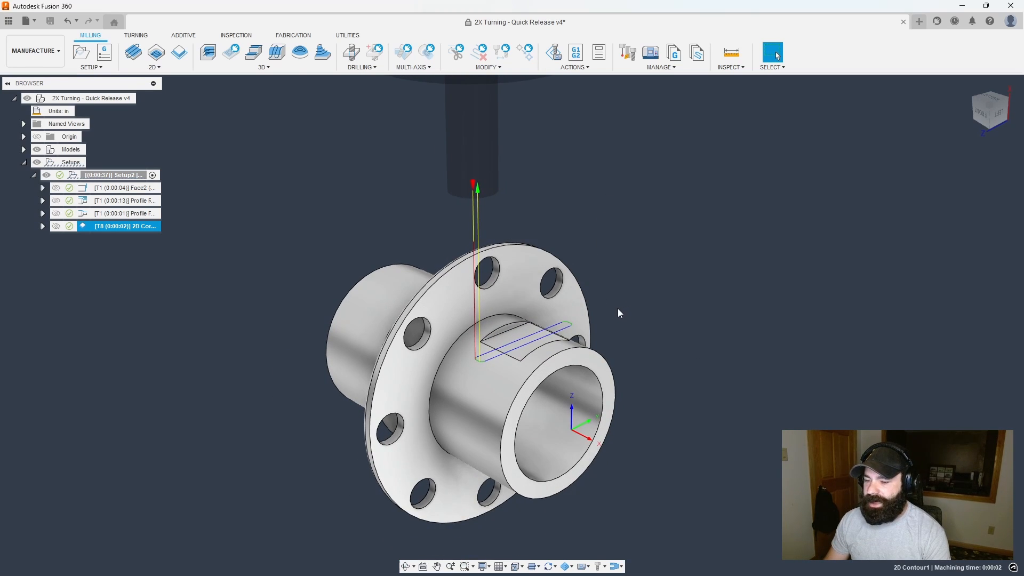
pyautogui.moveTo(418, 159)
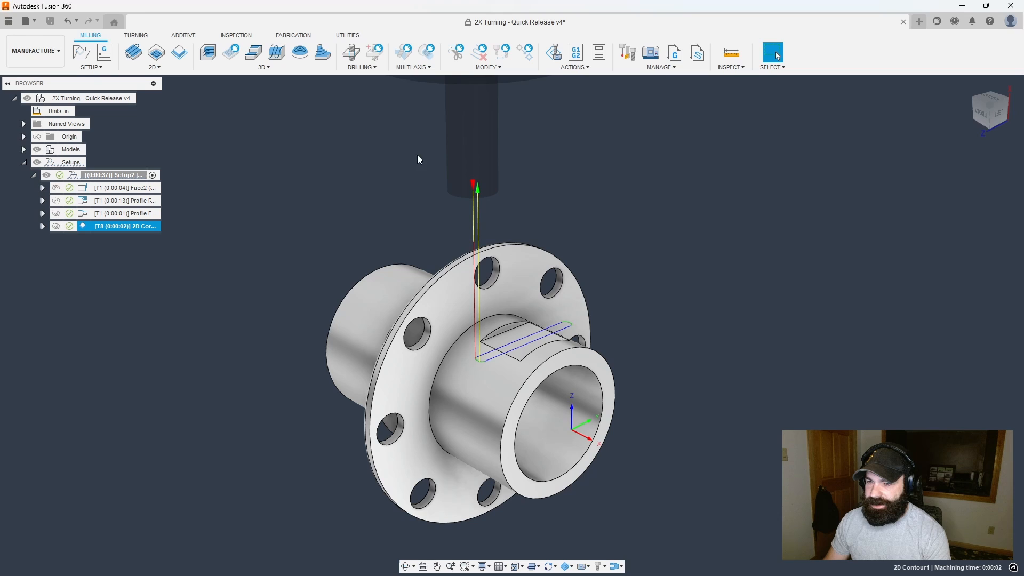
# Add a Drill operation with the Ø0.266" drill on one flange hole plus Select Same Diameter
pyautogui.click(351, 52)
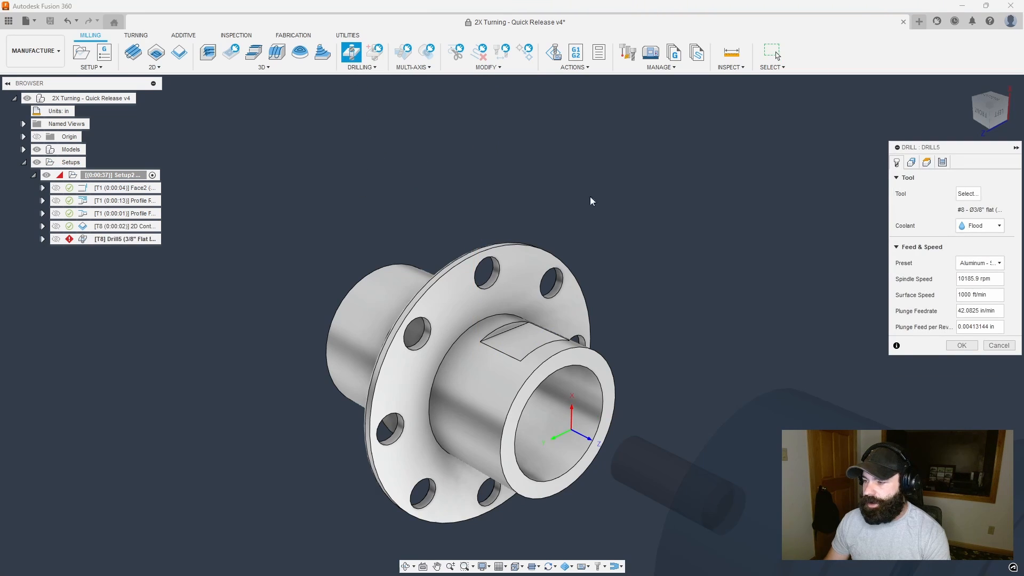
pyautogui.click(968, 193)
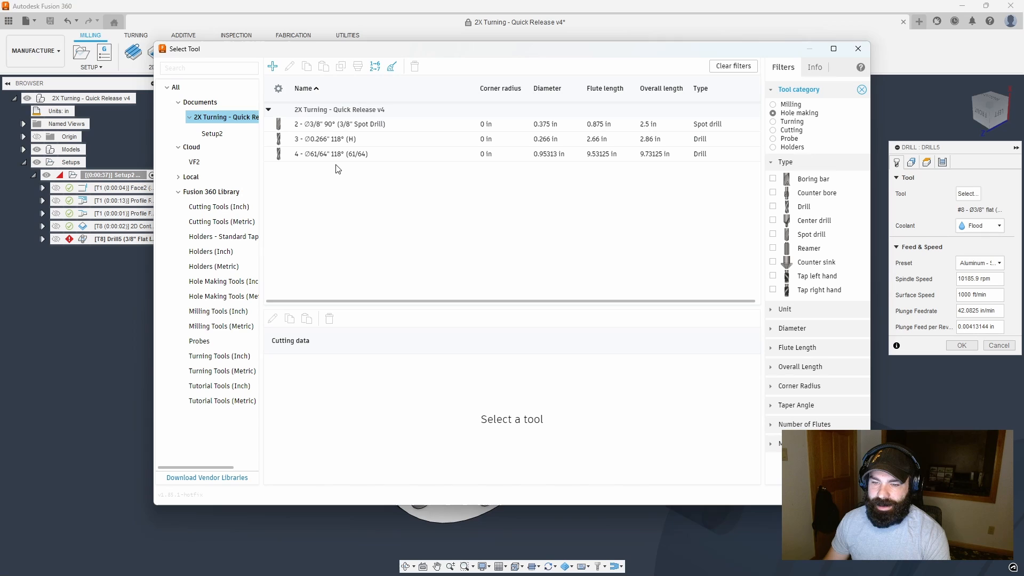
pyautogui.click(325, 139)
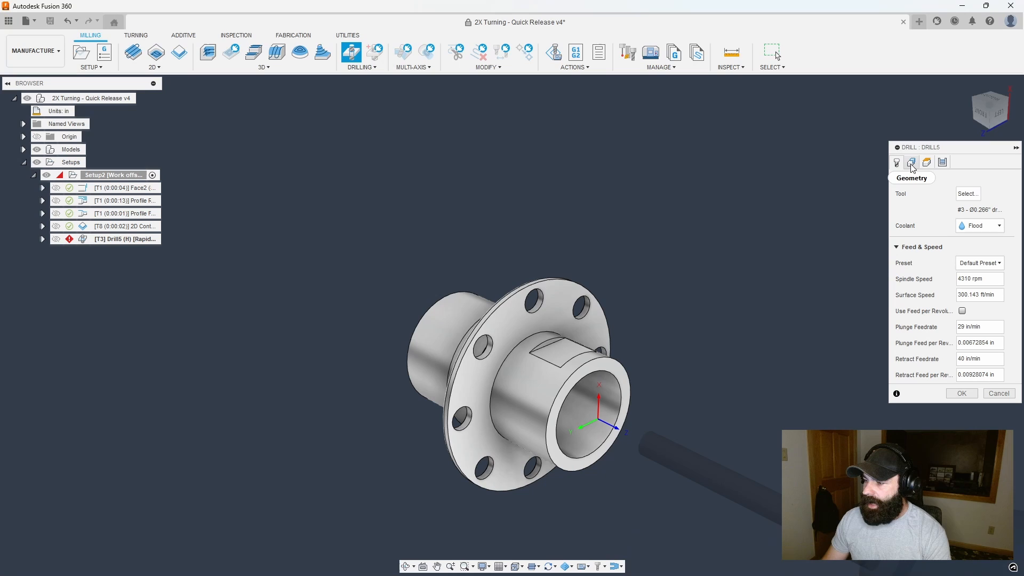
pyautogui.click(912, 162)
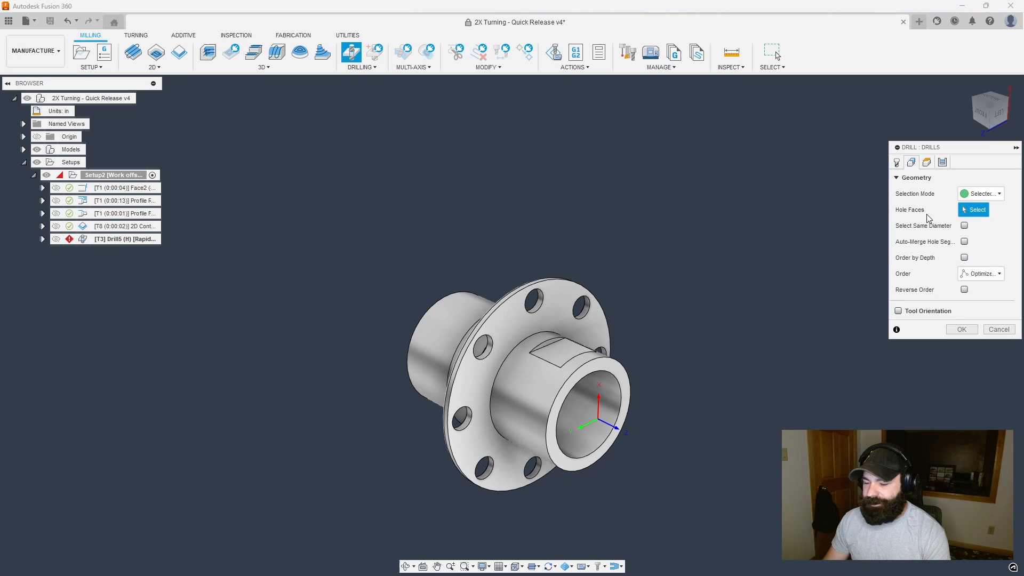
pyautogui.moveTo(973, 209)
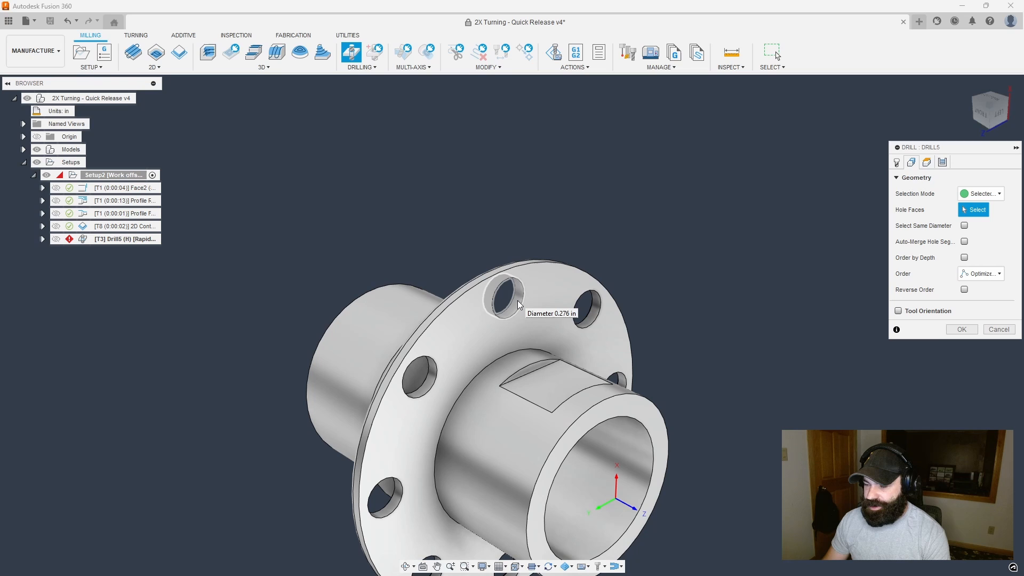
pyautogui.click(502, 301)
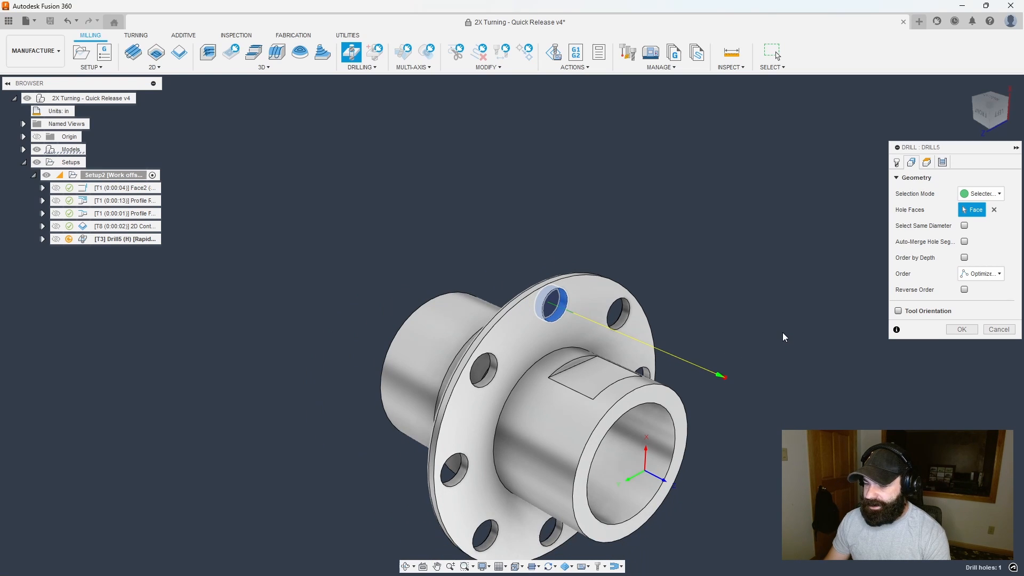
pyautogui.click(964, 225)
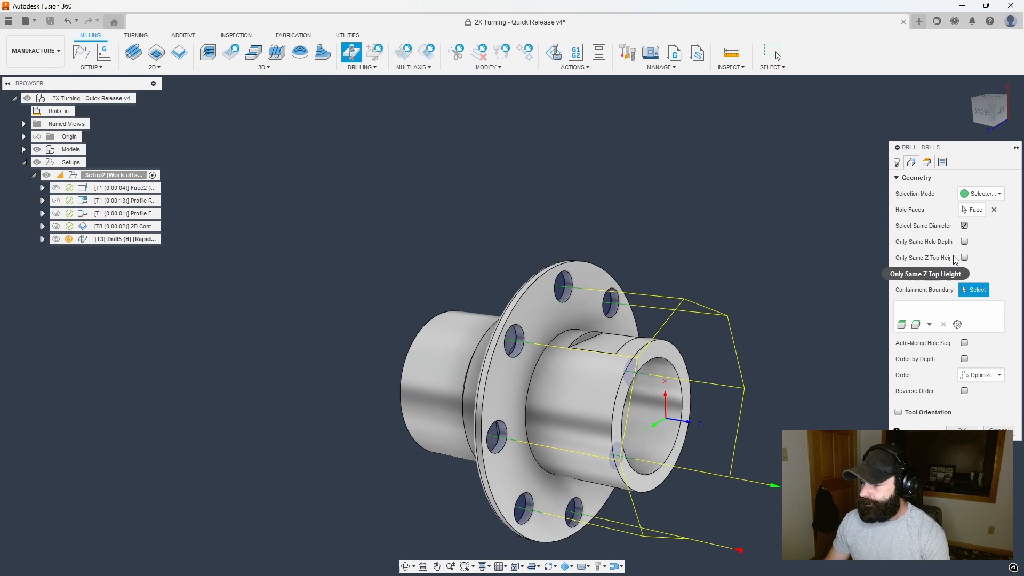
# Review the drill operation's Heights settings with depth ending at the bolt hole bottoms
pyautogui.click(926, 161)
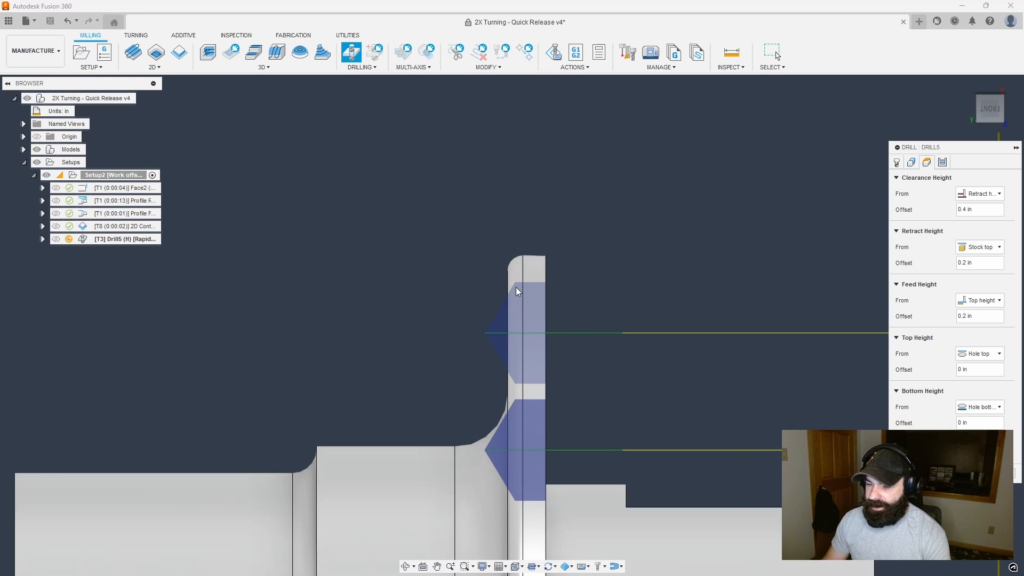
pyautogui.moveTo(516, 294); pyautogui.dragTo(496, 289)
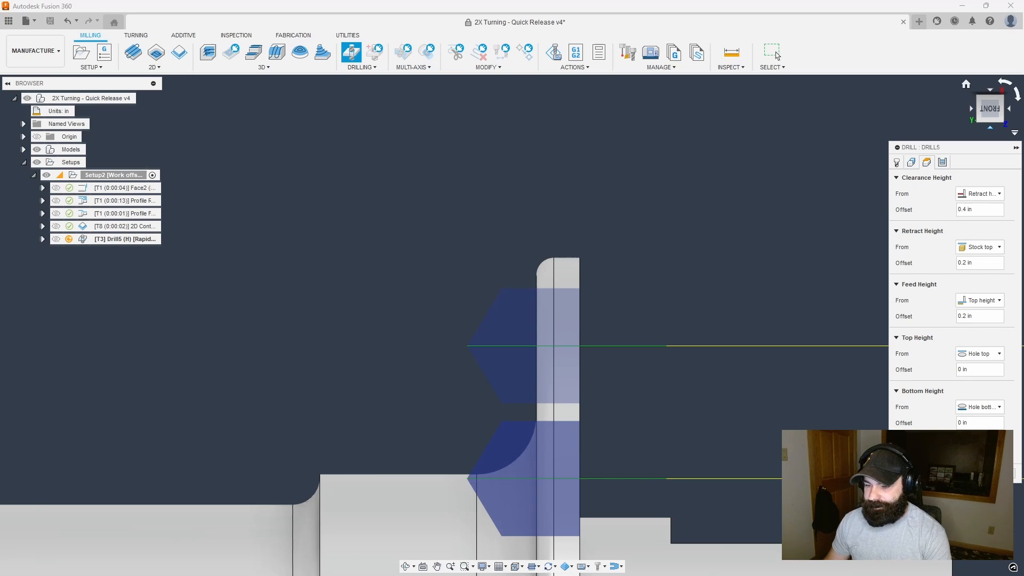
pyautogui.moveTo(510, 382)
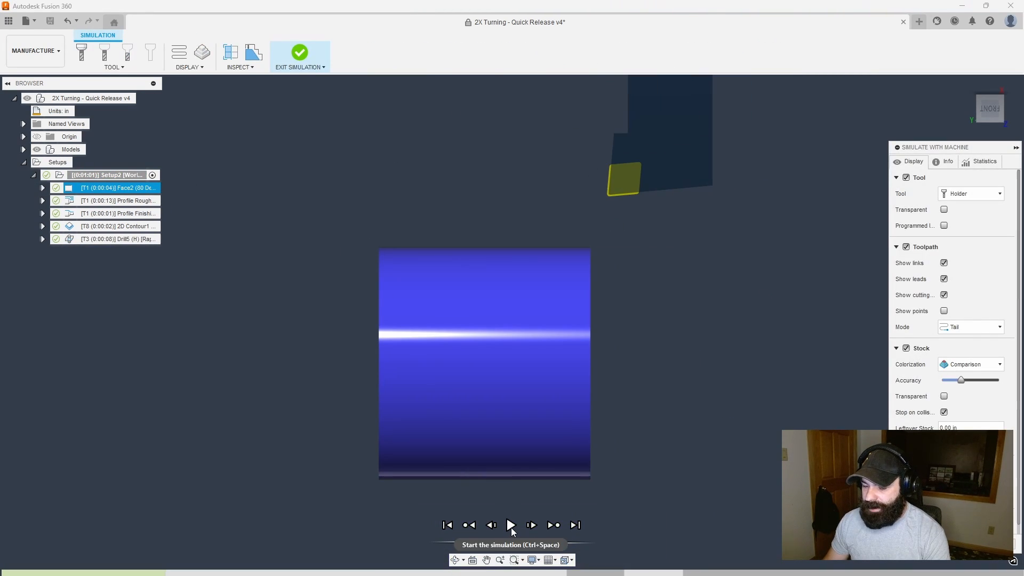
# Play the machine simulation through, exit it, and select the 2D Contour operation
pyautogui.click(511, 525)
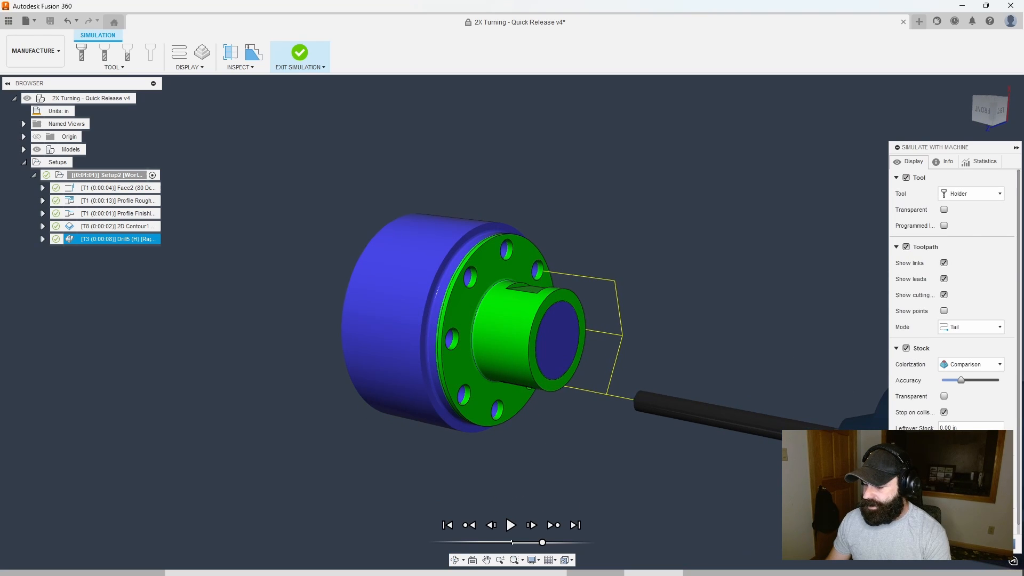
pyautogui.click(299, 57)
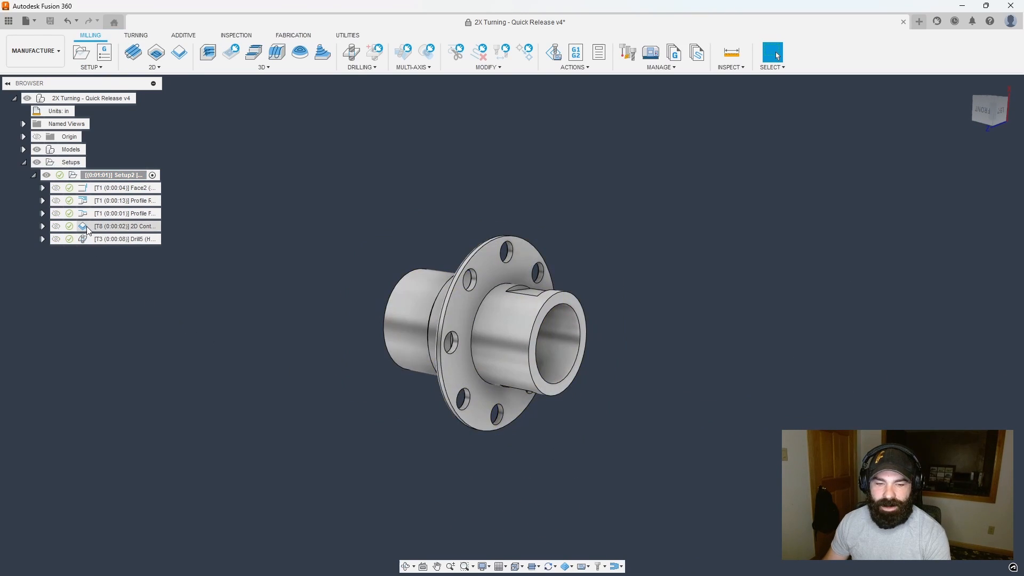
pyautogui.click(124, 226)
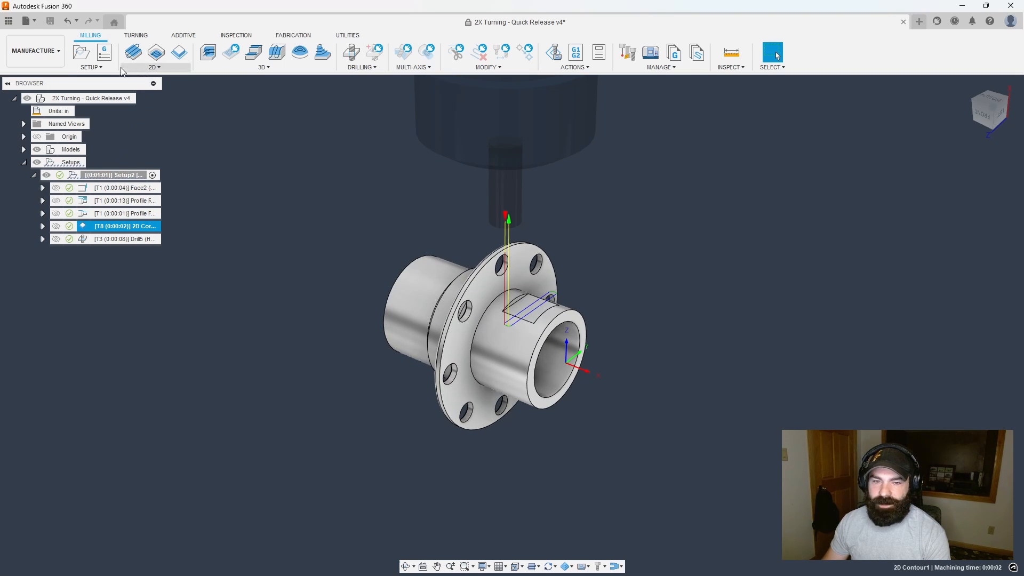
# Create a circular pattern of the 2D Contour around the bore axis with the chosen instance count
pyautogui.click(90, 58)
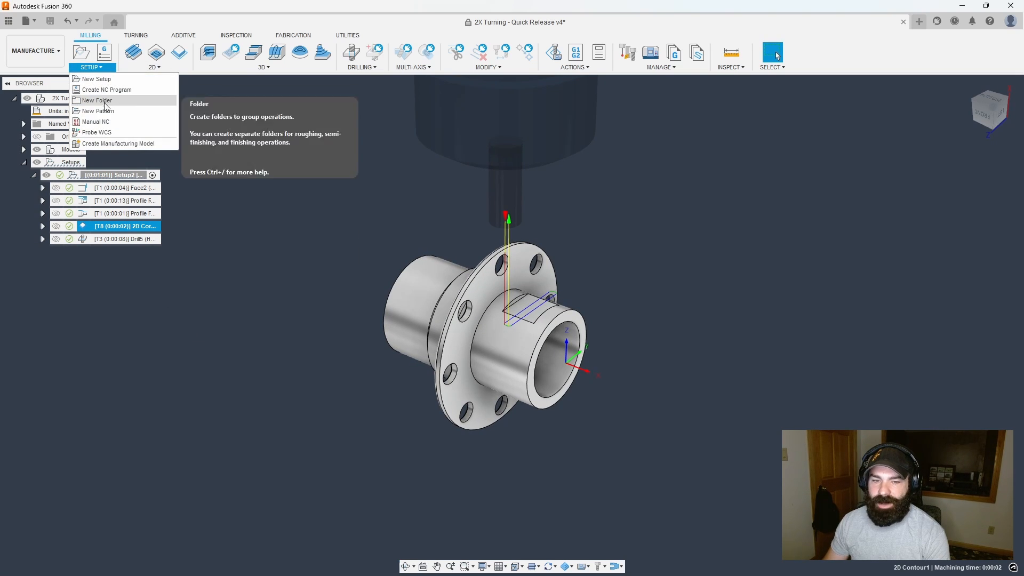
pyautogui.click(97, 110)
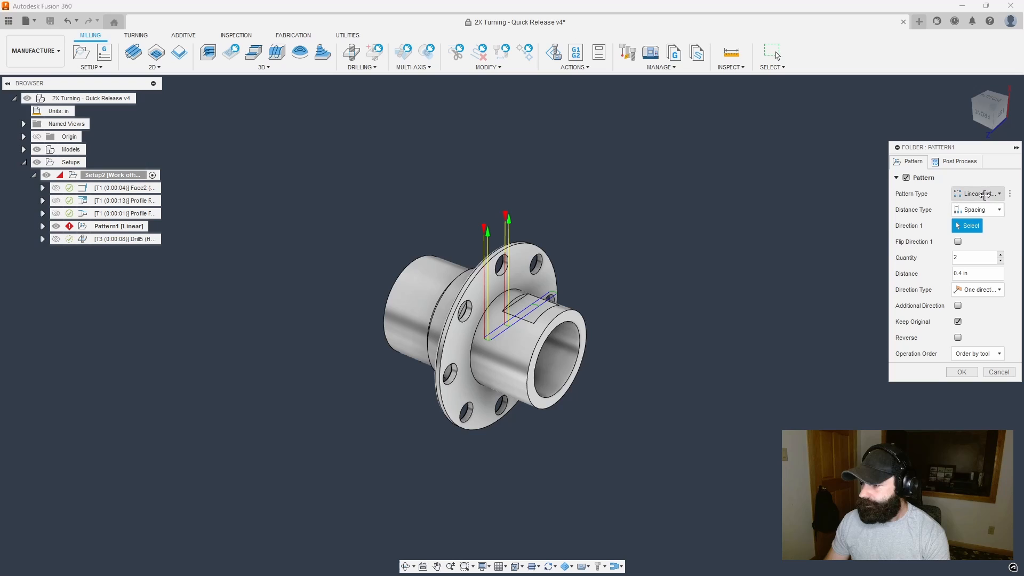
pyautogui.click(976, 193)
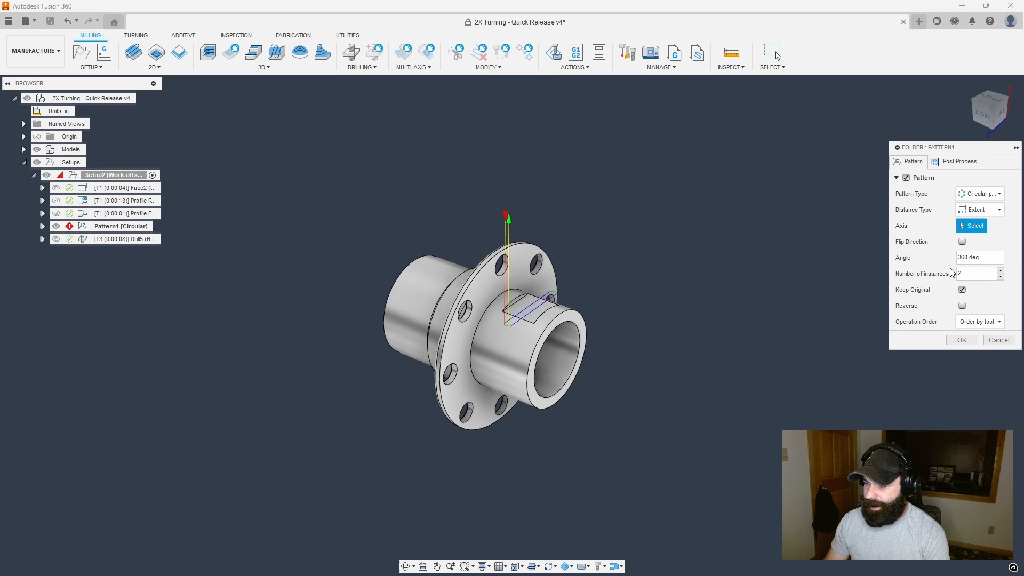
pyautogui.click(553, 372)
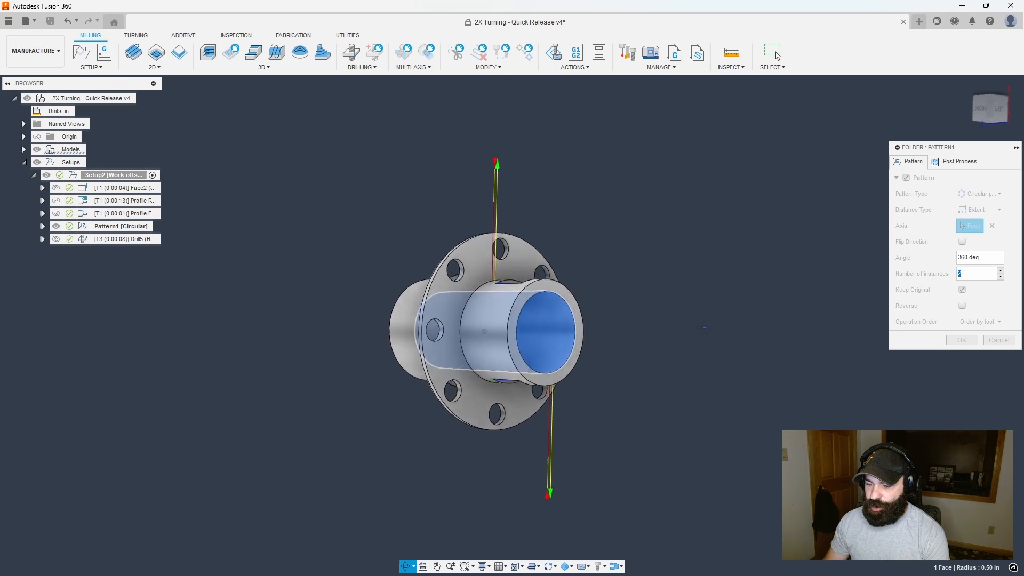
pyautogui.click(960, 340)
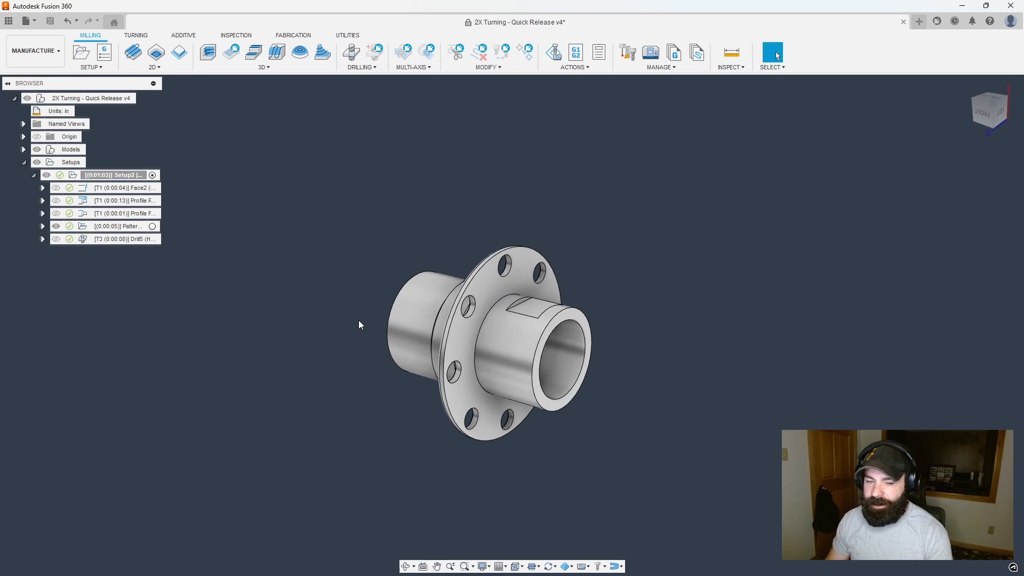
pyautogui.moveTo(362, 326)
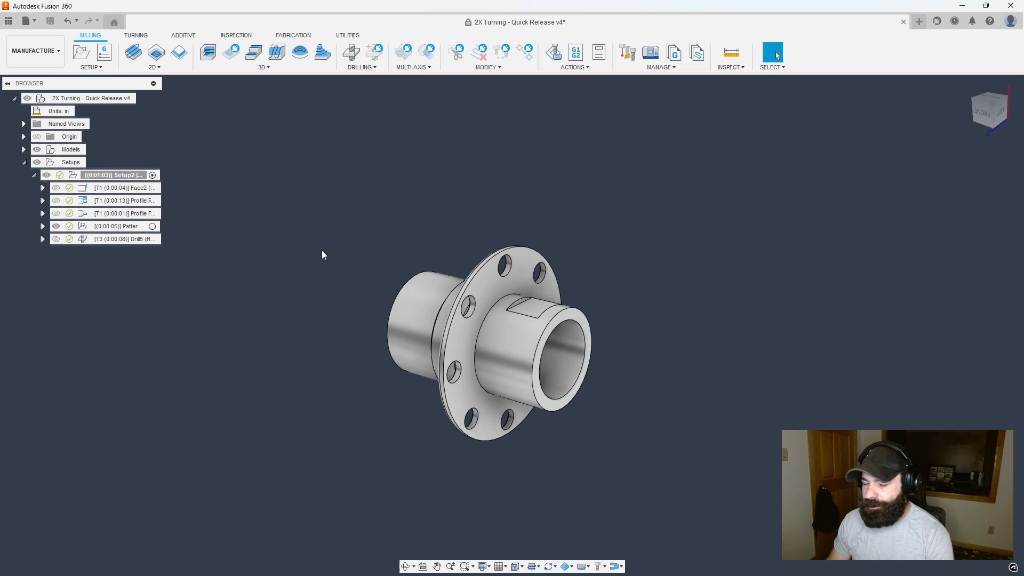
pyautogui.moveTo(323, 243)
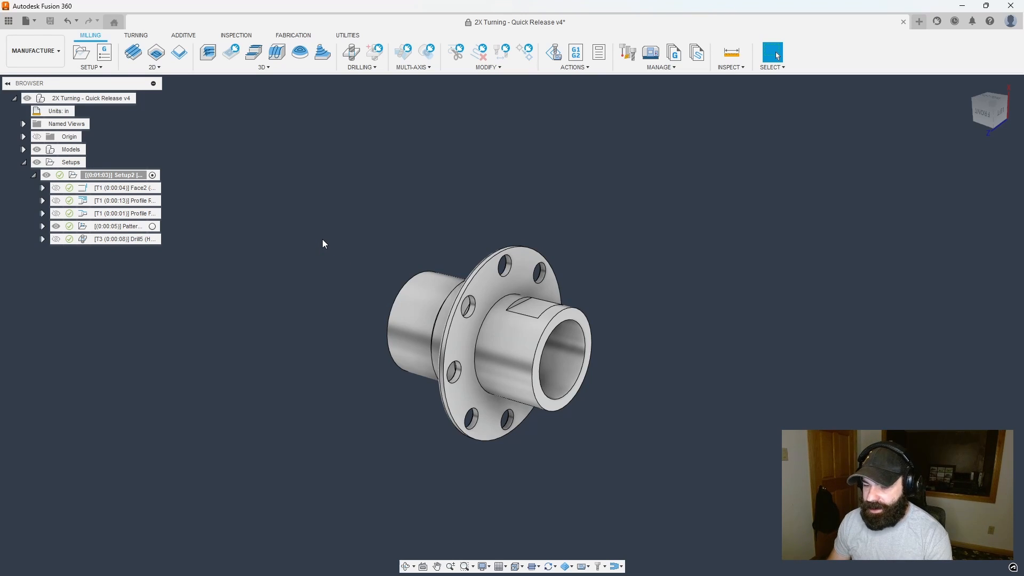
# Start a Subspindle Grab operation from the Turning part-handling tools
pyautogui.click(136, 35)
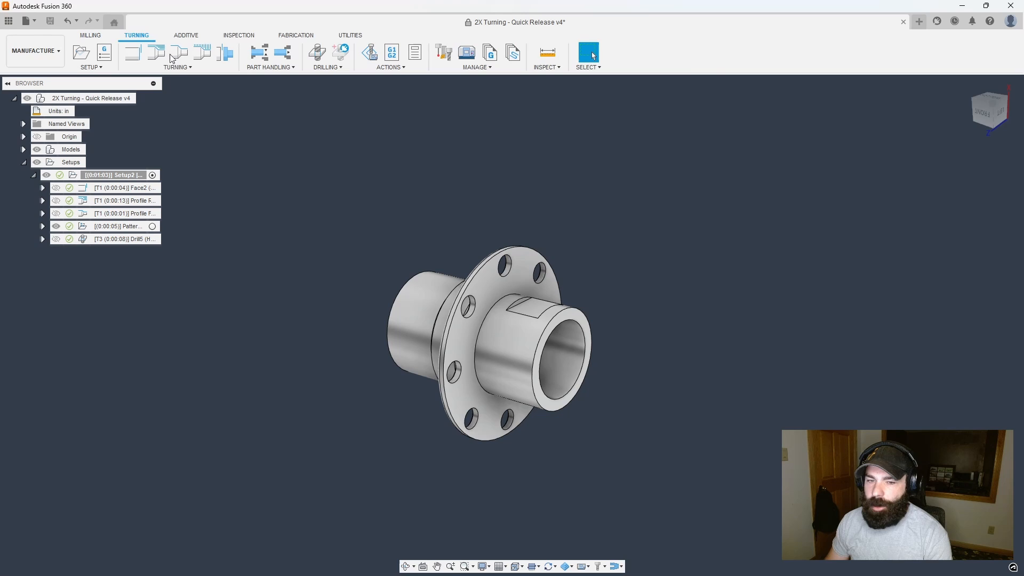
pyautogui.moveTo(260, 52)
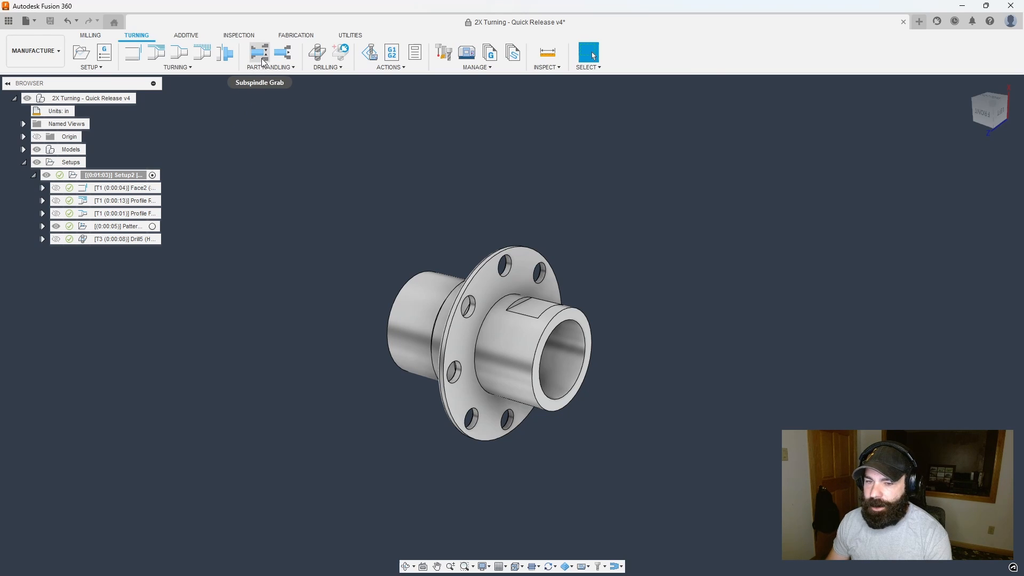
pyautogui.click(258, 53)
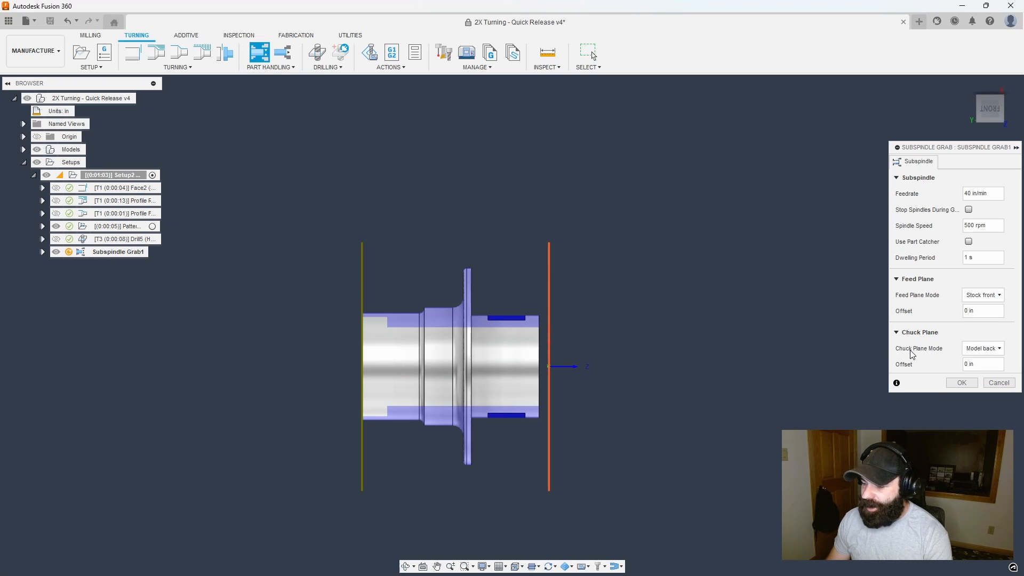
# Set the grab's chuck plane to Model front with a -0.75 in offset and accept it
pyautogui.click(981, 347)
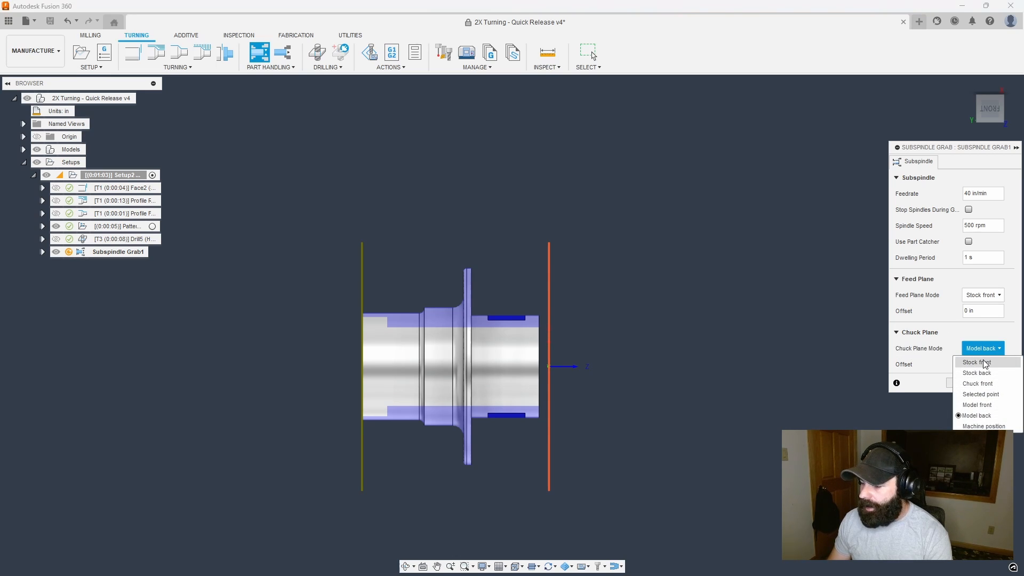
pyautogui.click(976, 404)
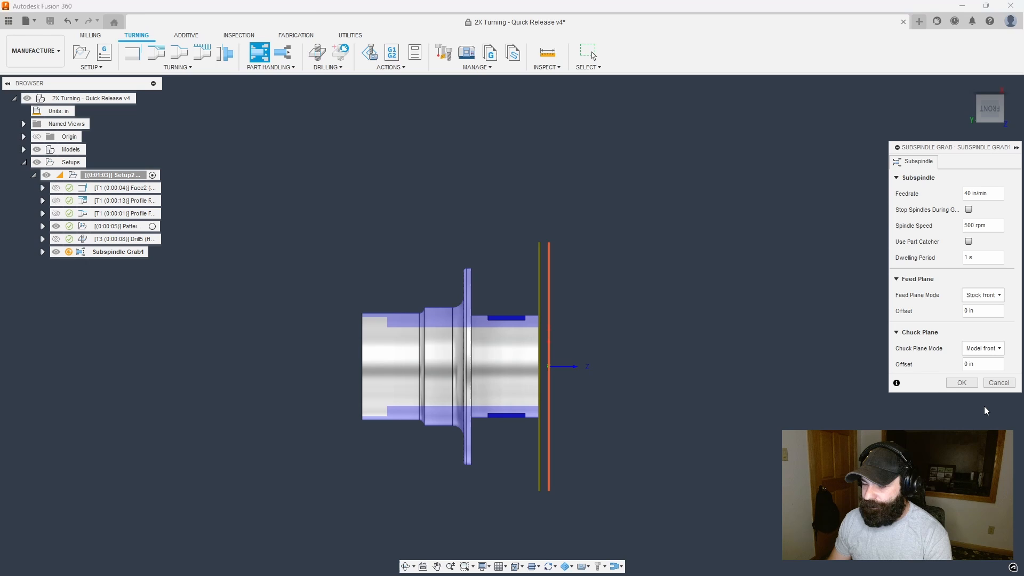
pyautogui.click(982, 364)
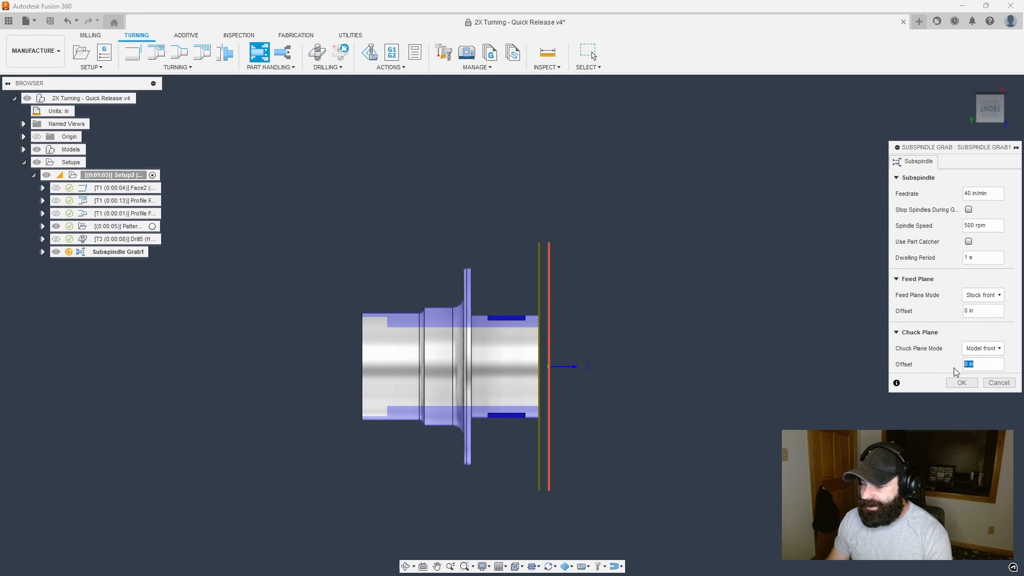
pyautogui.write('1.')
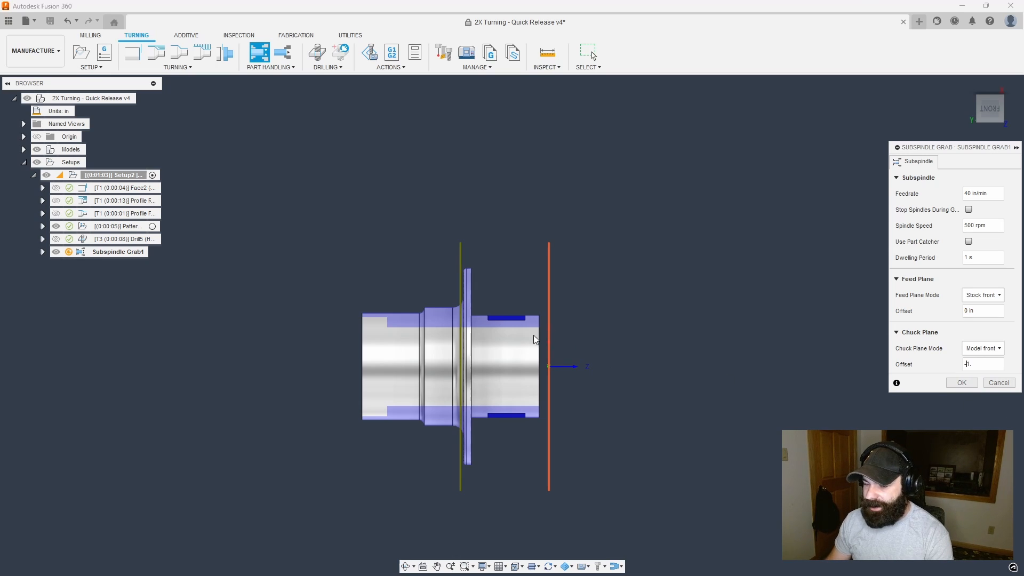
pyautogui.moveTo(455, 265)
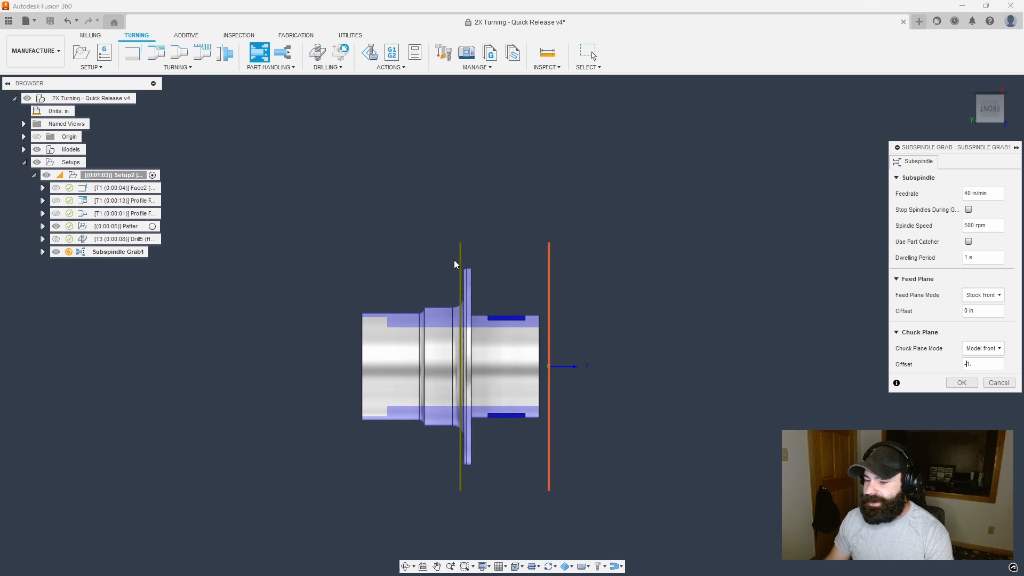
pyautogui.moveTo(470, 265)
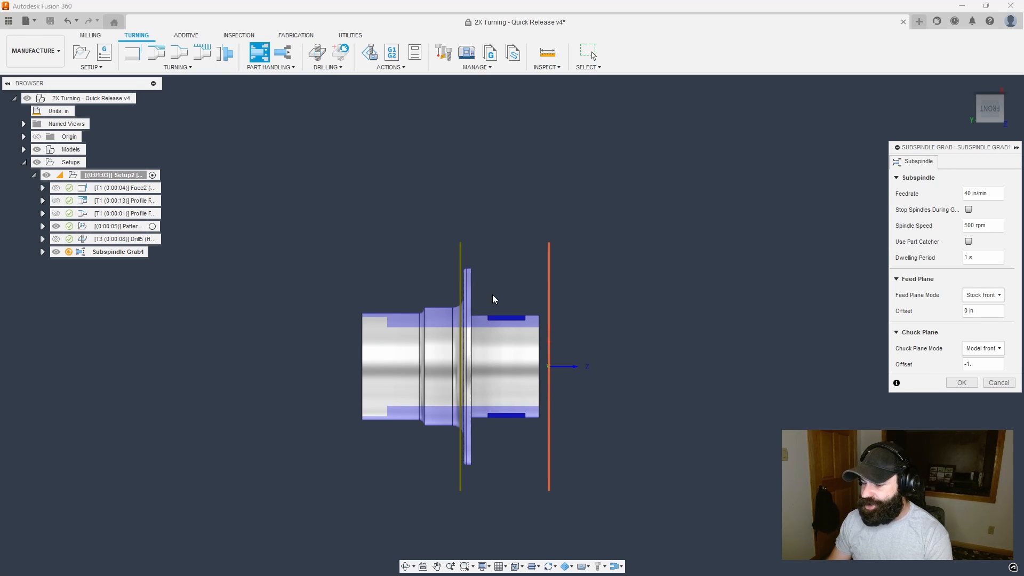
pyautogui.moveTo(520, 354)
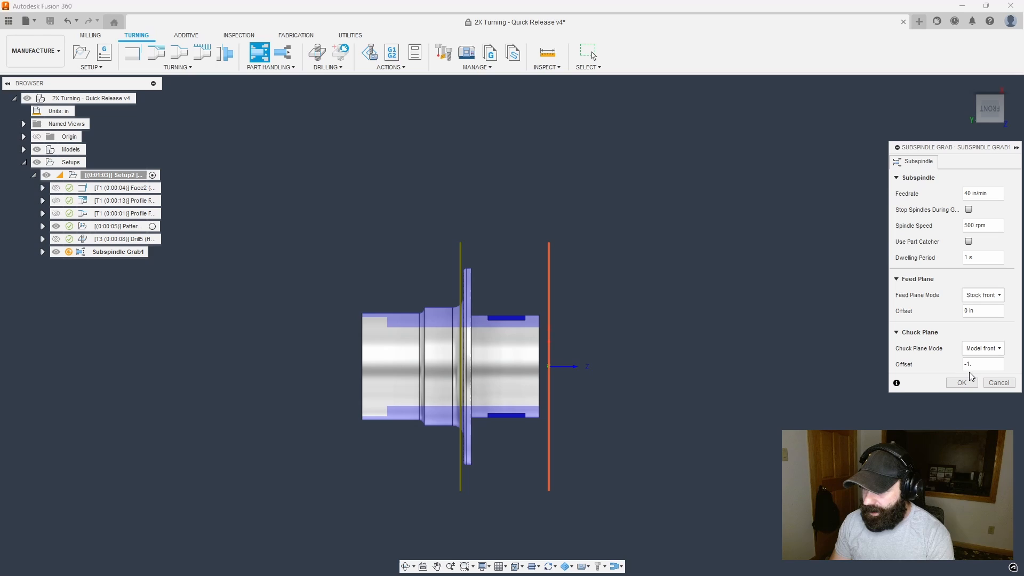
pyautogui.write('-7')
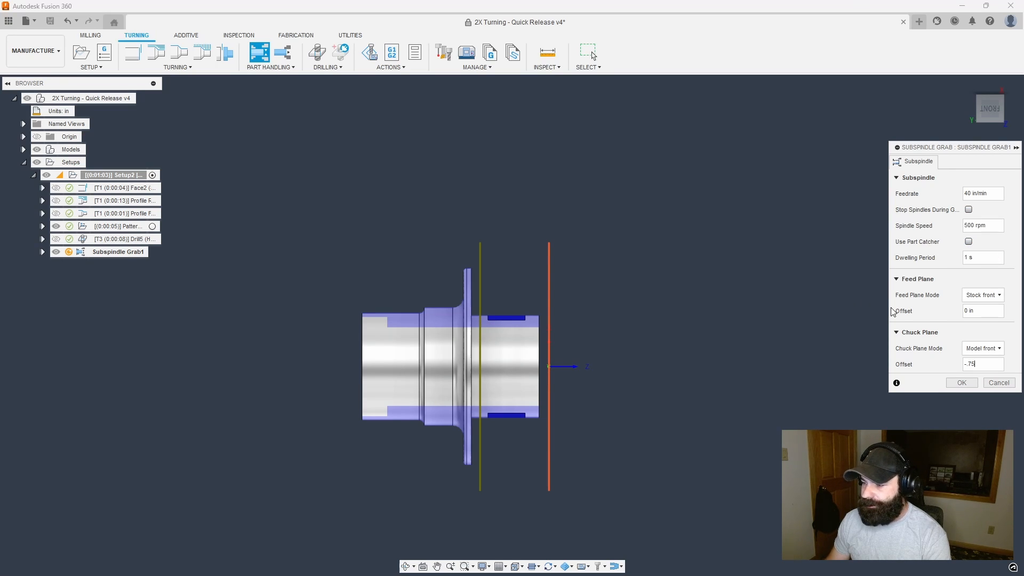
pyautogui.click(960, 382)
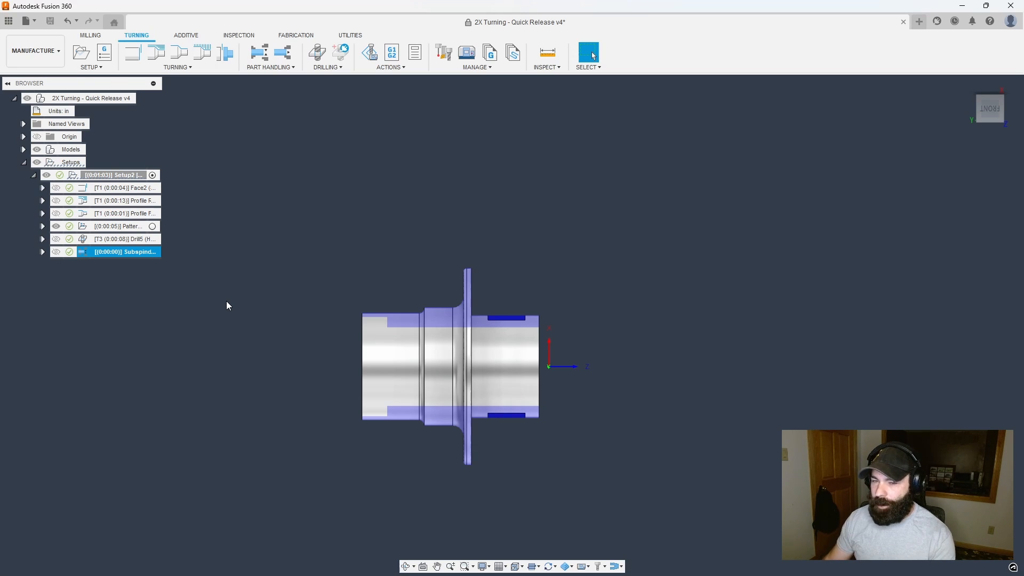
pyautogui.moveTo(278, 166)
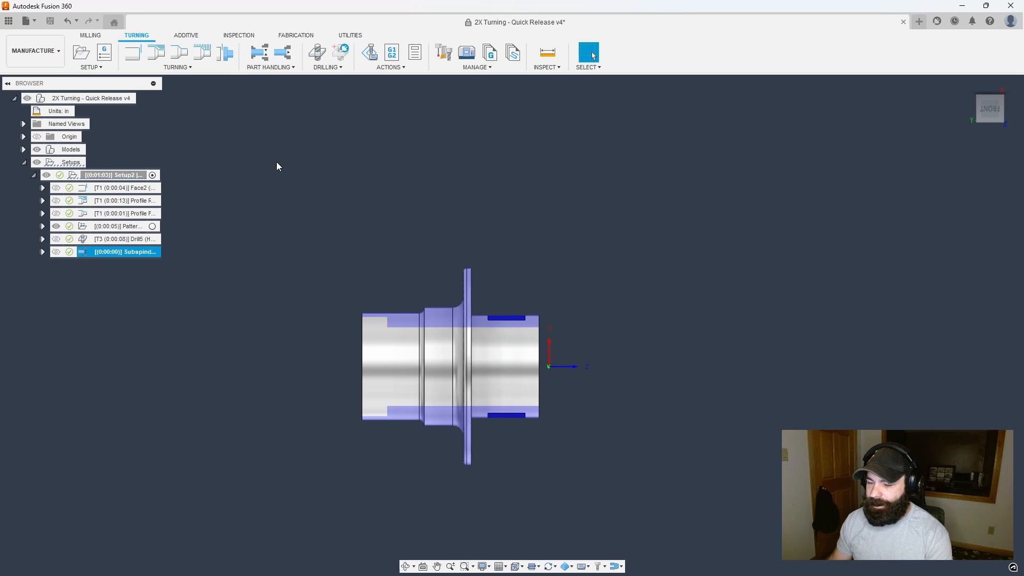
pyautogui.doubleClick(124, 252)
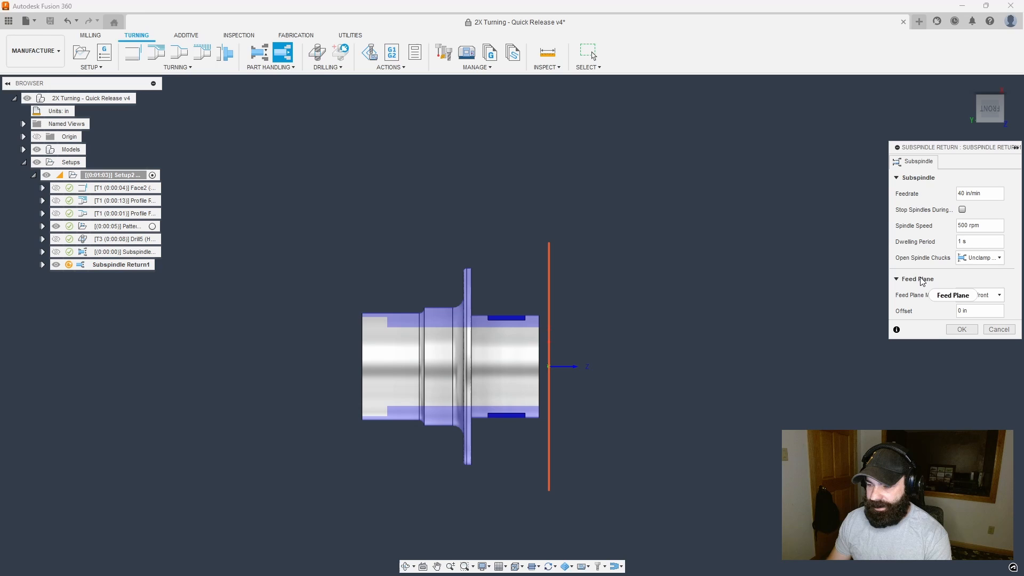
# Accept the Subspindle Return with the Stock front feed plane and select Setup2
pyautogui.click(978, 294)
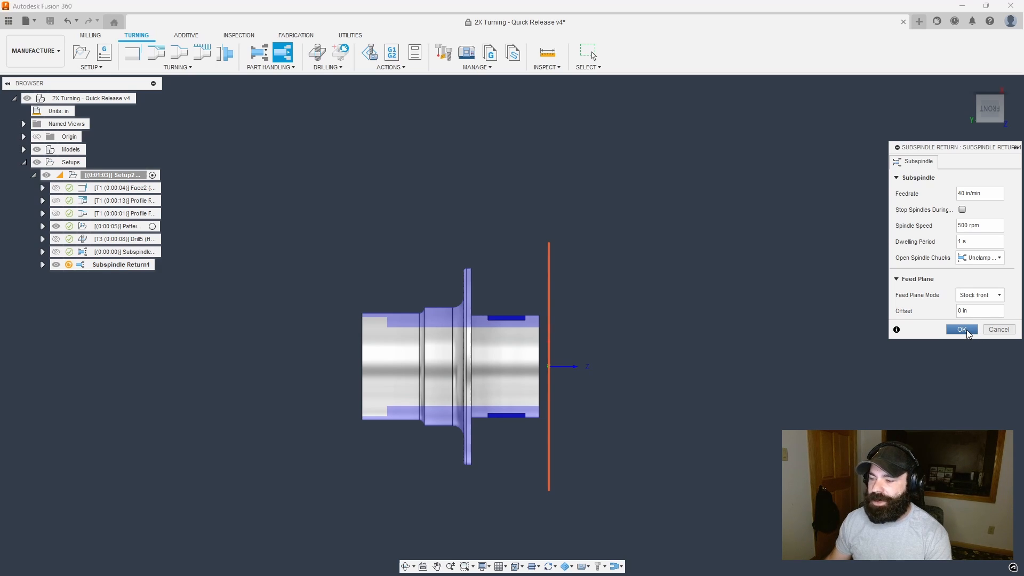
pyautogui.click(961, 328)
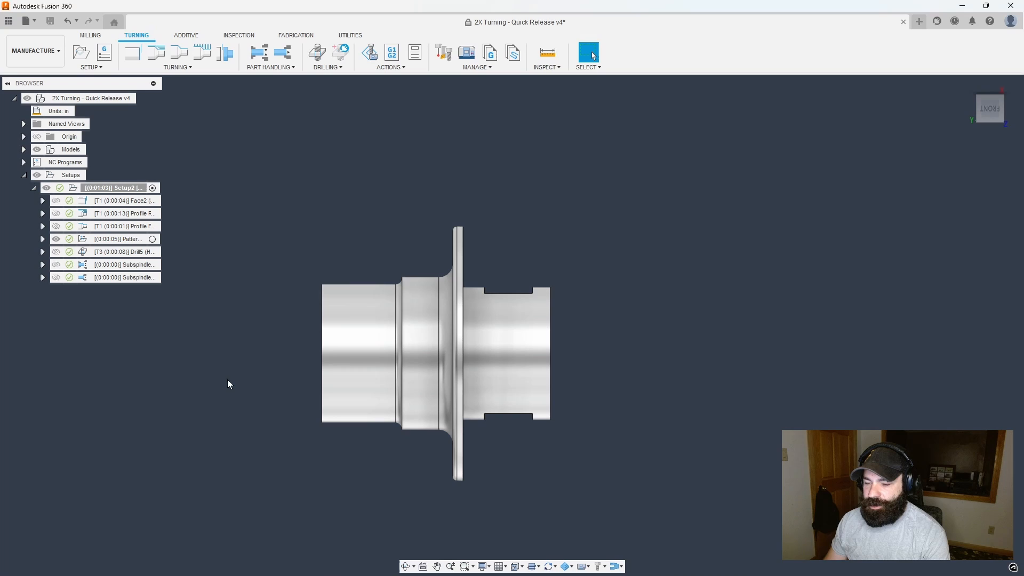
pyautogui.click(114, 188)
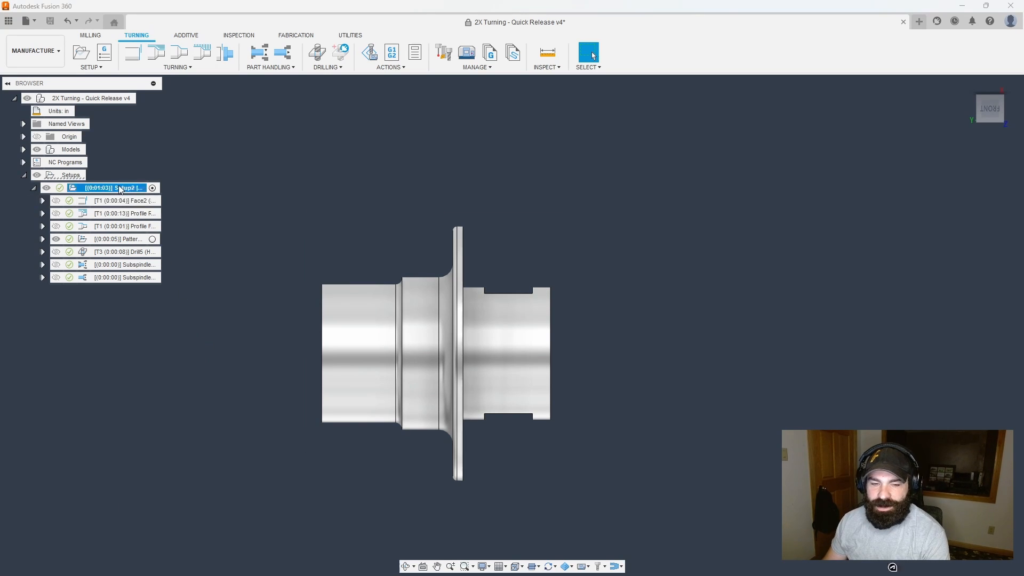
# Post process Setup2 using the Doosan Mill/Turn with Fanuc 0i/31i control post from the library
pyautogui.rightClick(117, 188)
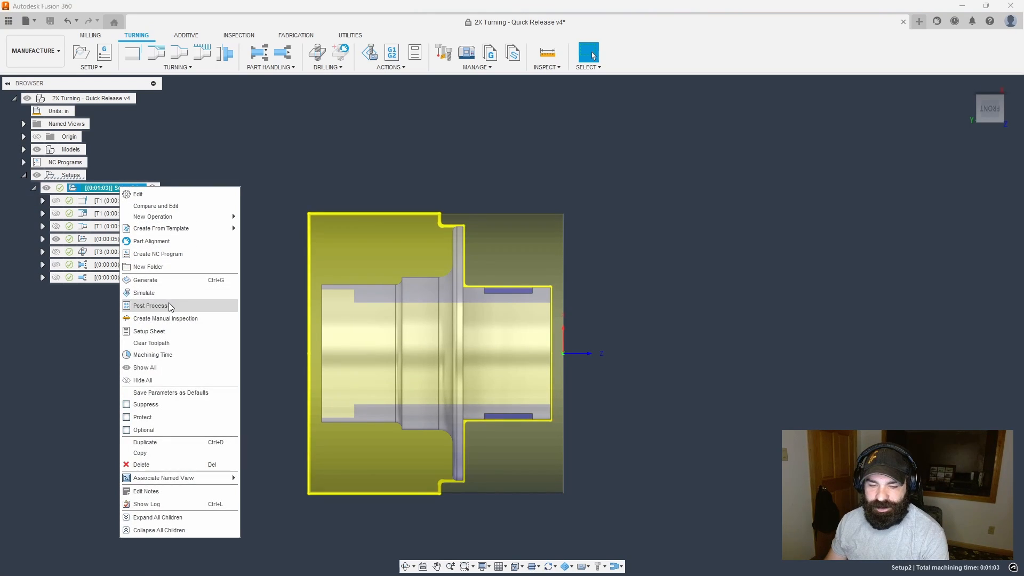
pyautogui.click(149, 306)
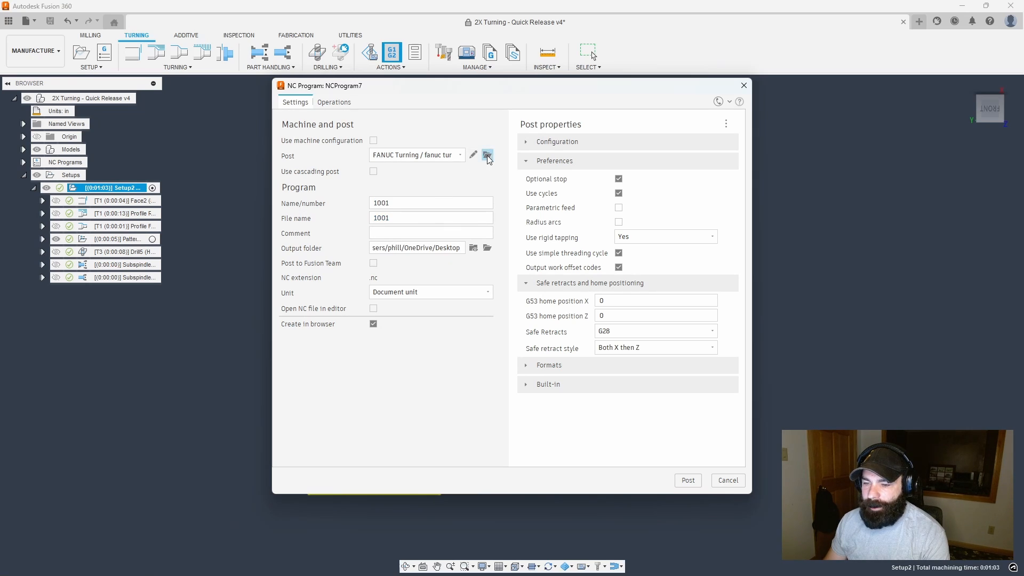
pyautogui.click(487, 155)
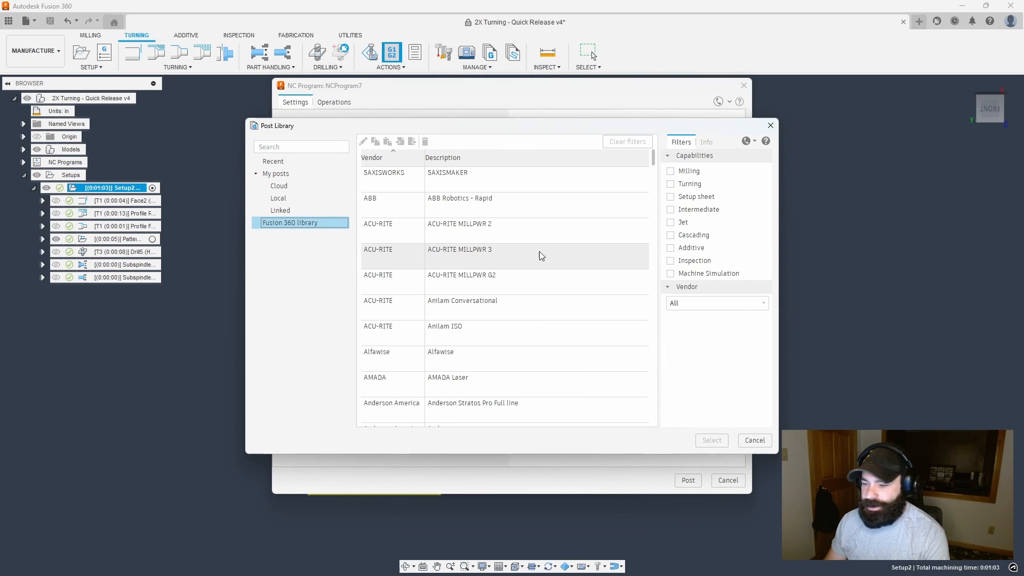
pyautogui.click(670, 183)
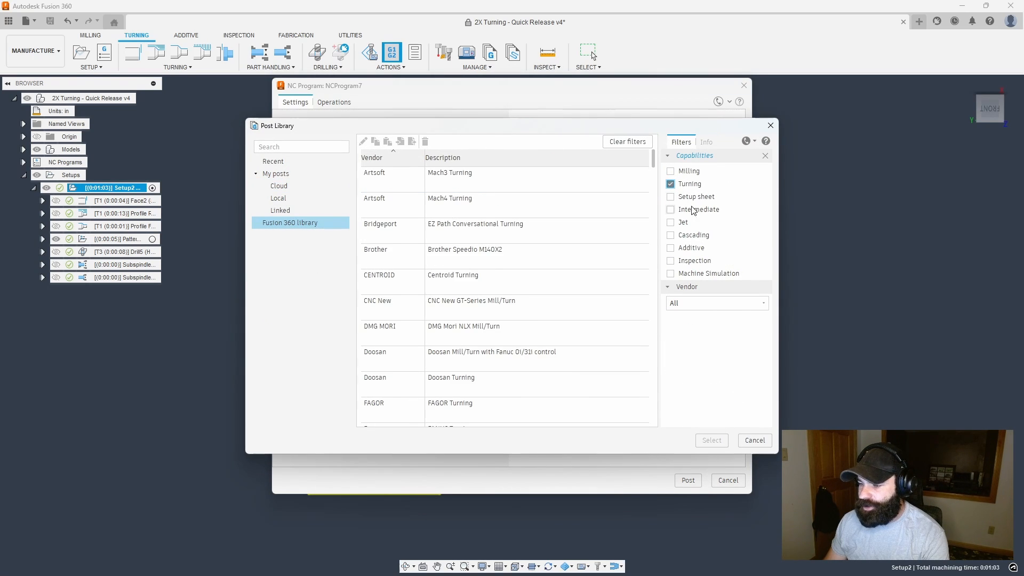
pyautogui.click(490, 275)
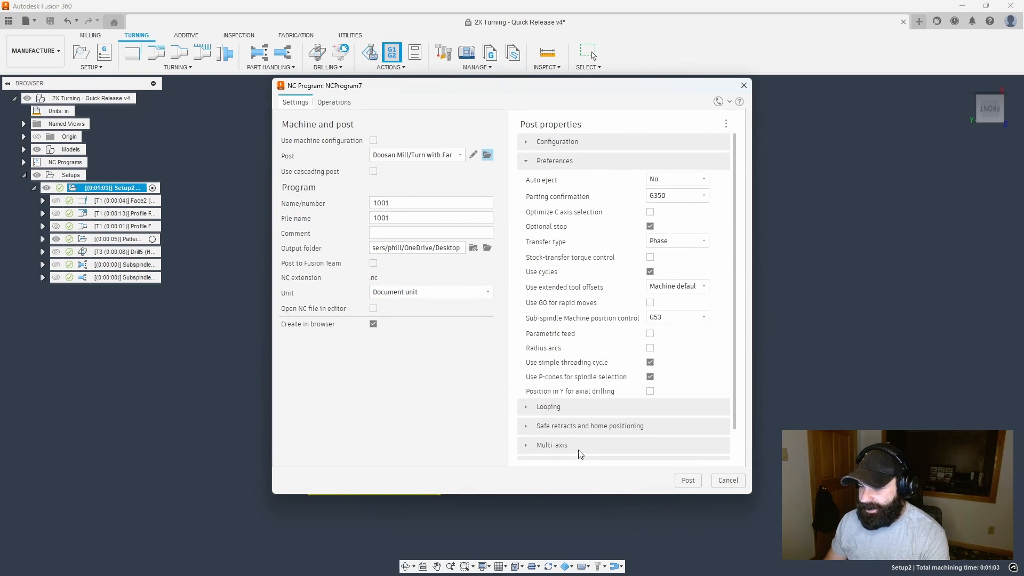
pyautogui.scroll(-3)
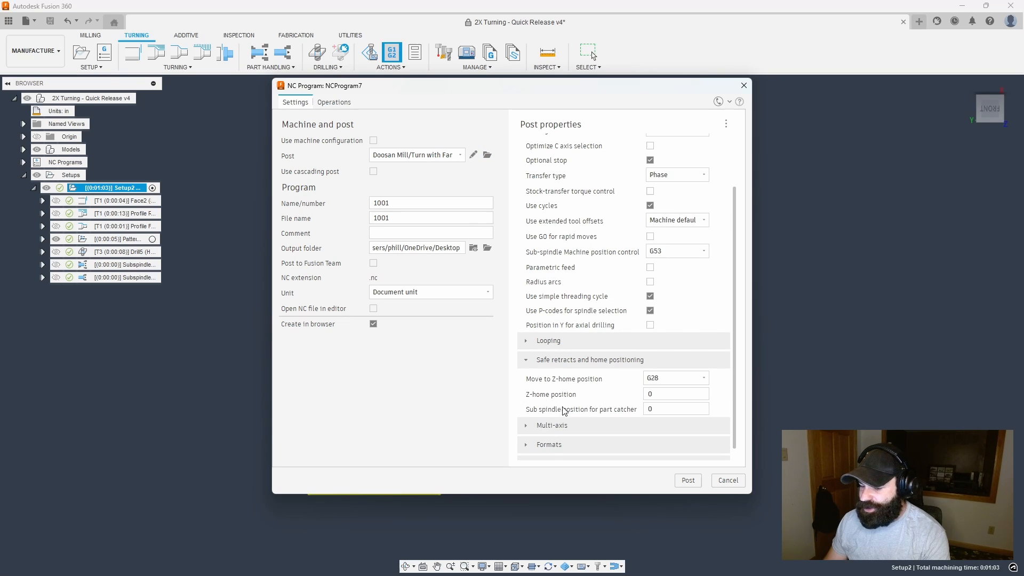
pyautogui.moveTo(572, 409)
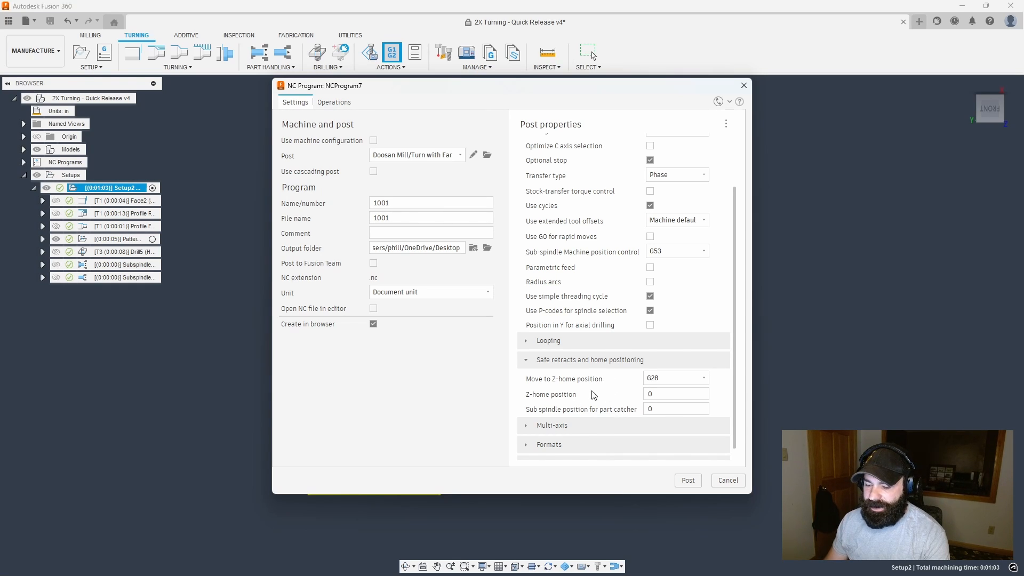
pyautogui.moveTo(596, 398)
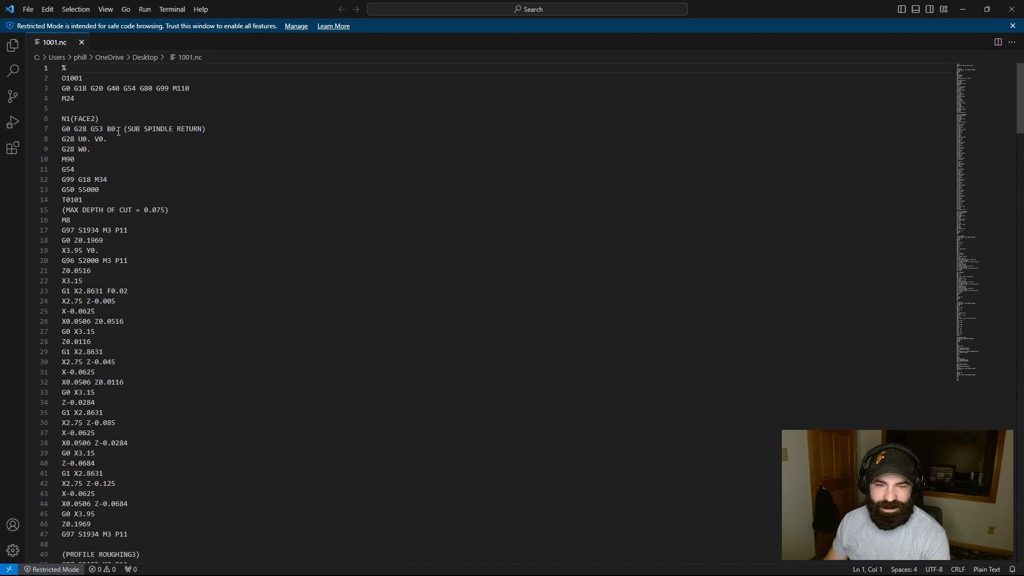
# Mark the G0 G28 G53 B0. return move and scroll to the SUBSPINDLE GRAB1 and RETURN1 blocks
pyautogui.moveTo(62, 129); pyautogui.dragTo(124, 129)
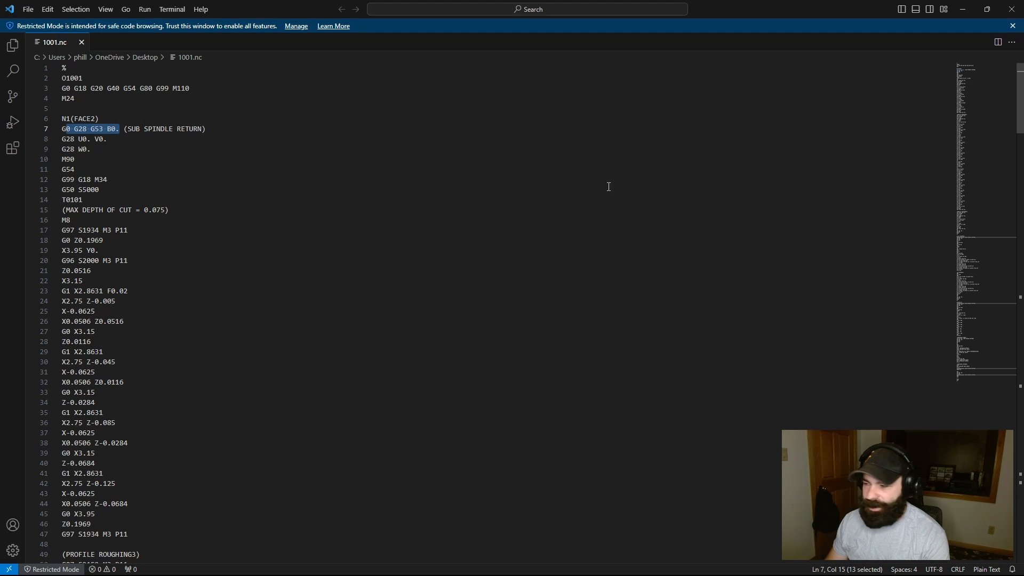
pyautogui.scroll(-3)
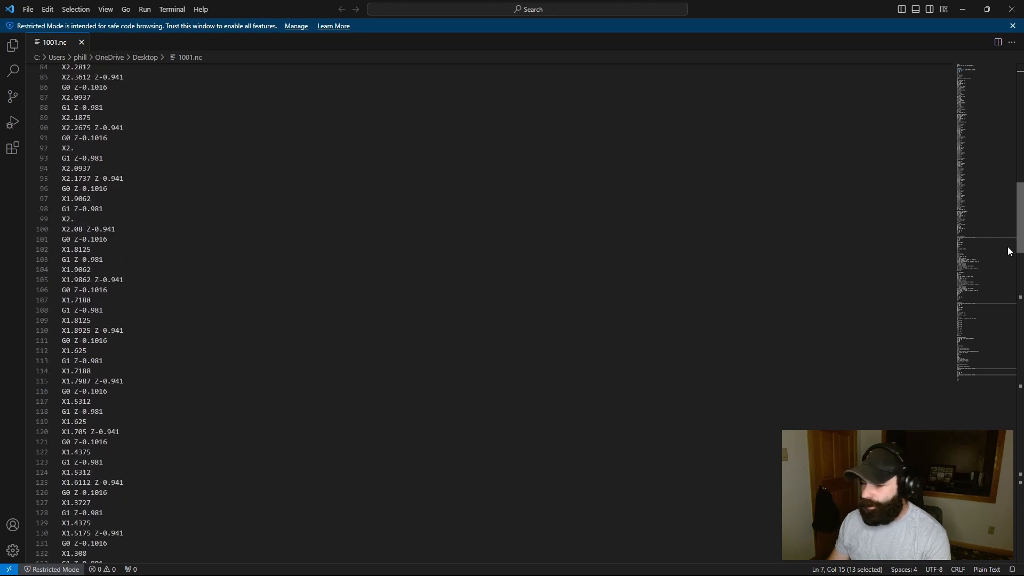
pyautogui.scroll(-3)
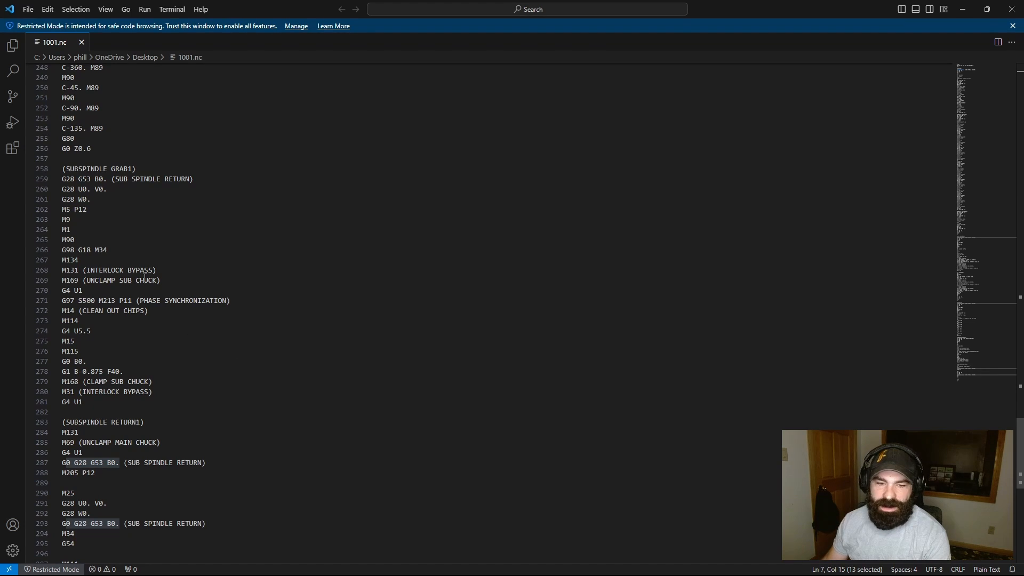
pyautogui.moveTo(110, 301)
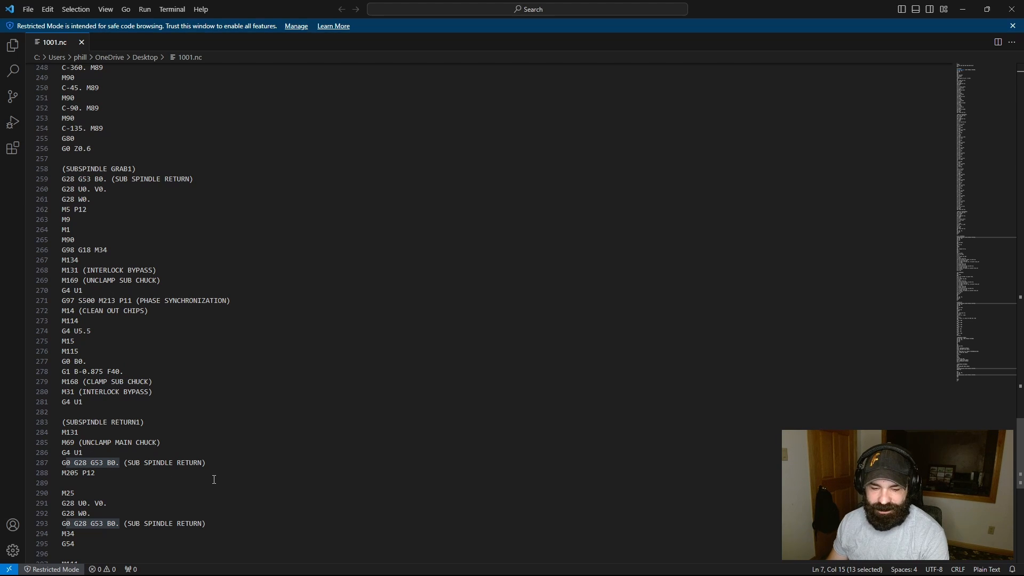
pyautogui.moveTo(73, 371)
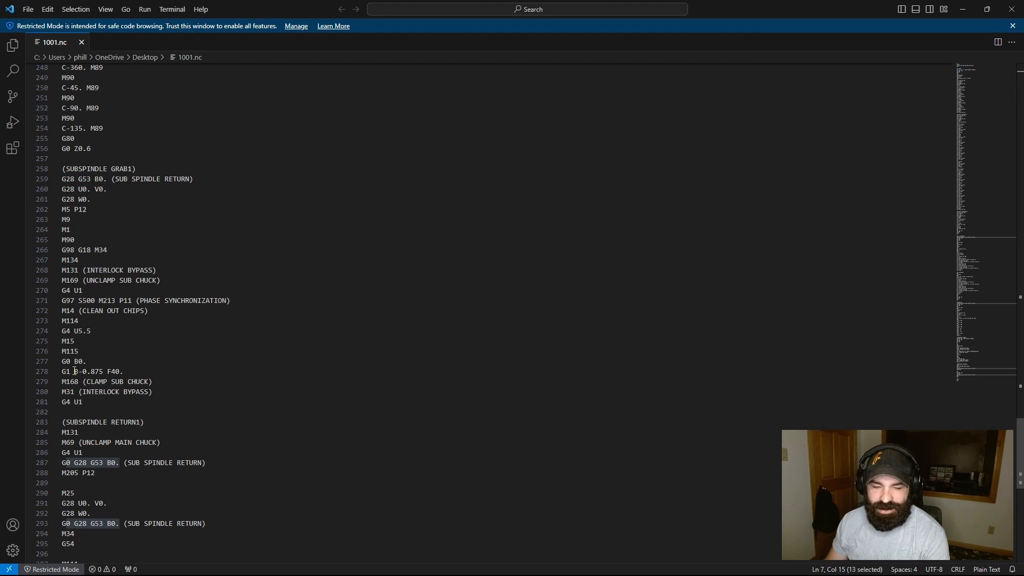